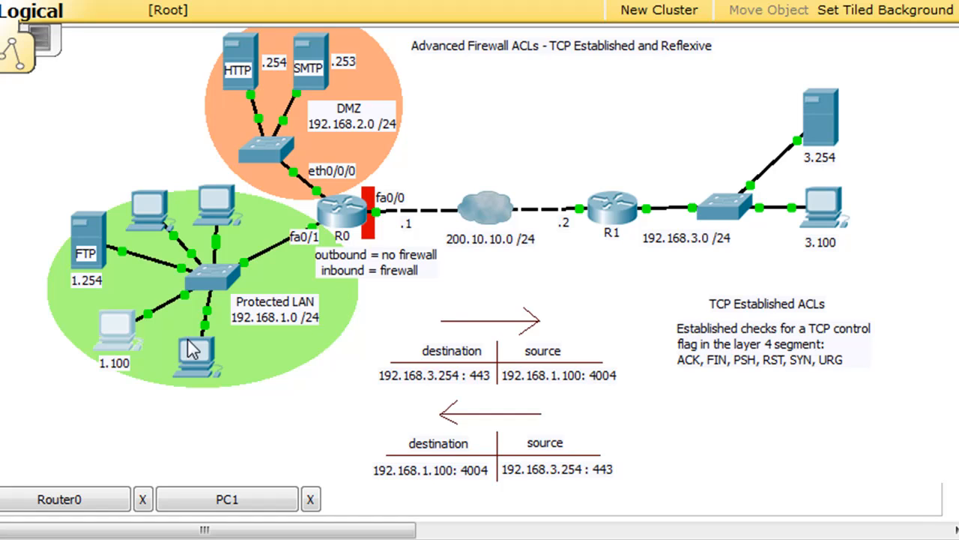
mouse_move(120, 367)
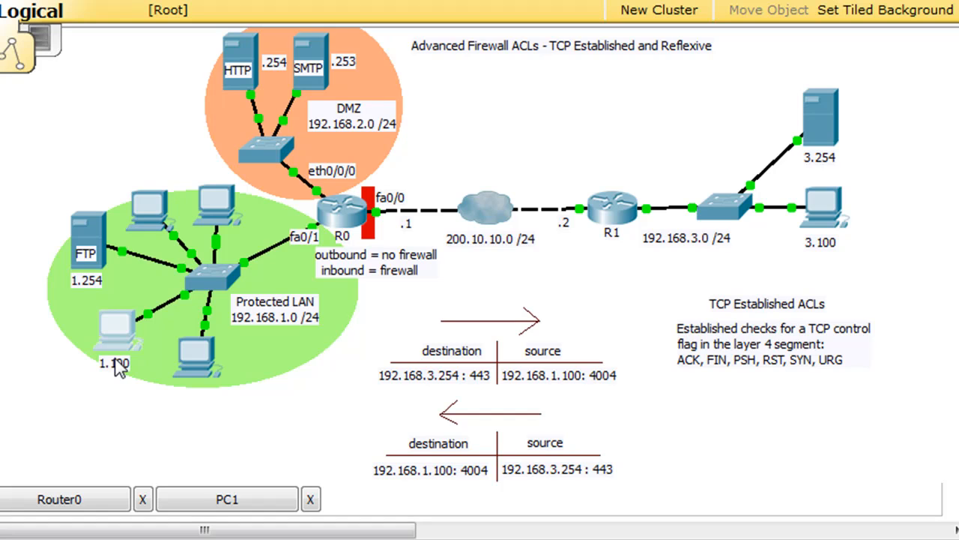
mouse_move(538, 306)
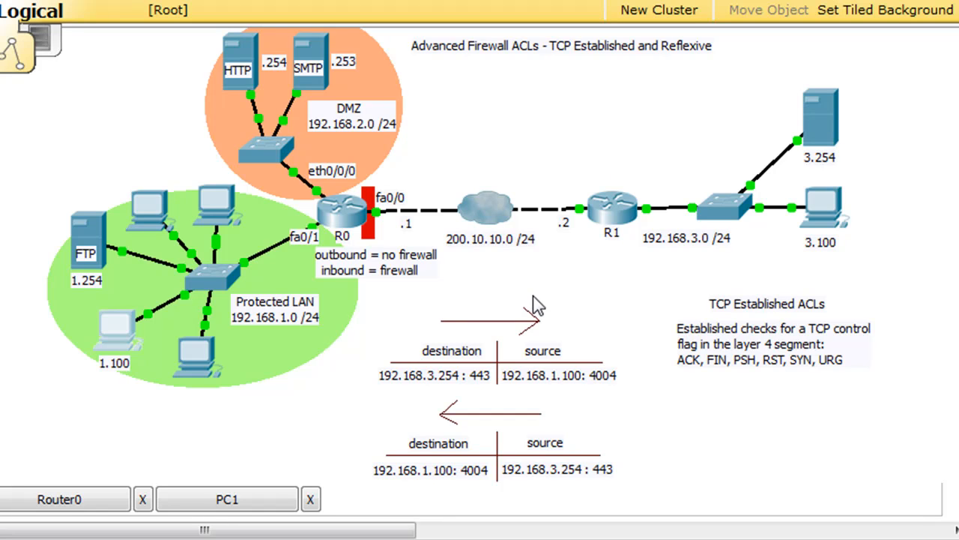
mouse_move(263, 453)
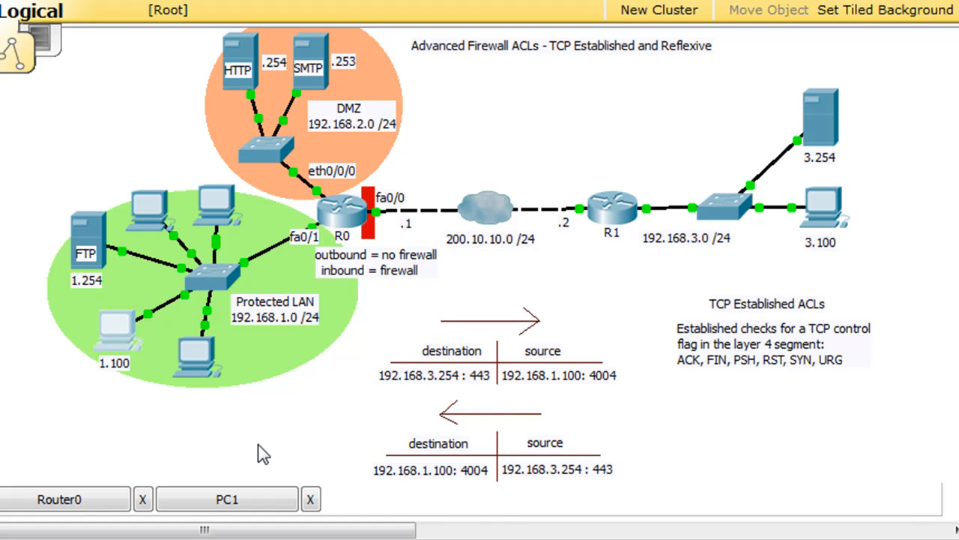
mouse_move(501, 391)
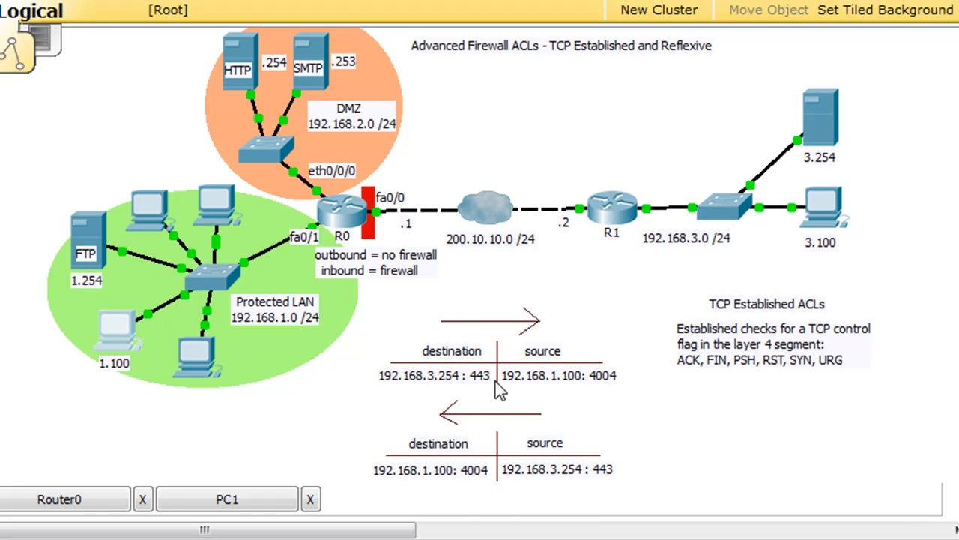
mouse_move(459, 368)
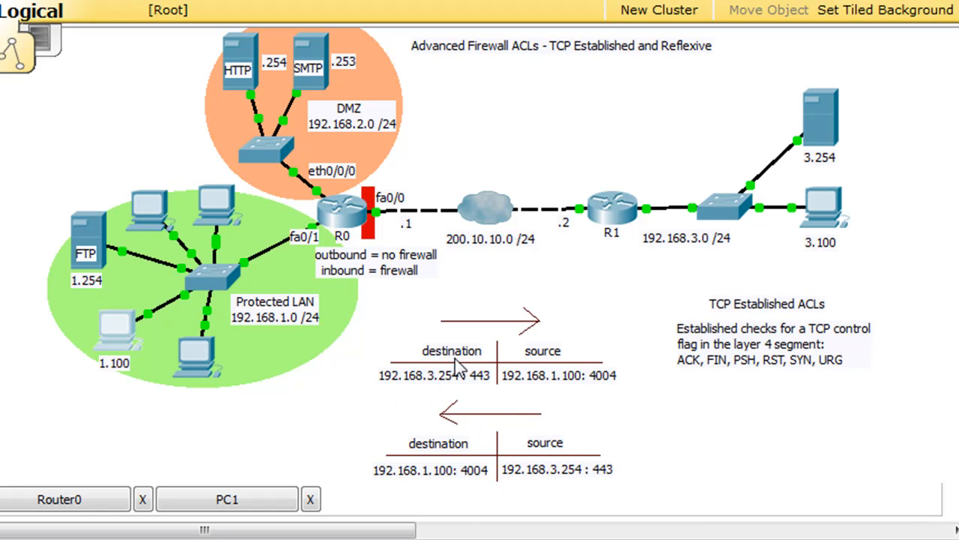
mouse_move(389, 396)
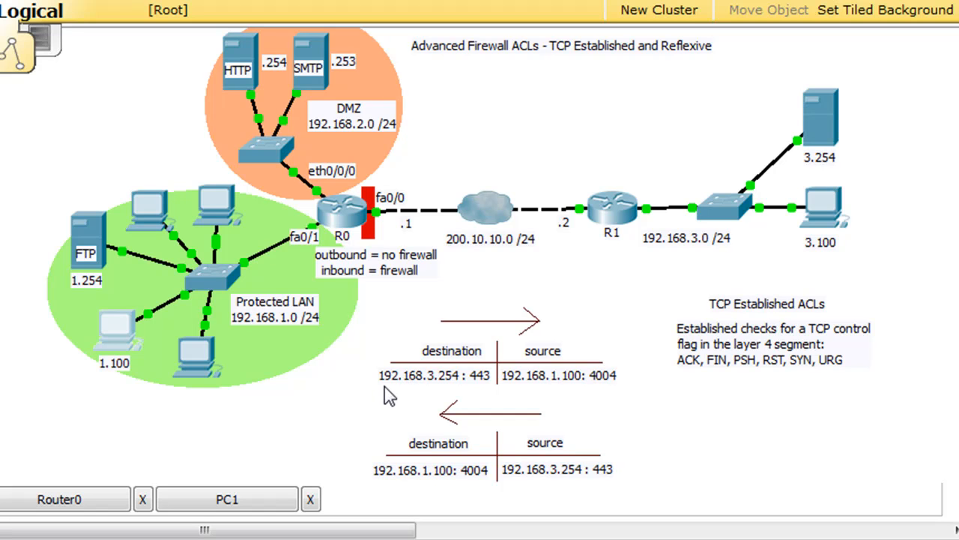
mouse_move(810, 117)
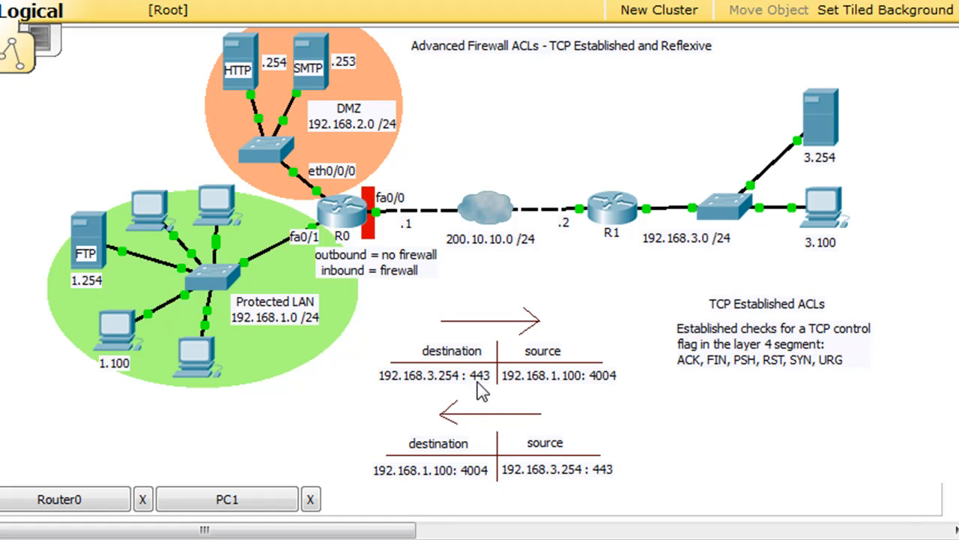
mouse_move(492, 393)
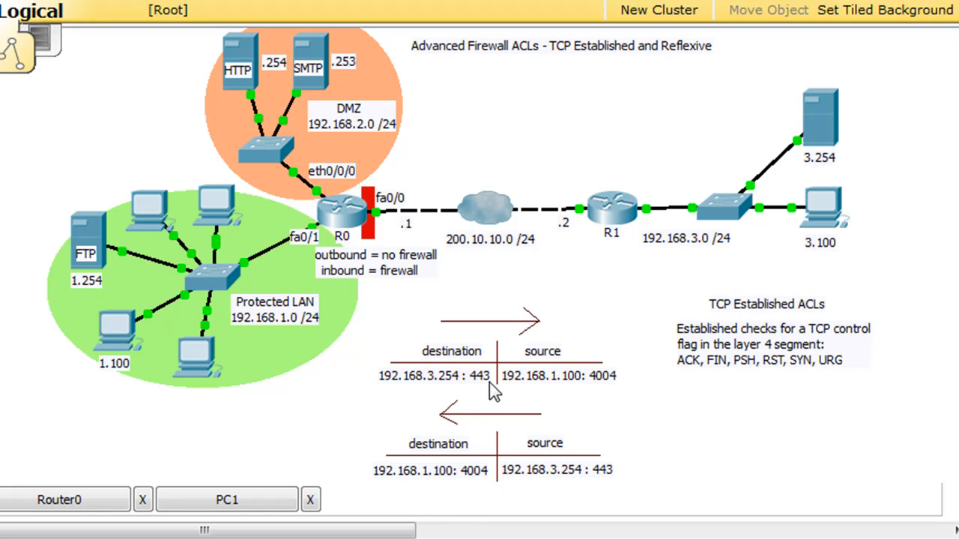
mouse_move(564, 393)
text(1)
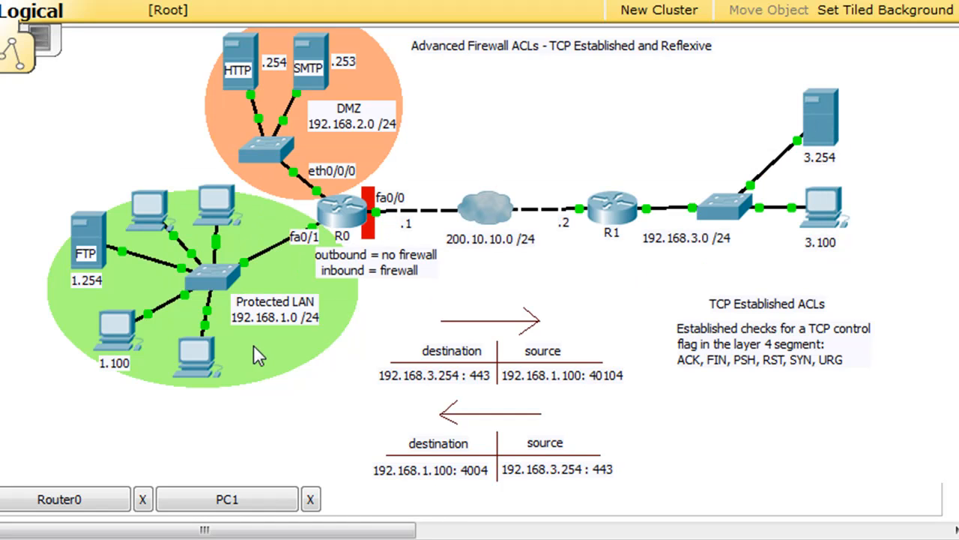
mouse_move(568, 447)
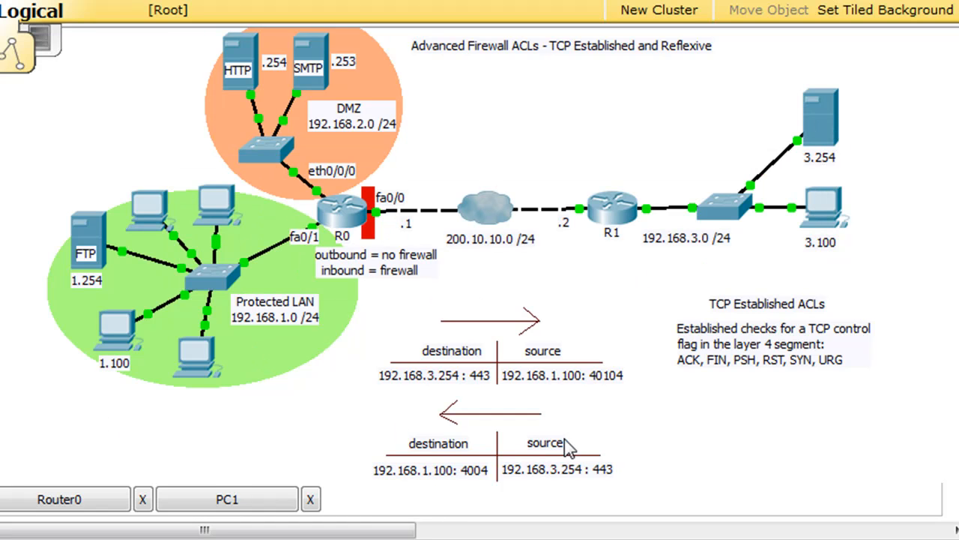
mouse_move(547, 417)
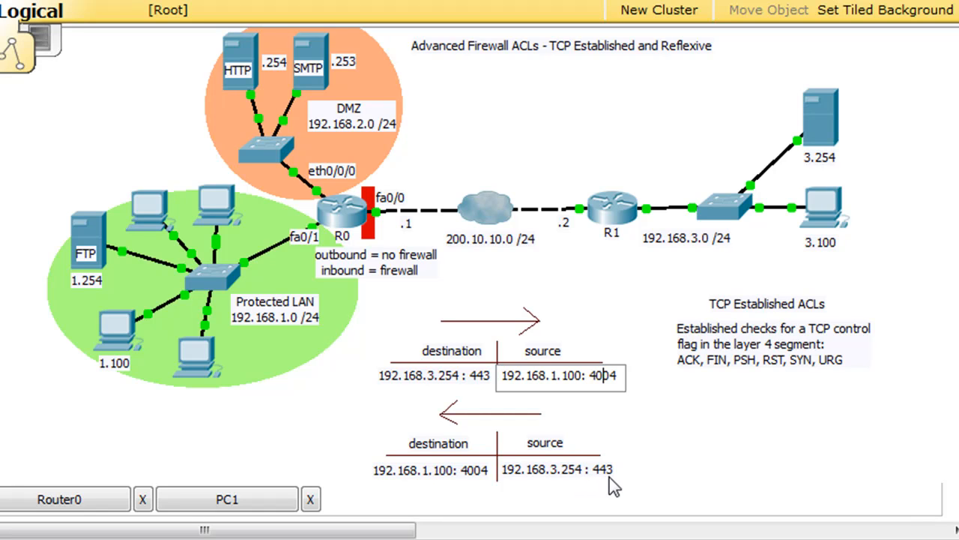
mouse_move(655, 436)
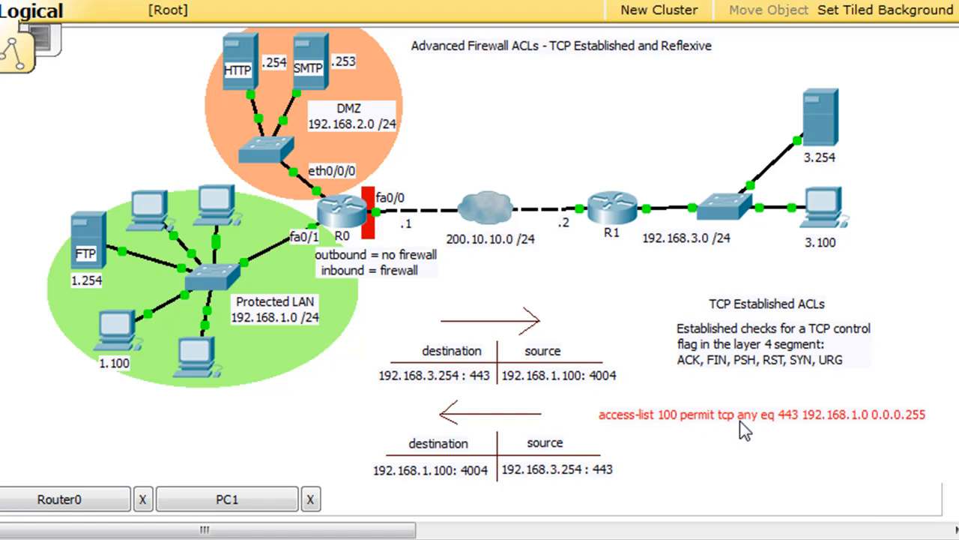
mouse_move(798, 429)
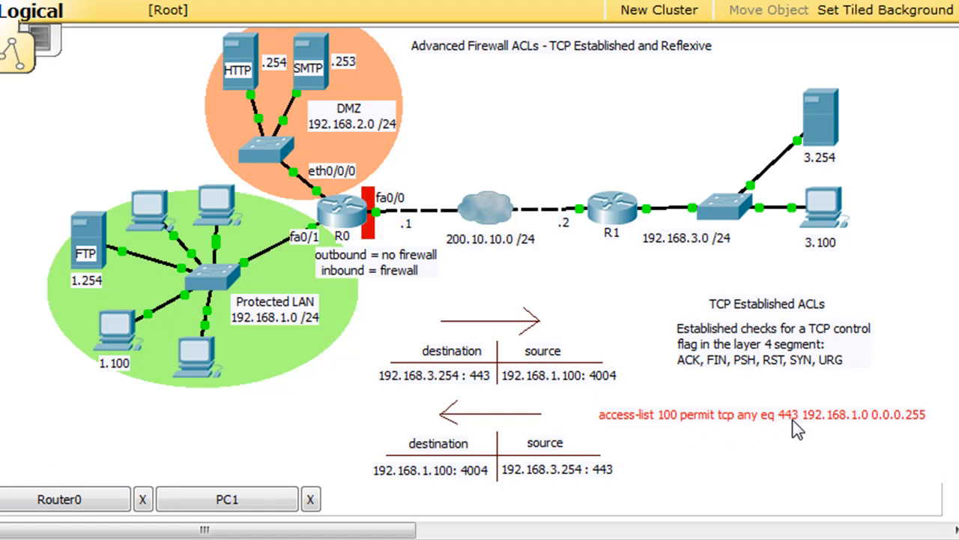
mouse_move(749, 426)
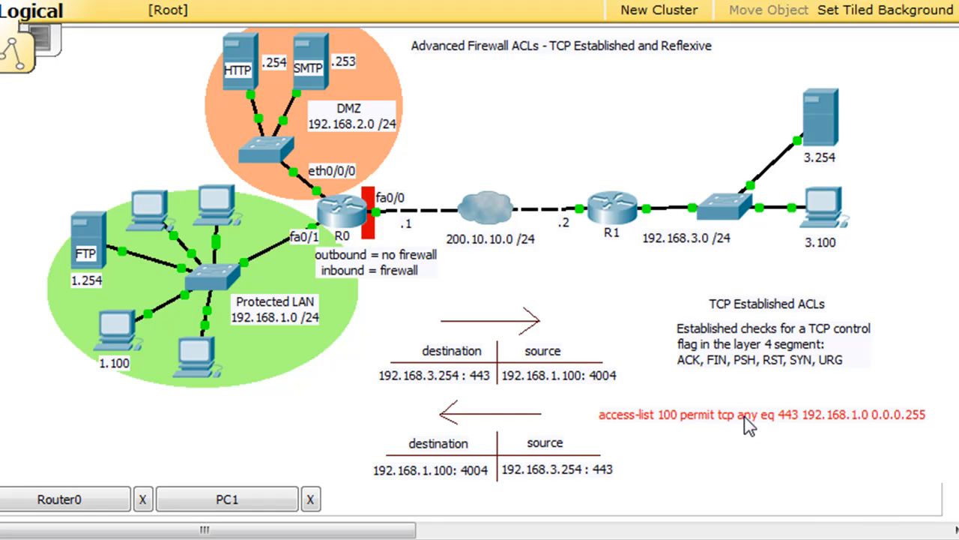
Reopen the access-list 100 note beside the reply arrow for editing.
double_click(749, 414)
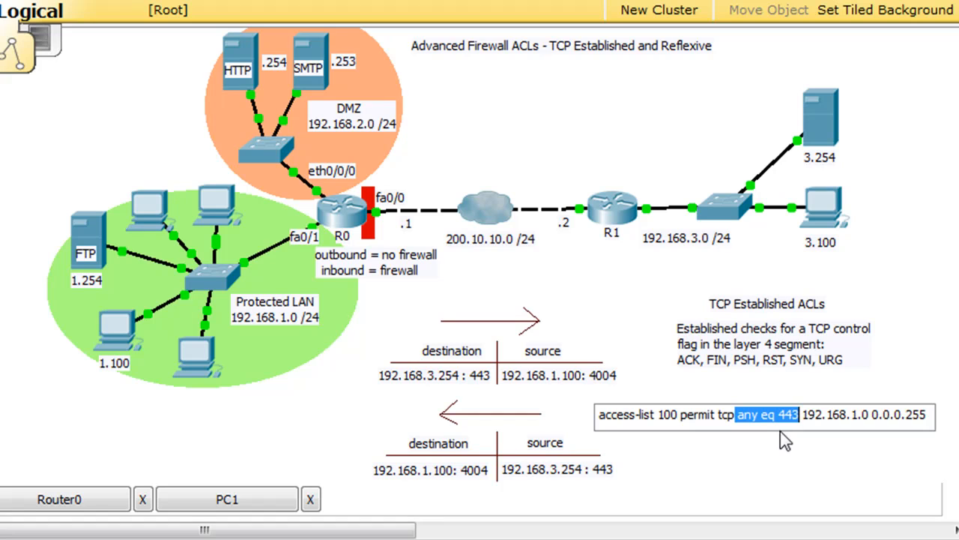
mouse_move(726, 346)
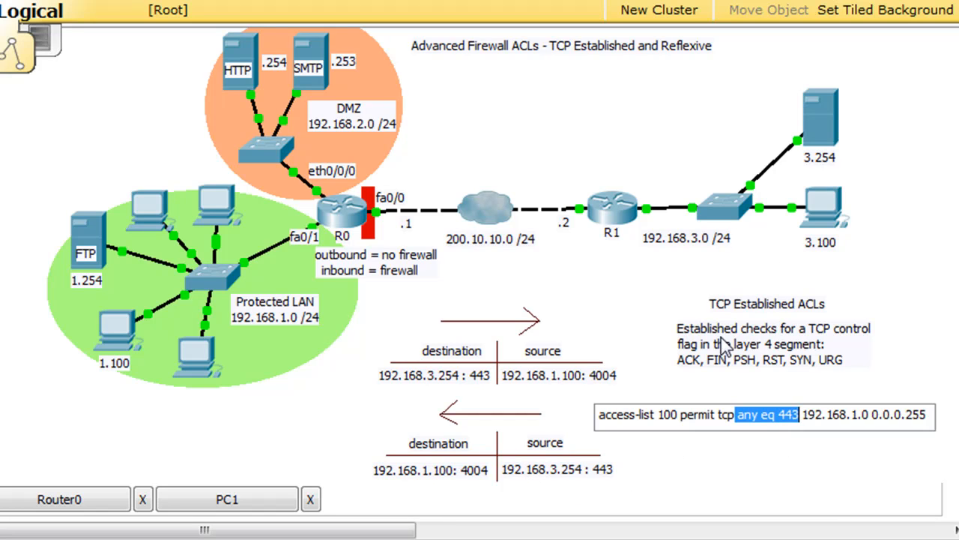
mouse_move(438, 273)
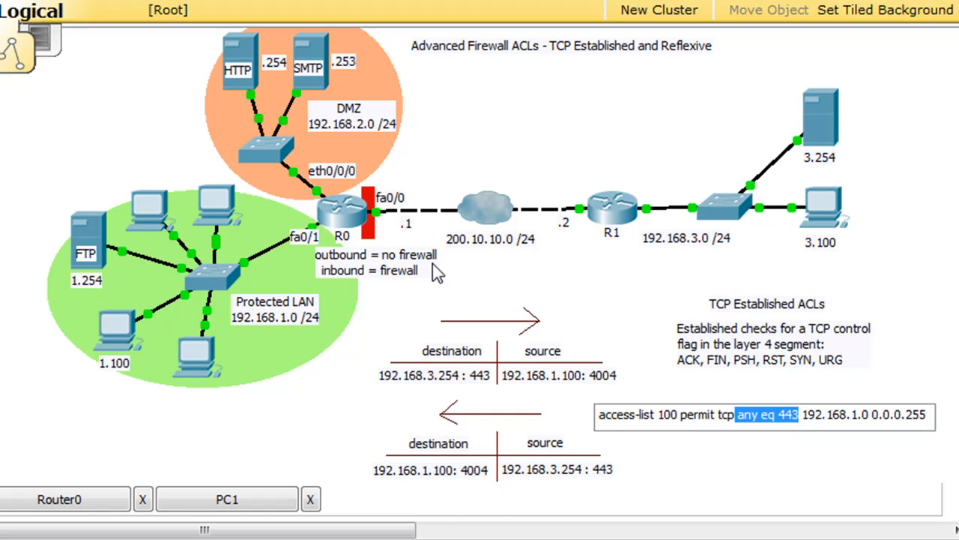
mouse_move(591, 461)
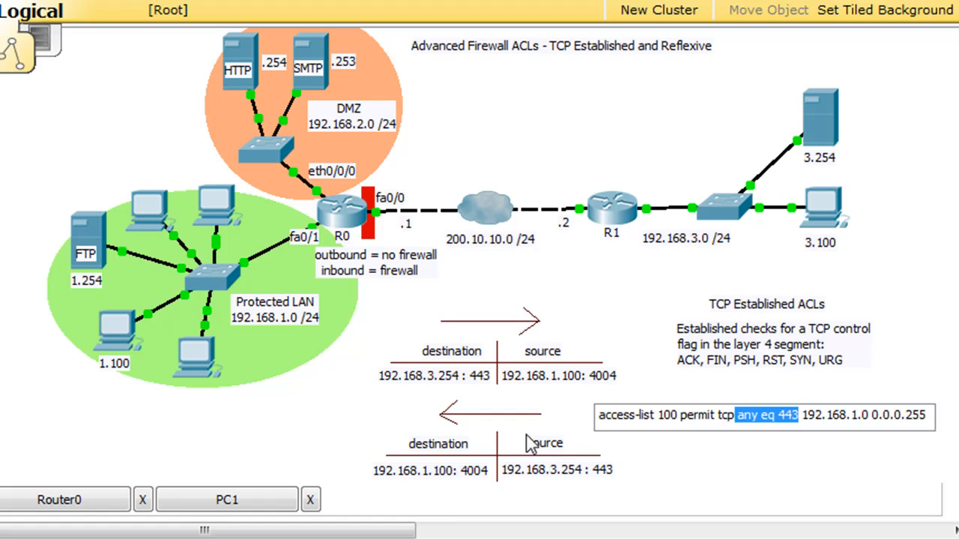
mouse_move(611, 483)
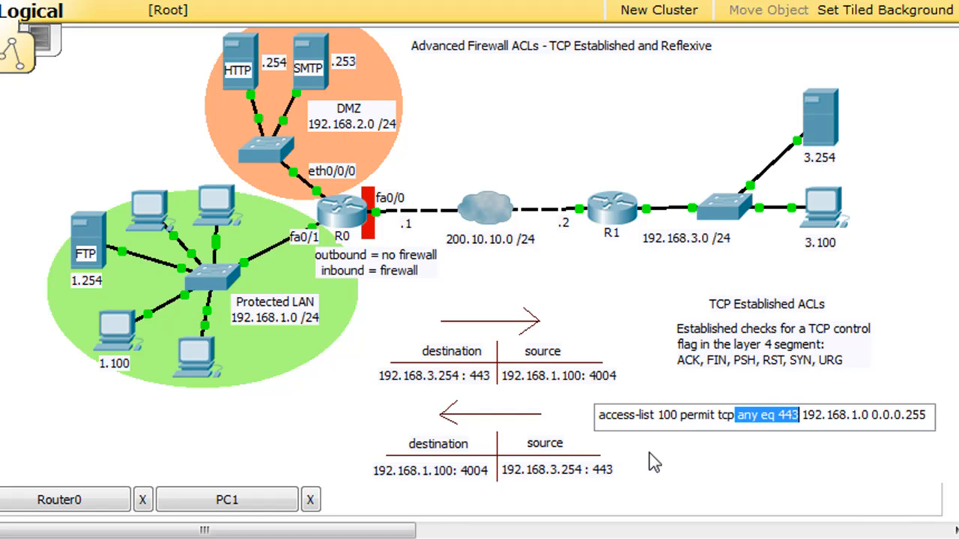
mouse_move(627, 483)
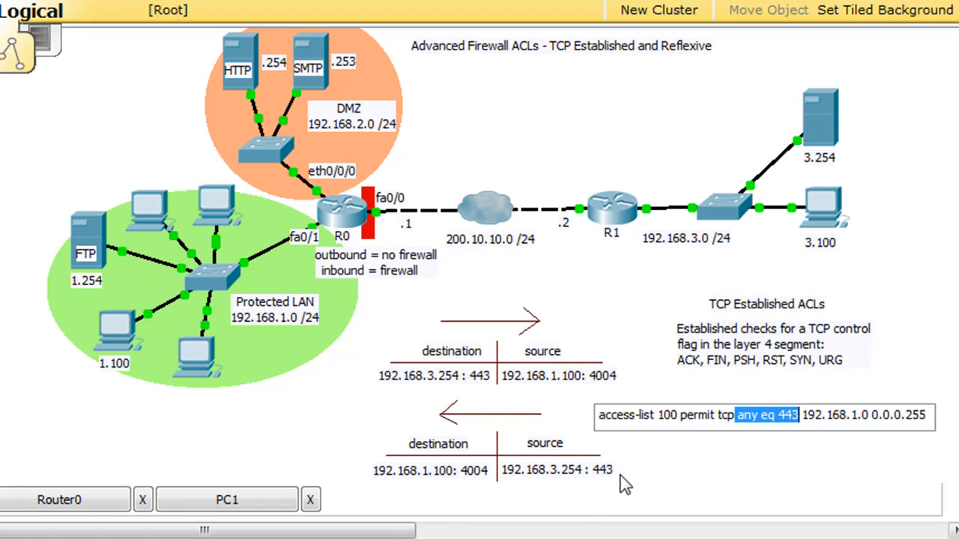
mouse_move(741, 412)
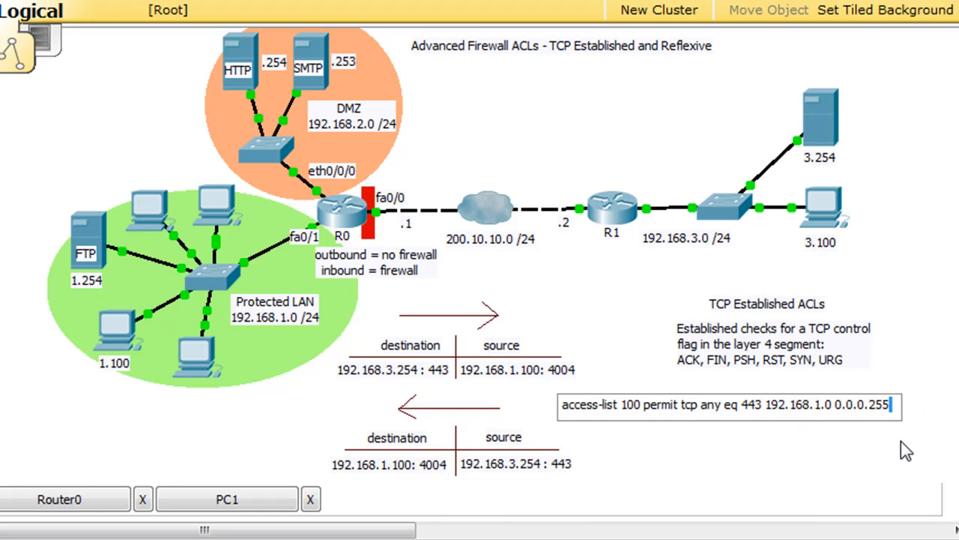
Append 'established' to the end of the access-list 100 line and finish editing.
text(es)
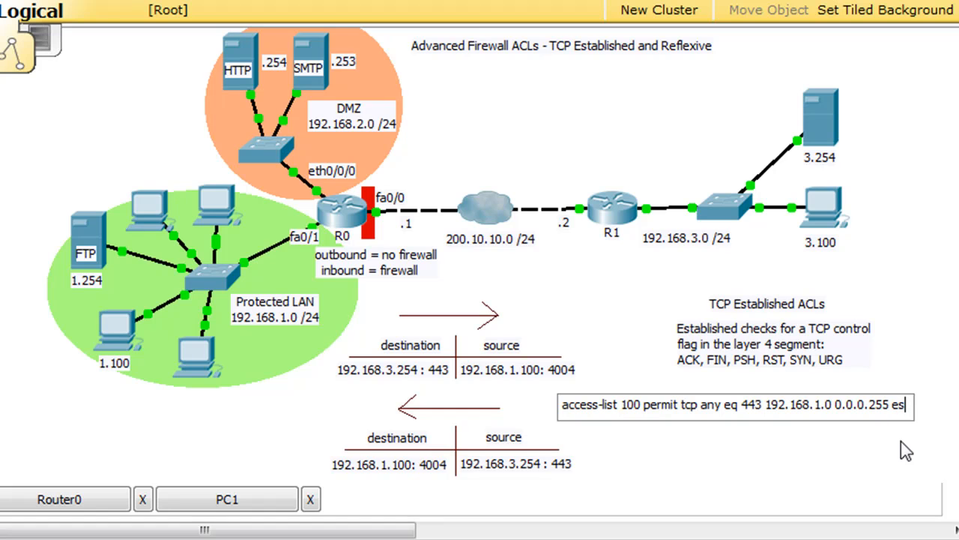
text(tablished)
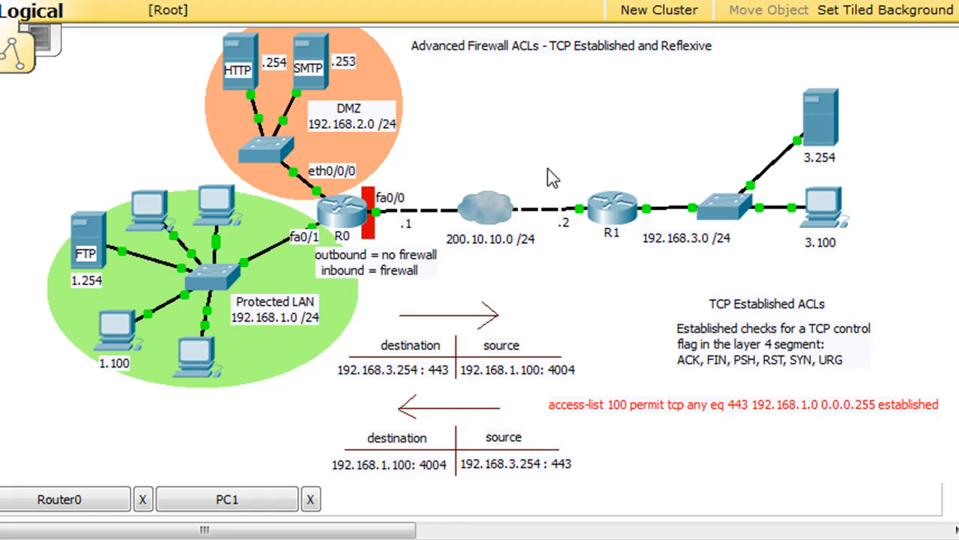
mouse_move(367, 204)
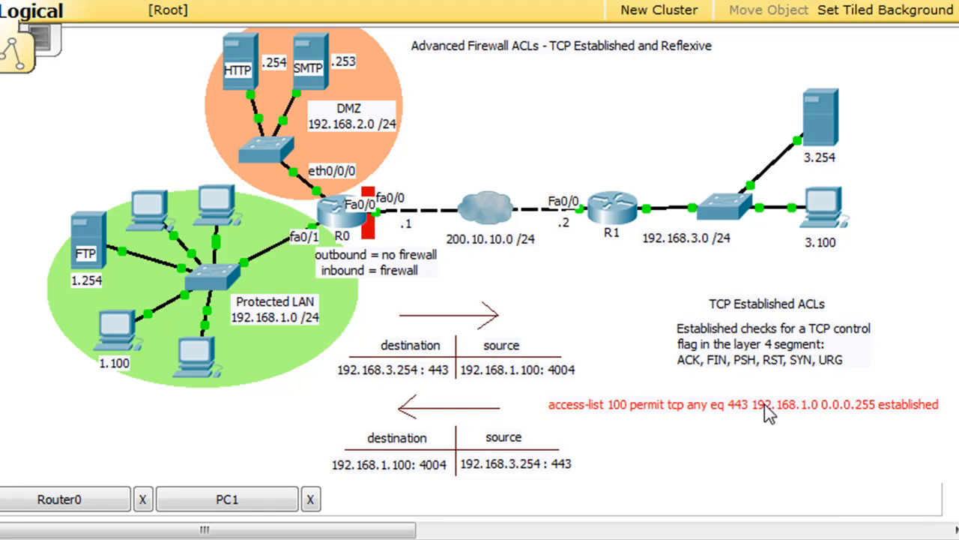
click(742, 405)
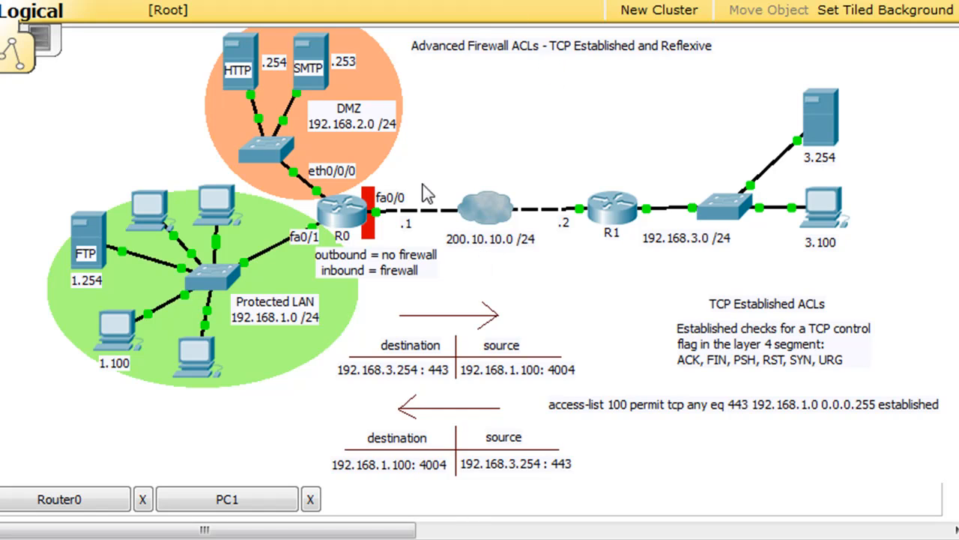
mouse_move(198, 219)
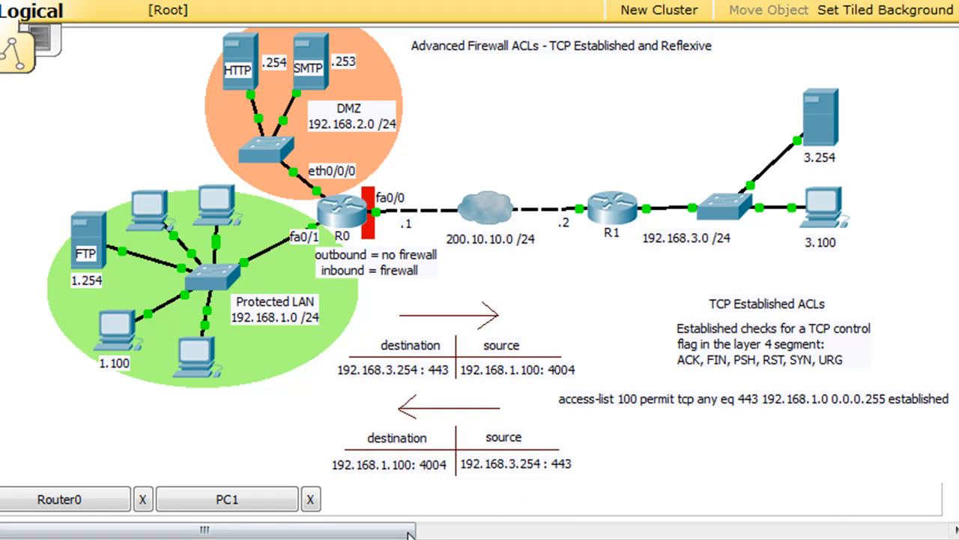
mouse_move(703, 399)
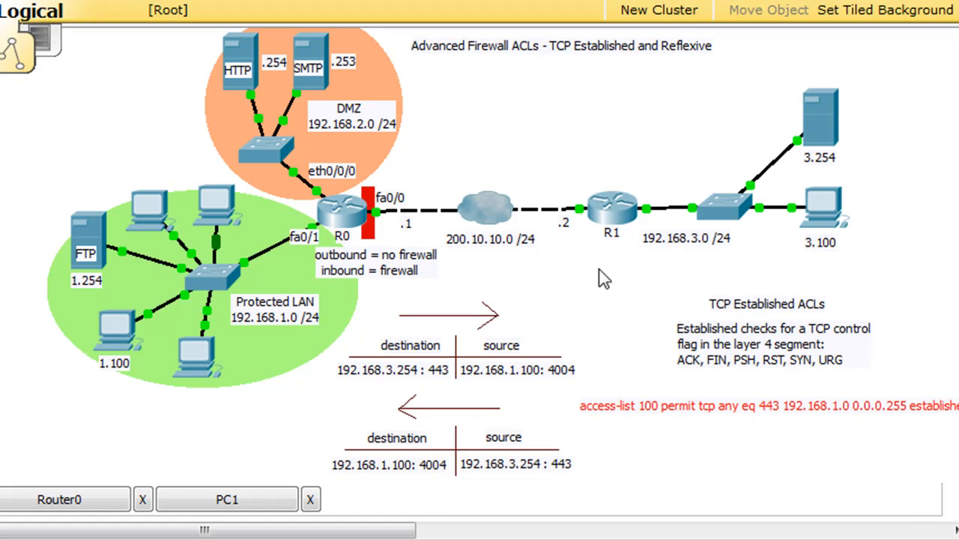
mouse_move(486, 198)
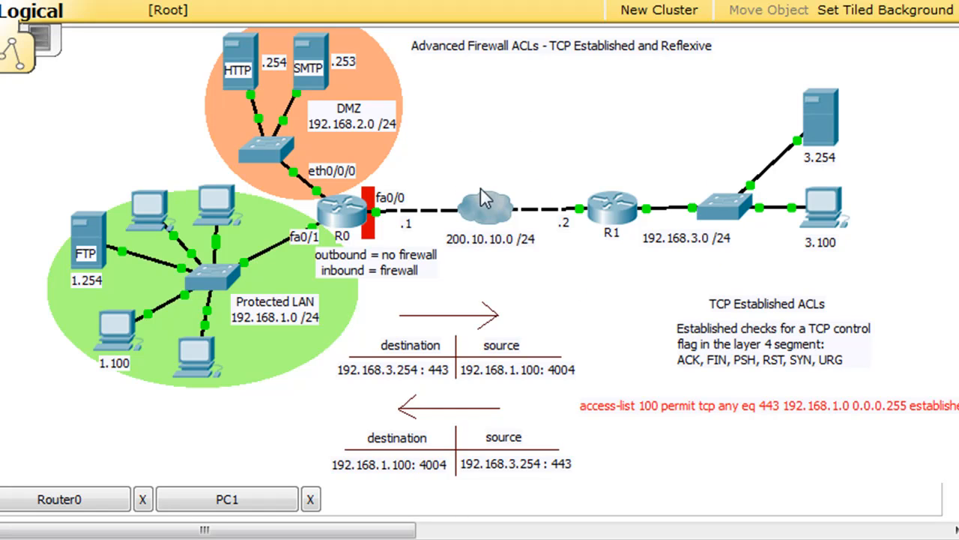
mouse_move(347, 426)
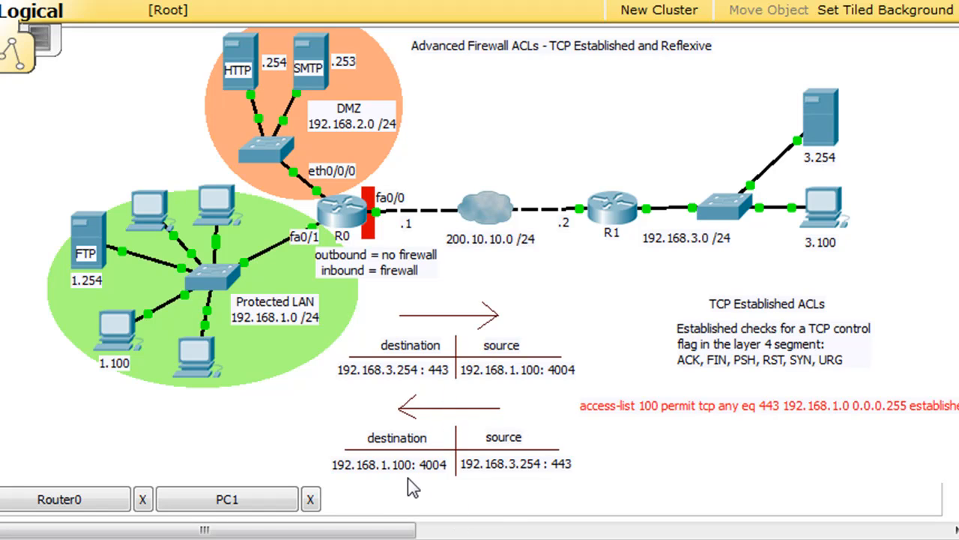
Reopen the return-traffic source note to add 'or 80' after port 443.
double_click(503, 463)
text( or 80)
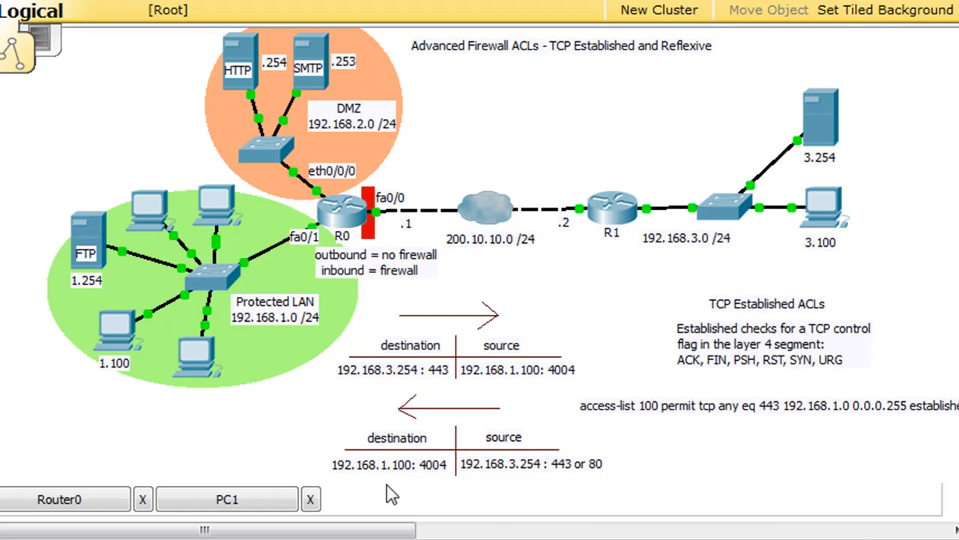
mouse_move(113, 437)
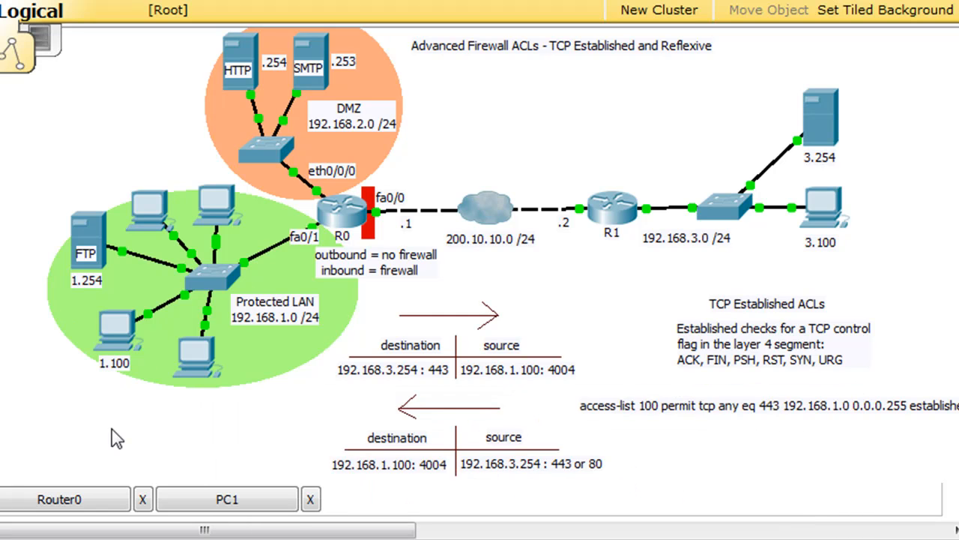
mouse_move(208, 384)
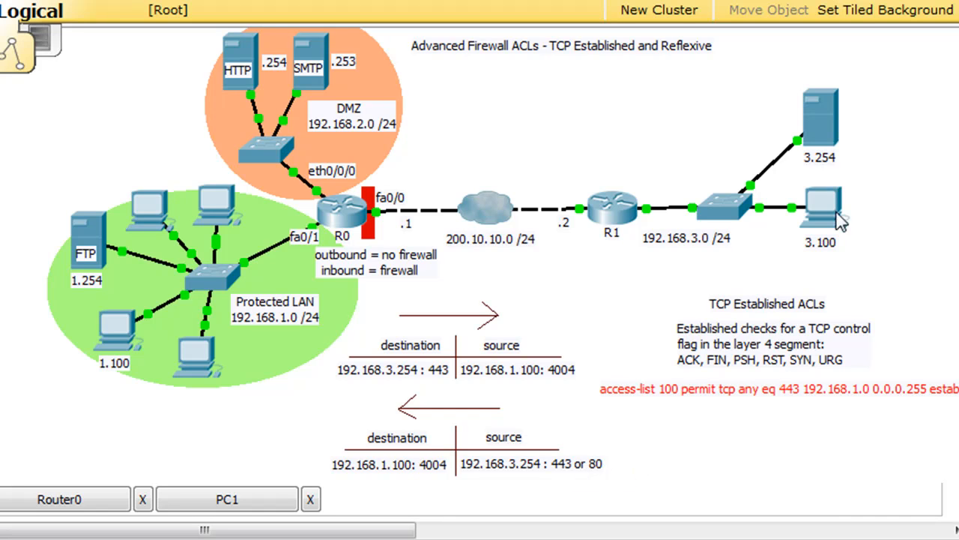
mouse_move(882, 225)
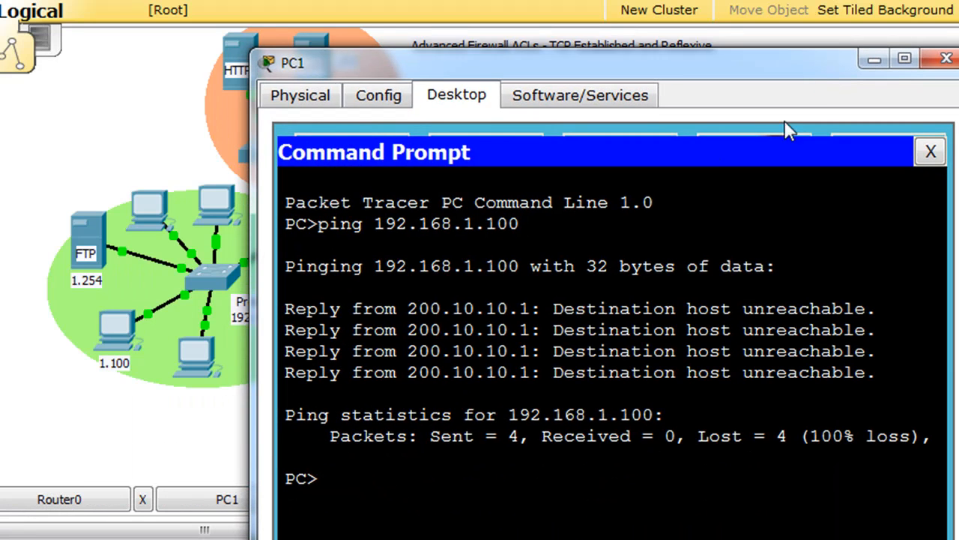
click(378, 96)
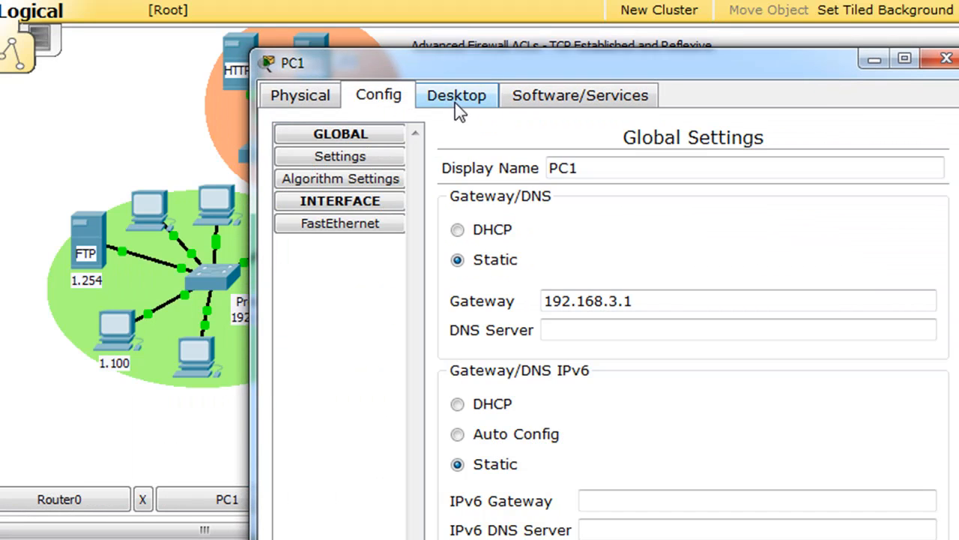
click(456, 96)
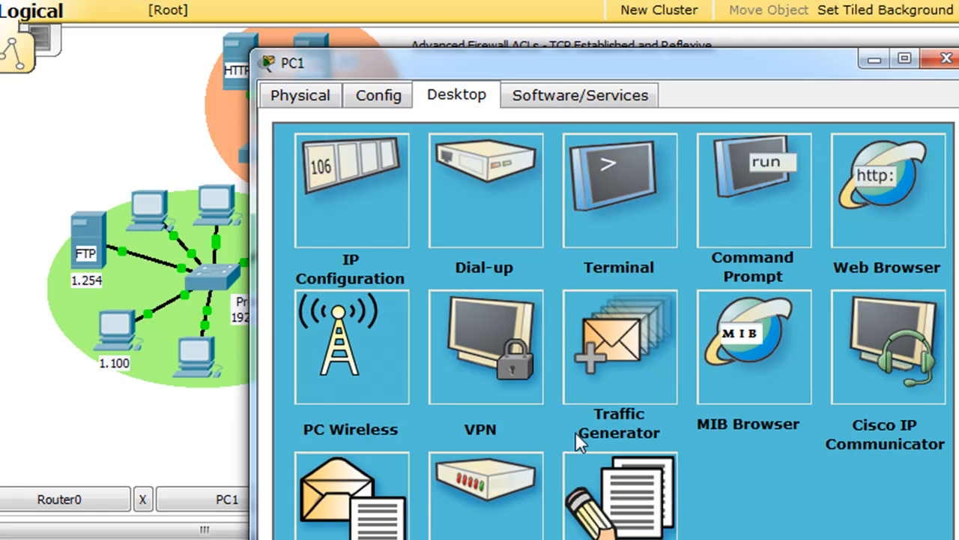
mouse_move(744, 62)
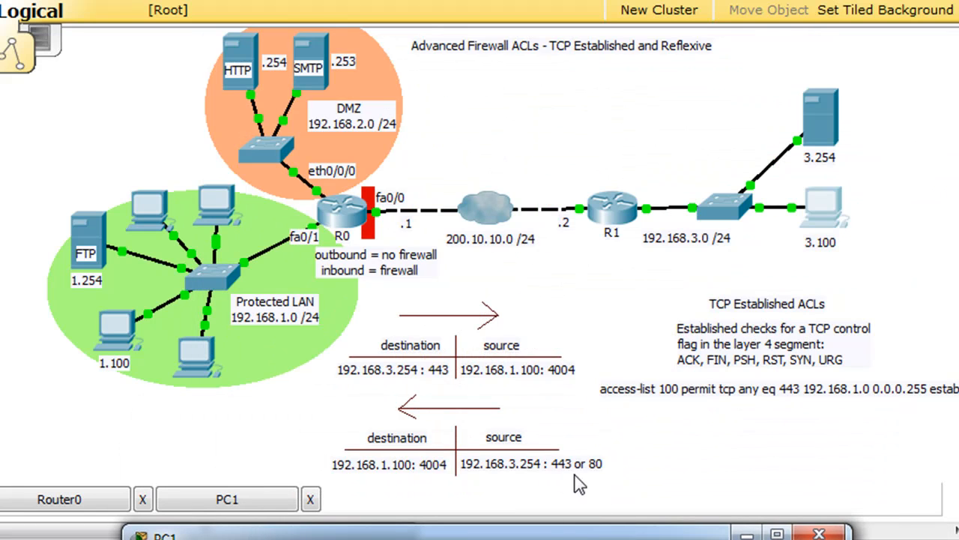
mouse_move(396, 271)
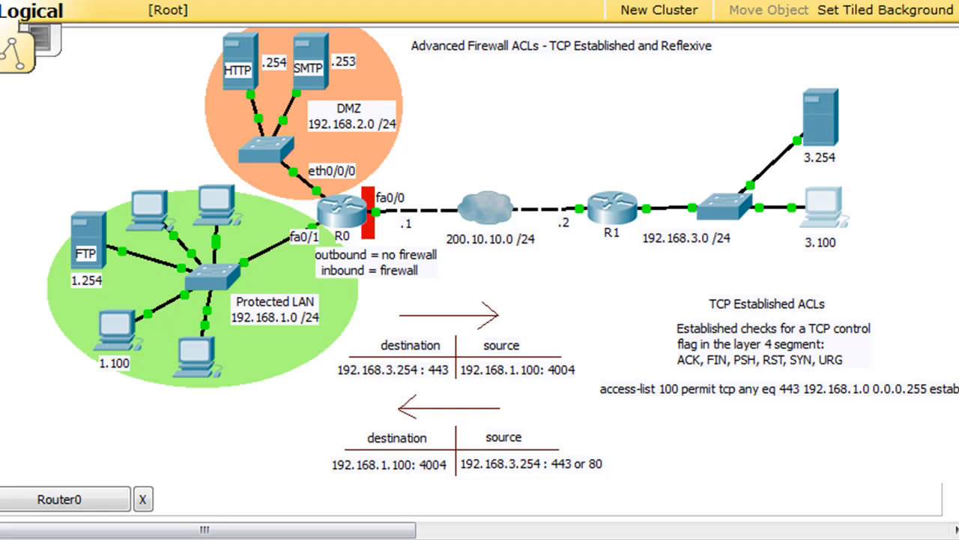
mouse_move(857, 194)
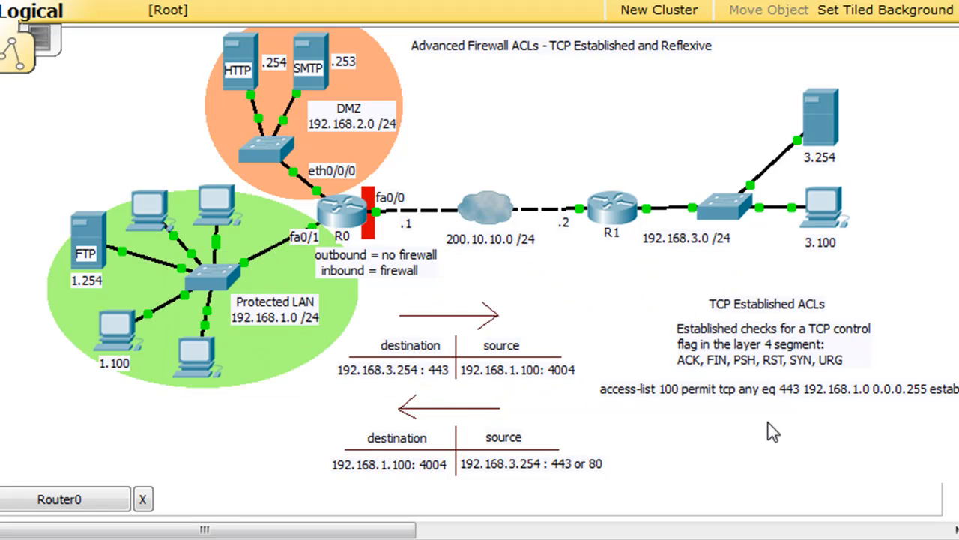
mouse_move(378, 308)
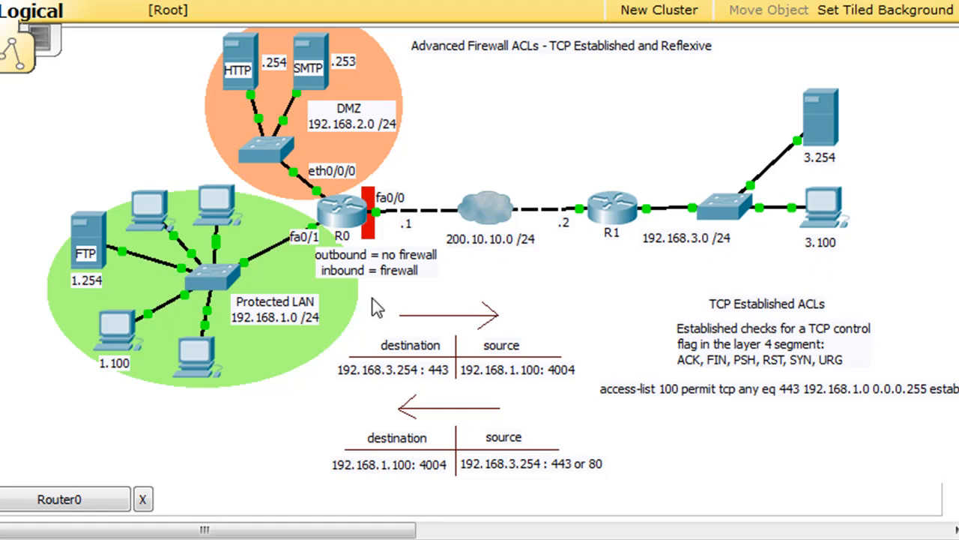
mouse_move(665, 267)
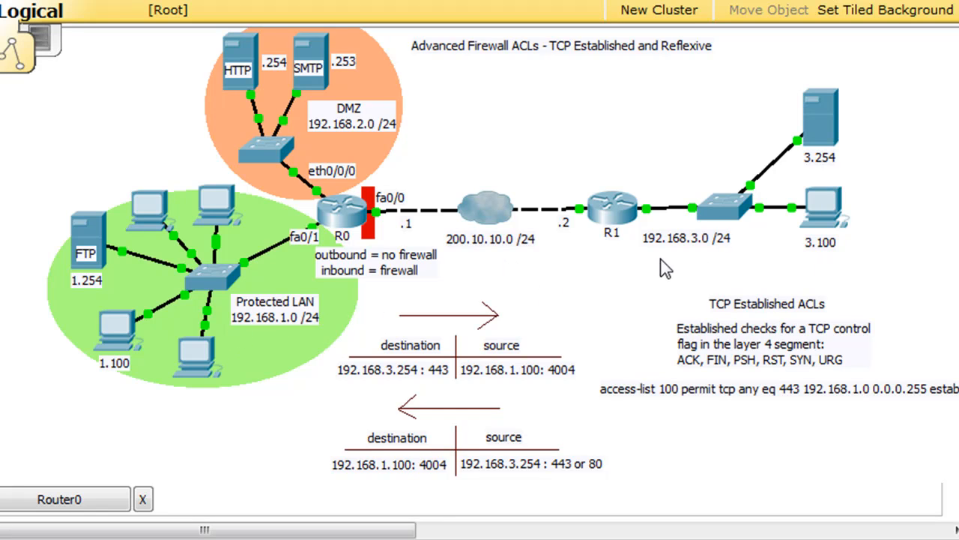
mouse_move(570, 273)
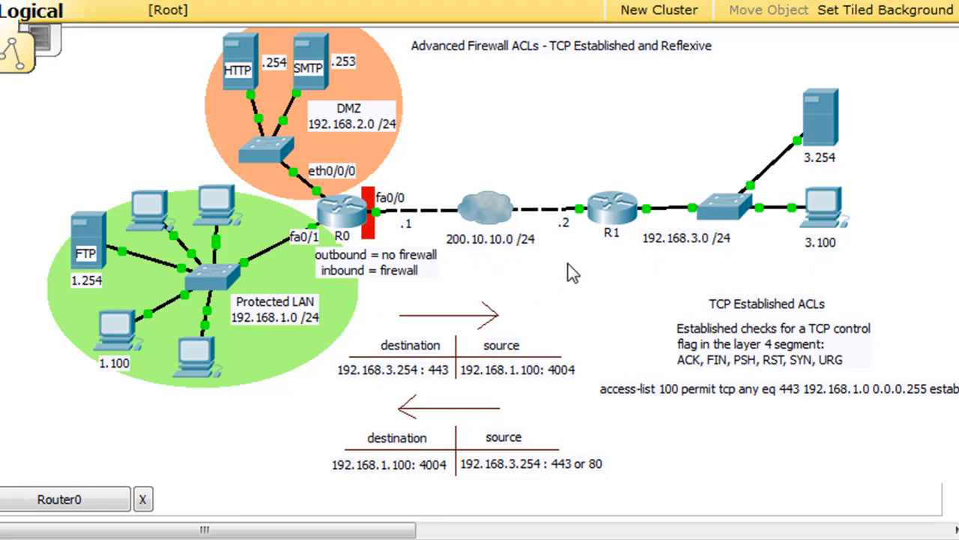
mouse_move(524, 338)
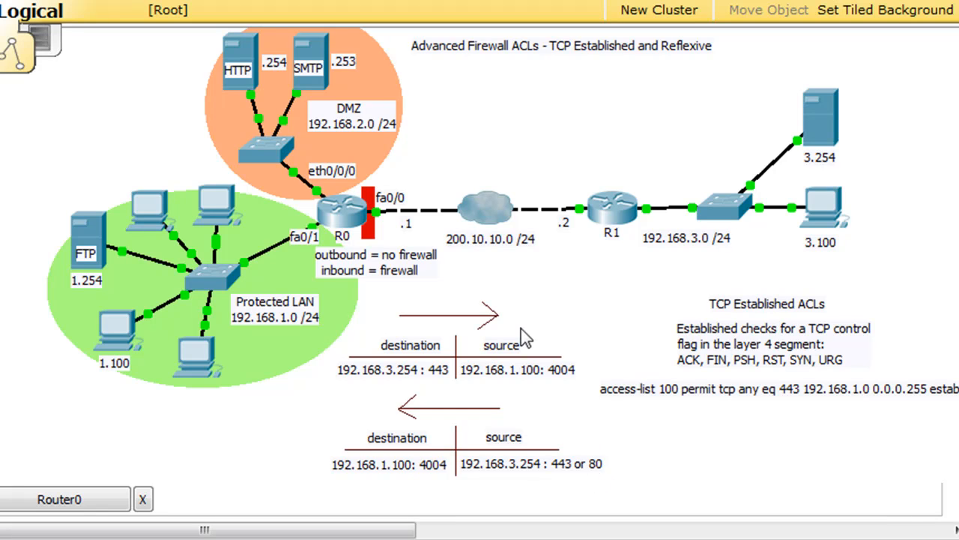
mouse_move(539, 273)
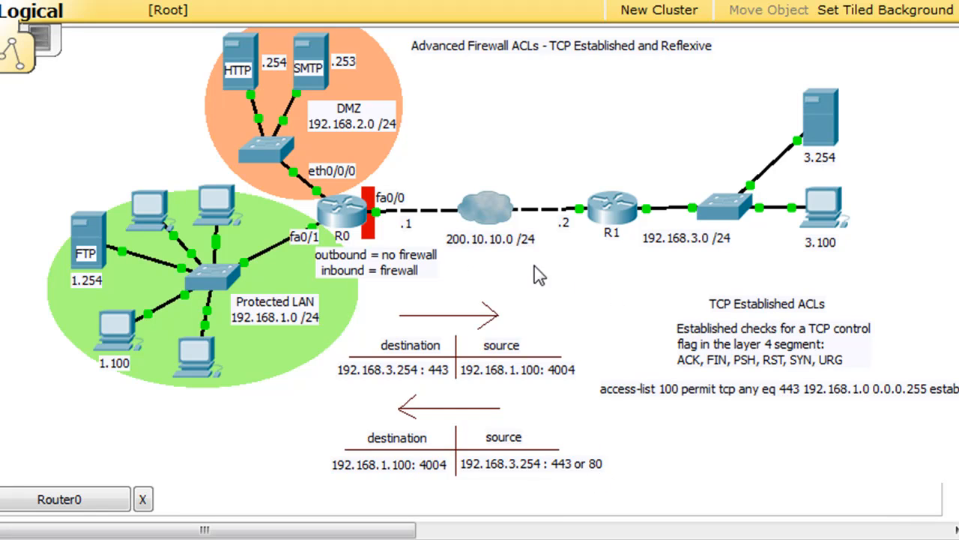
mouse_move(426, 270)
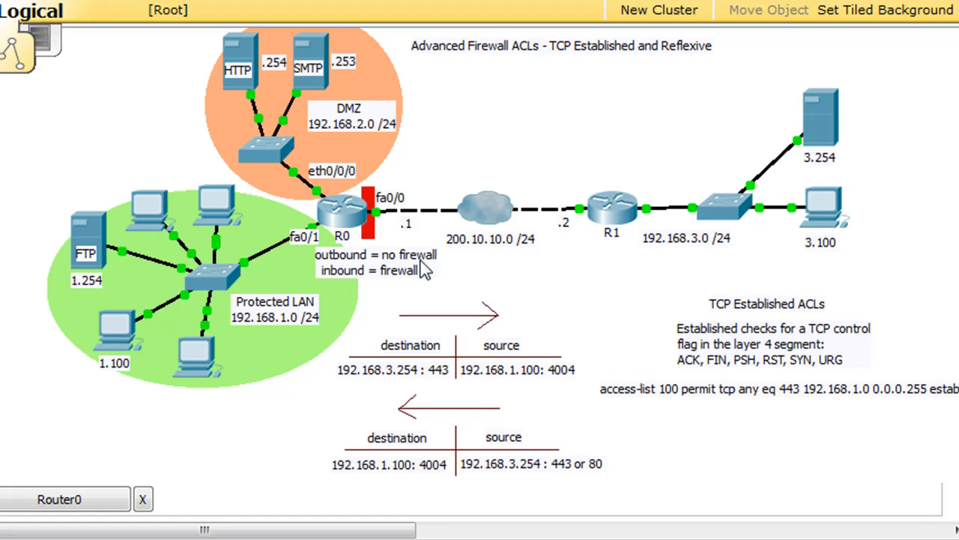
mouse_move(402, 261)
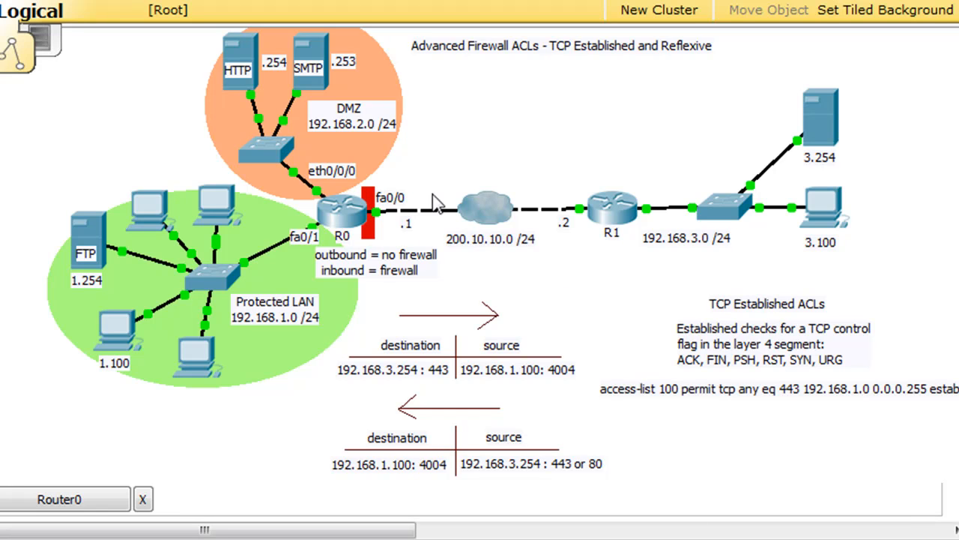
mouse_move(716, 241)
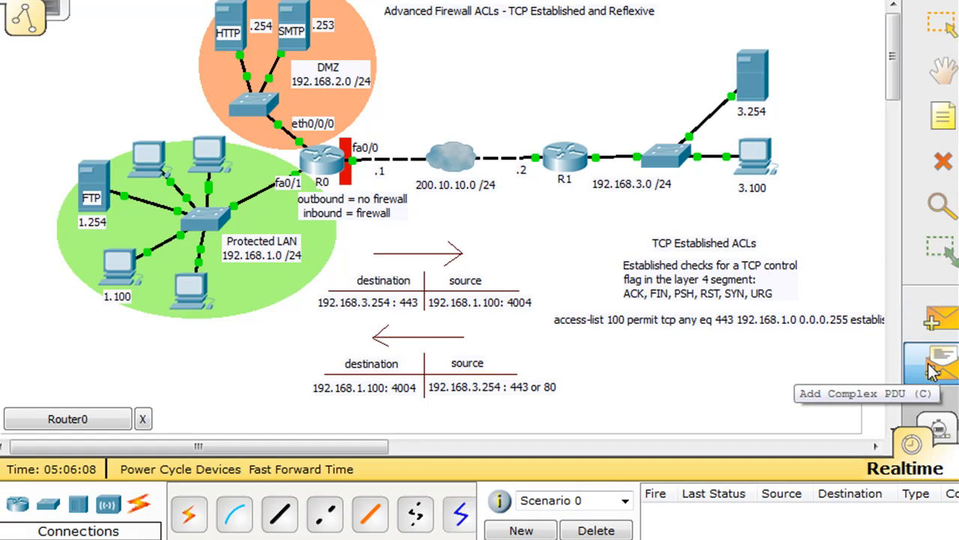
Start a complex FTP PDU with destination 192.168.1.254 and spoofed source 192.168.3.100.
click(942, 361)
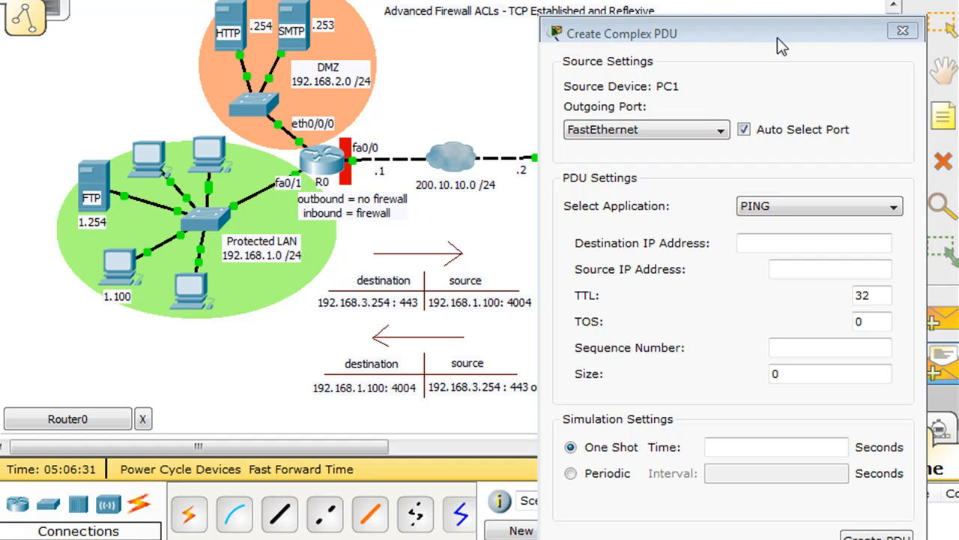
click(818, 206)
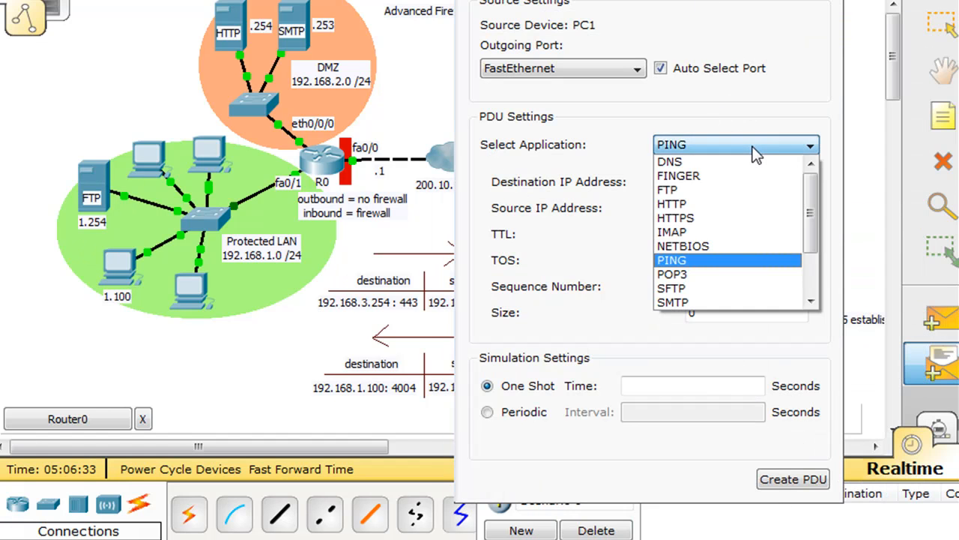
click(666, 189)
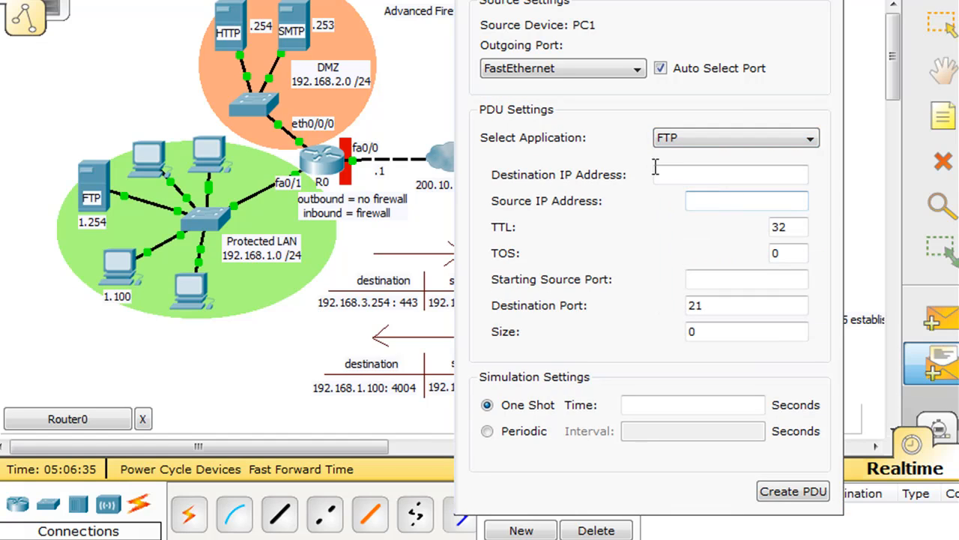
click(732, 174)
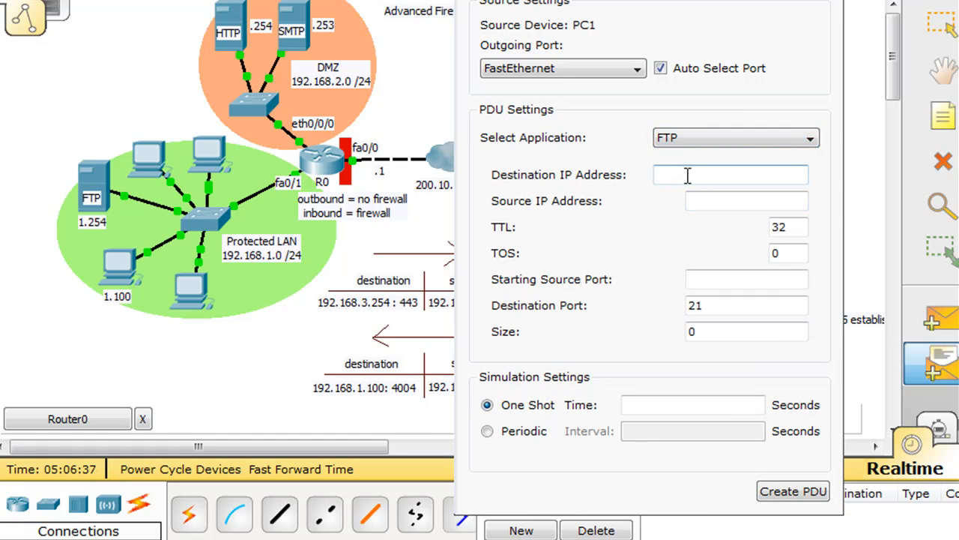
text(192.16)
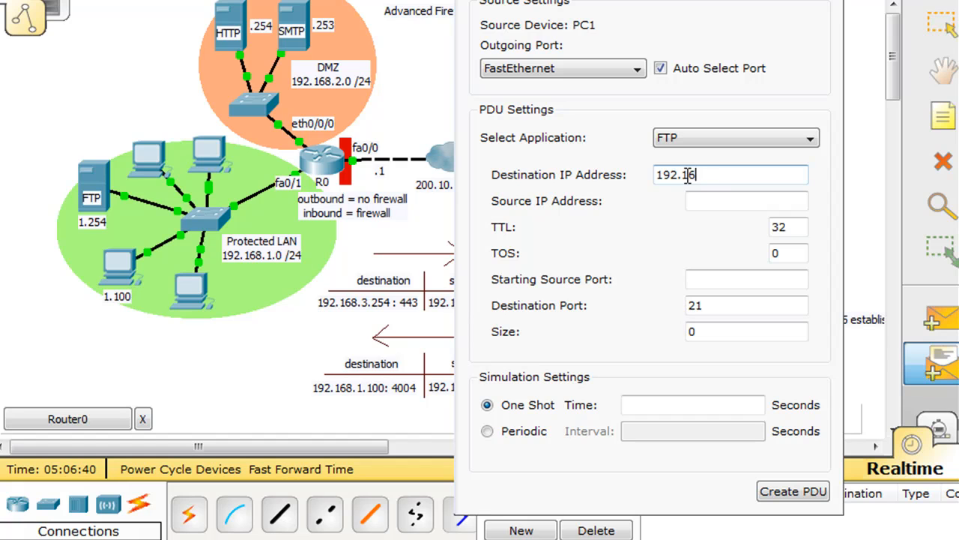
text(8.1.254)
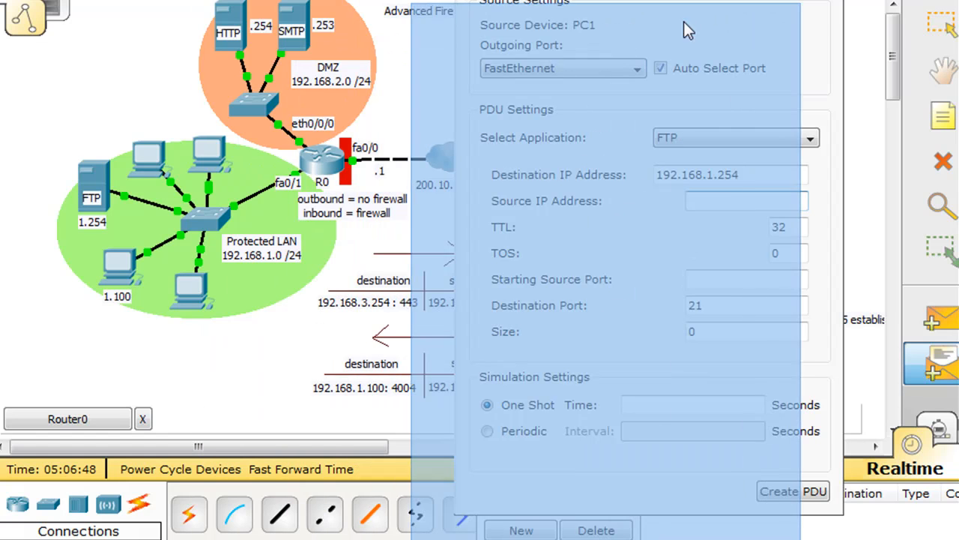
text(1)
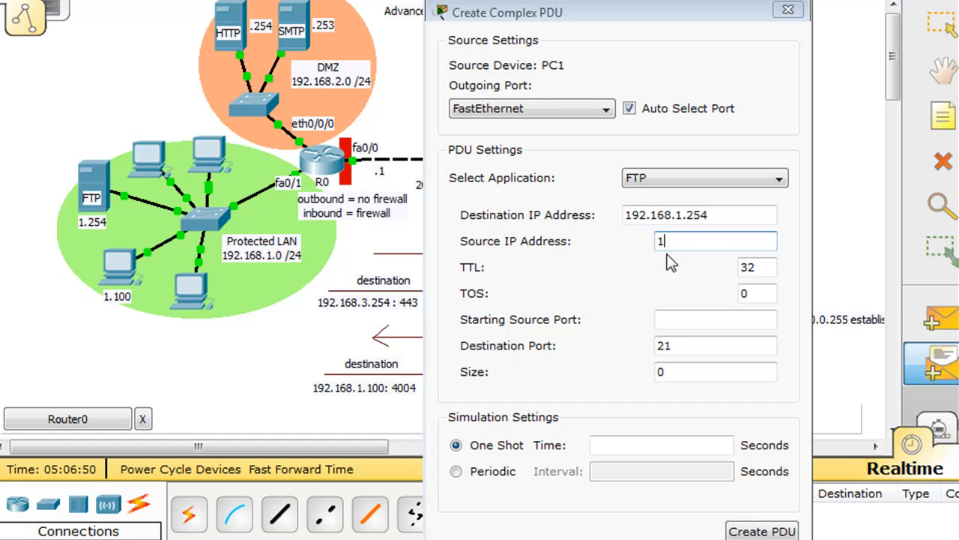
text(92.168)
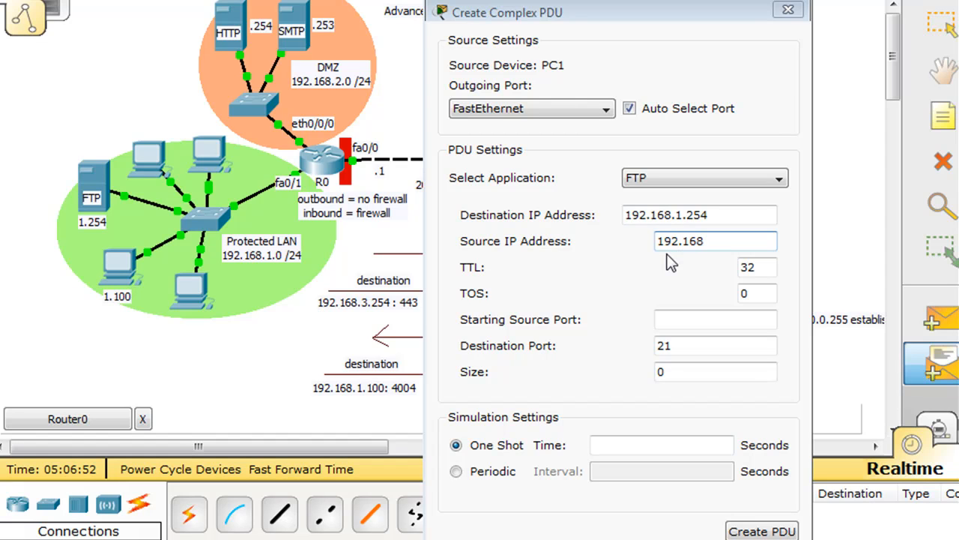
text(.)
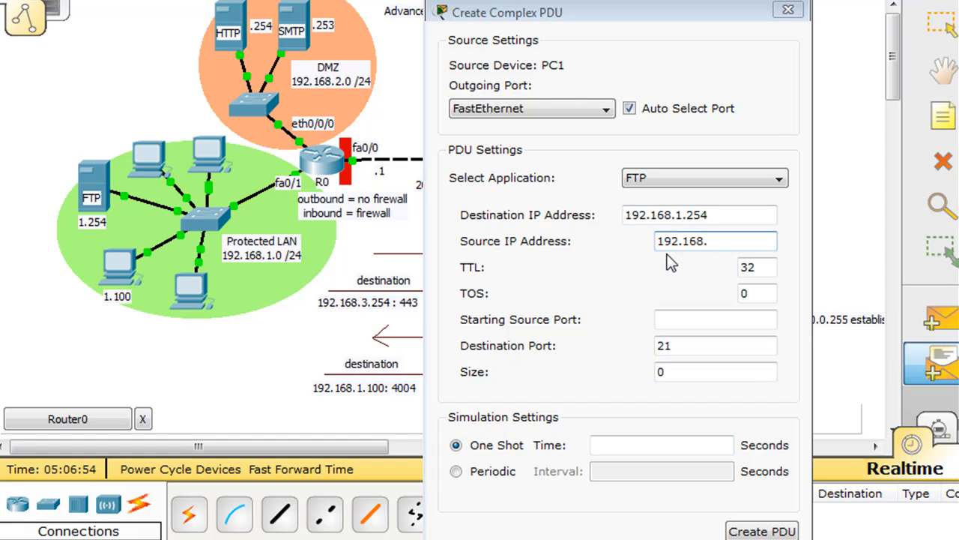
text(3)
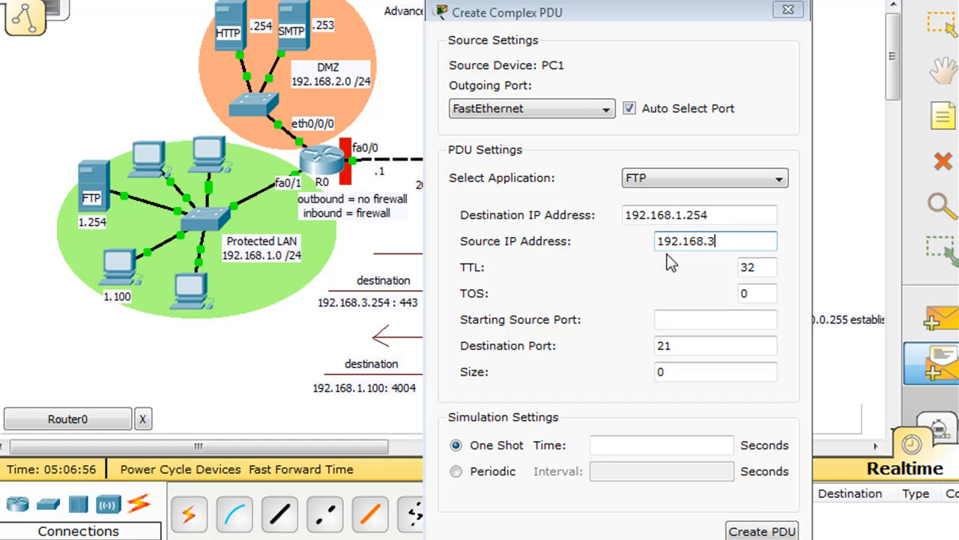
text(.100)
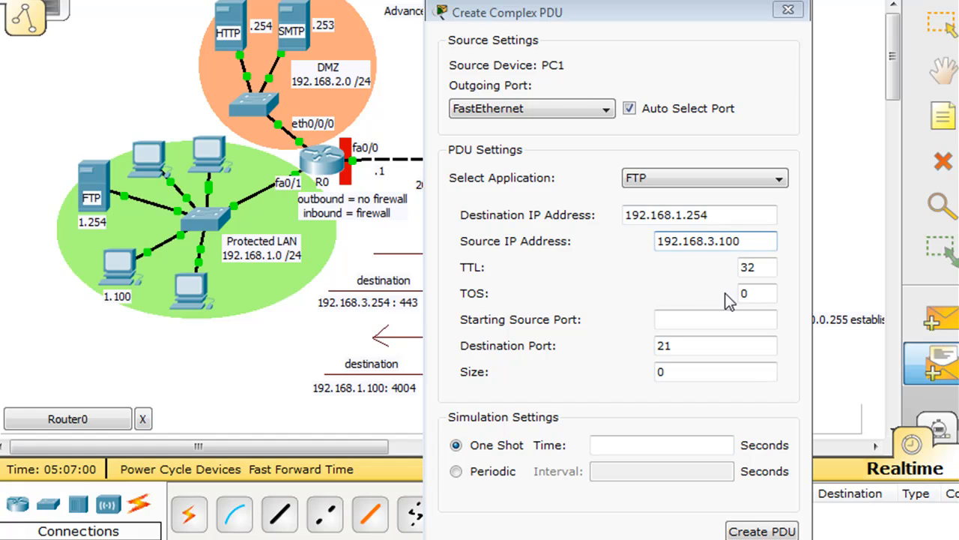
Set source port 443, destination port 21, size 777 and one-shot time 4 seconds.
click(715, 318)
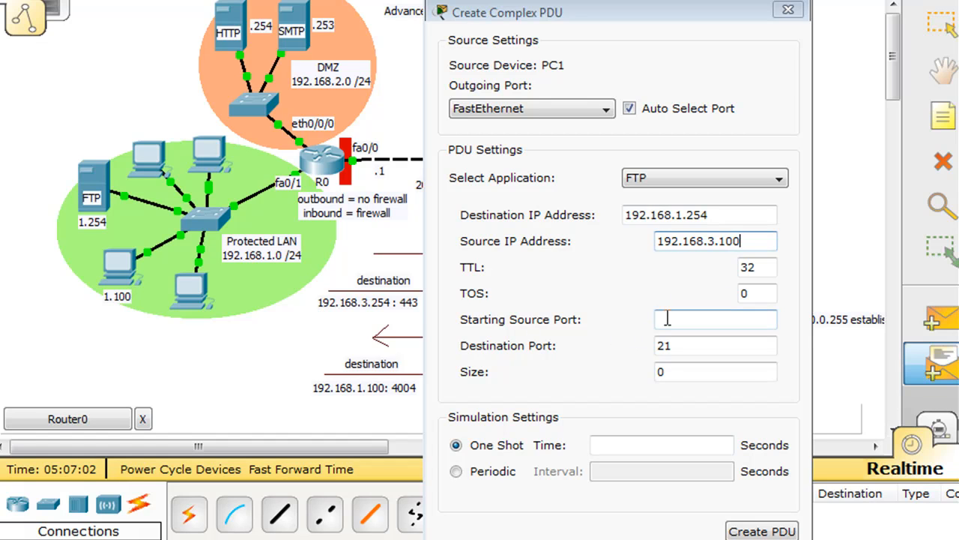
text(443)
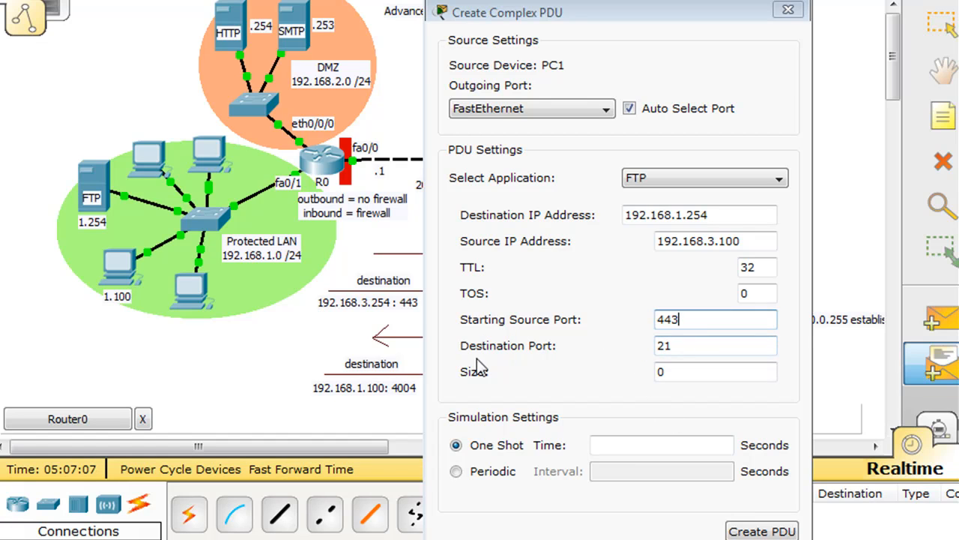
click(693, 345)
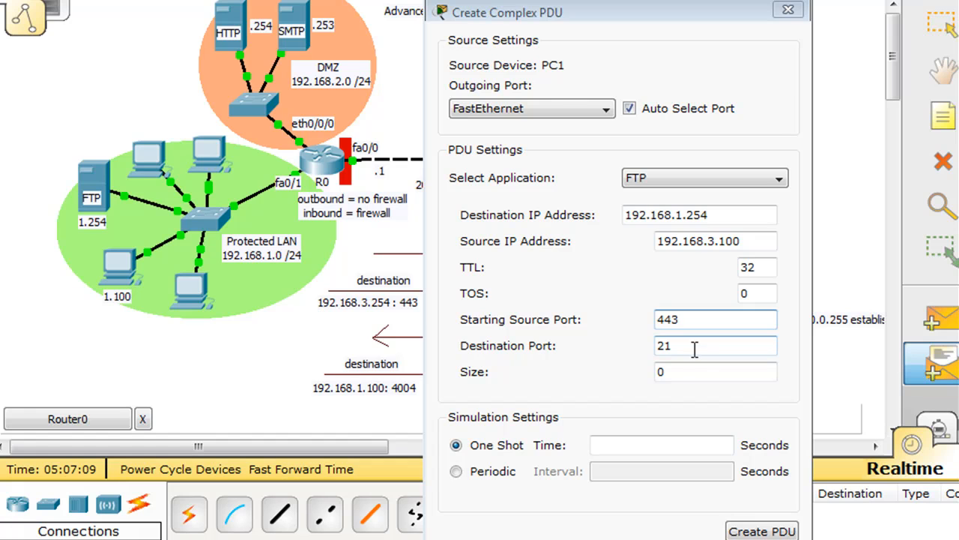
click(715, 372)
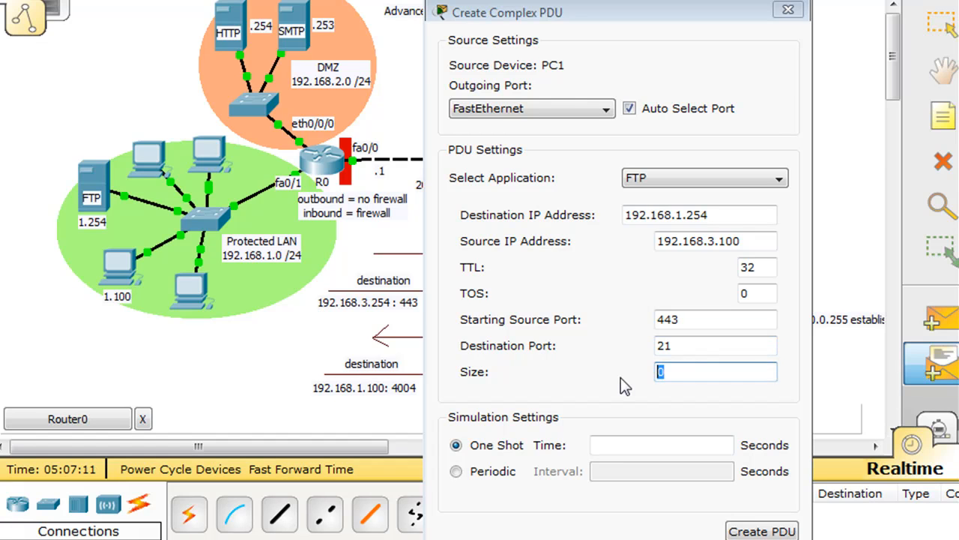
text(776)
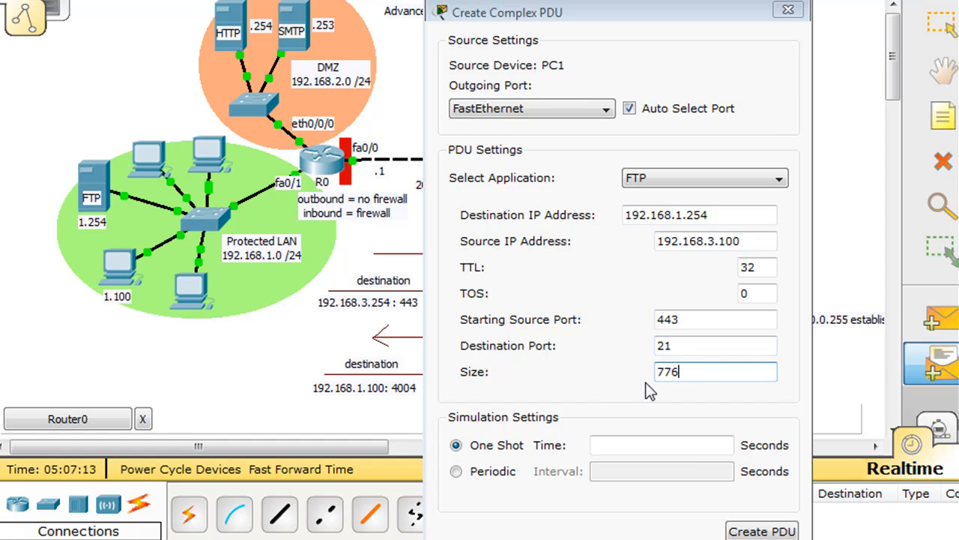
key(Backspace)
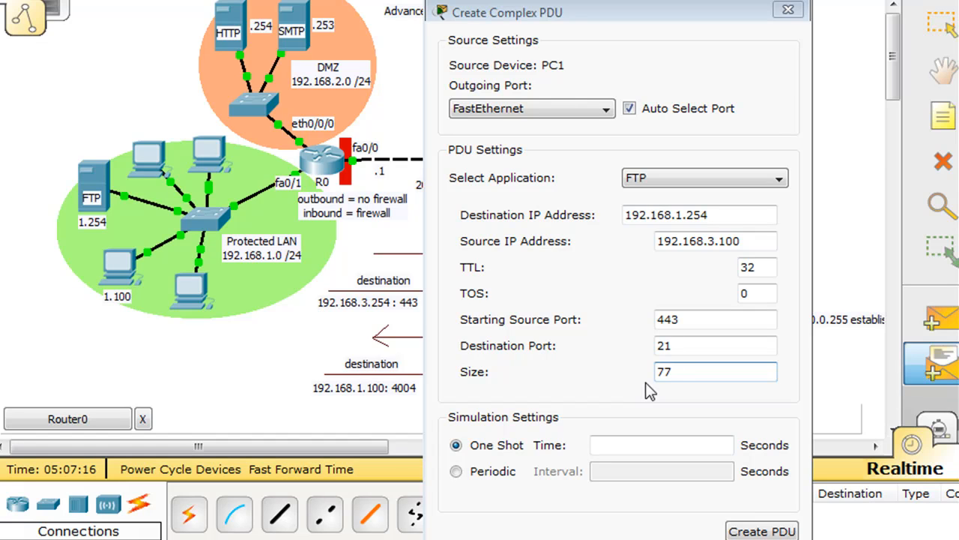
text(7)
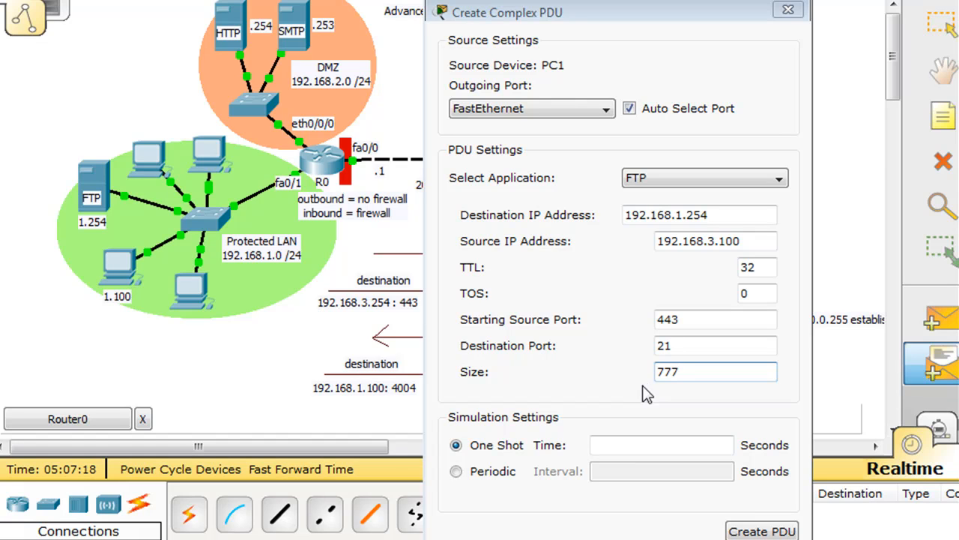
mouse_move(689, 399)
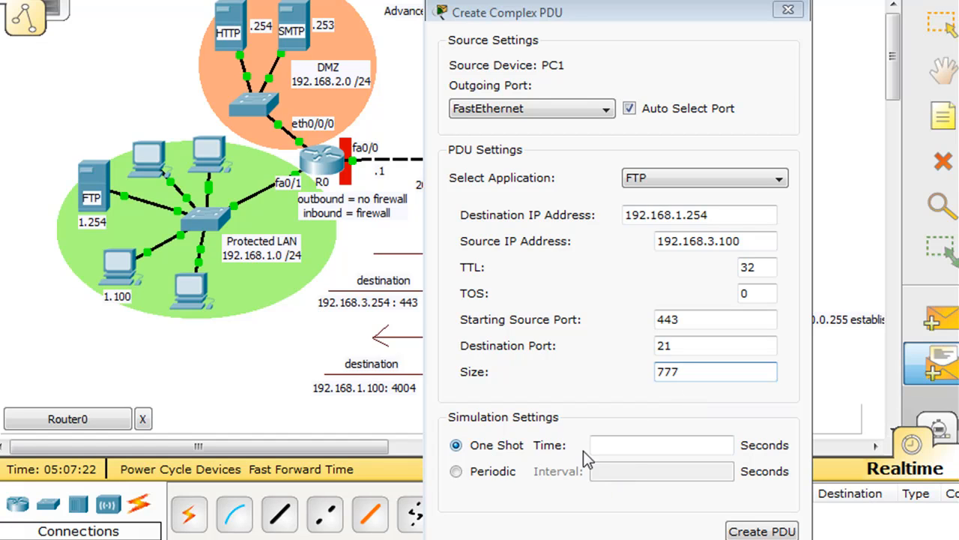
text(4)
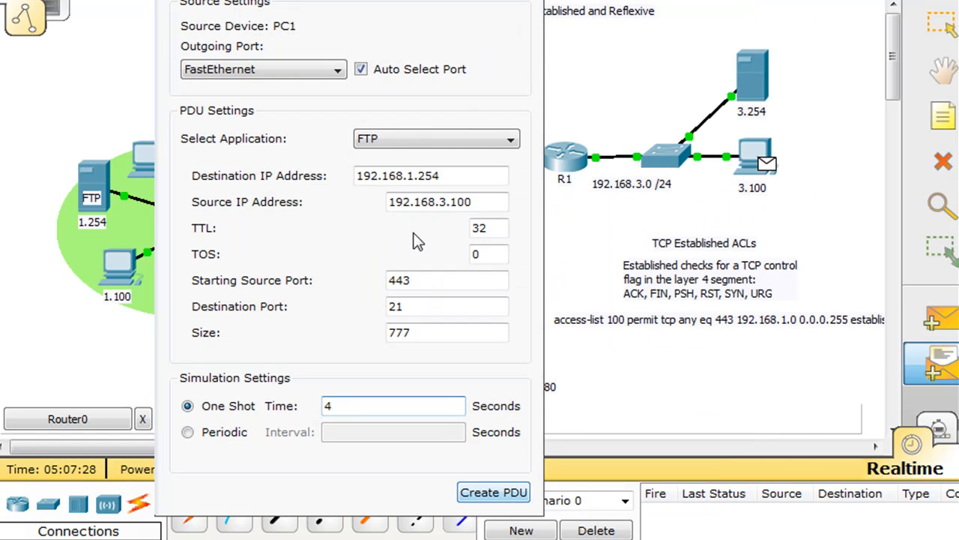
Create the spoofed FTP PDU from PC1 to 192.168.1.254.
click(493, 492)
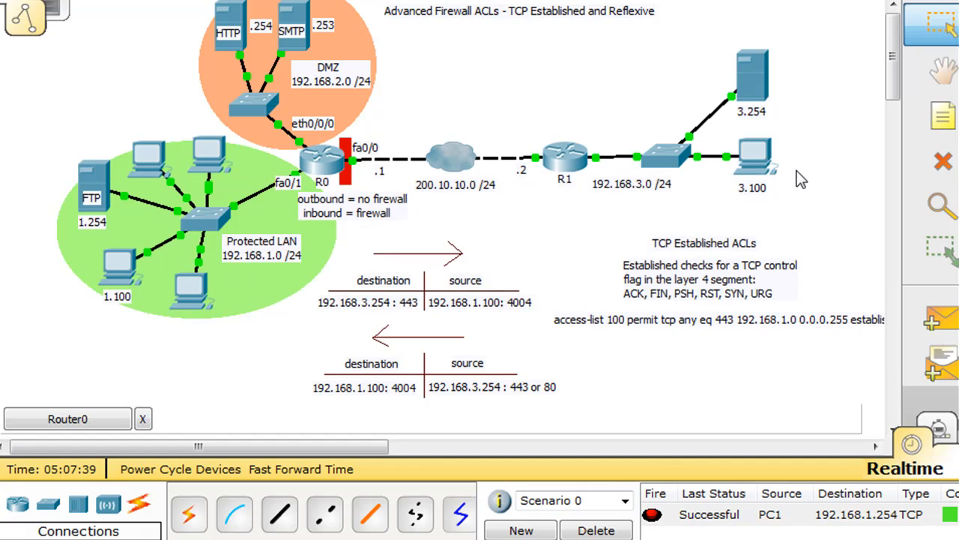
mouse_move(801, 524)
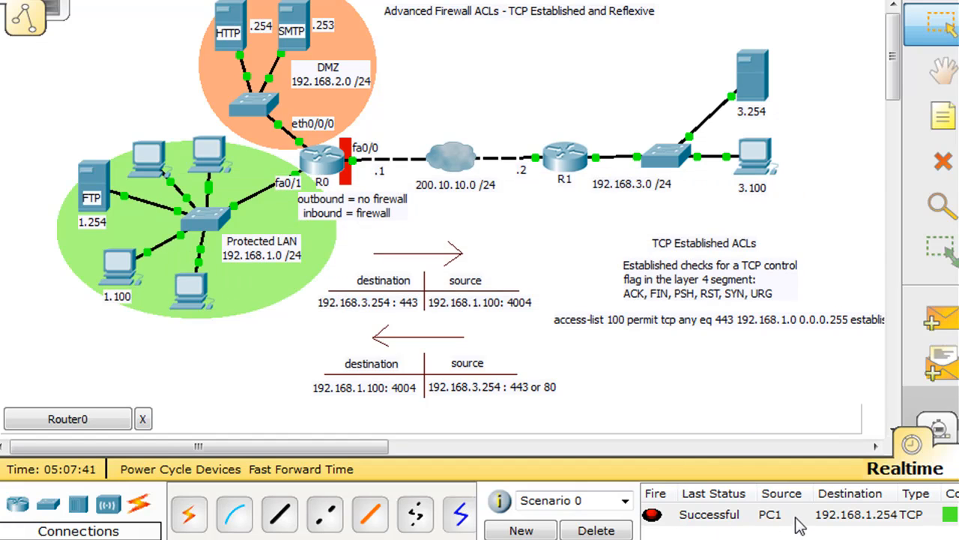
mouse_move(837, 523)
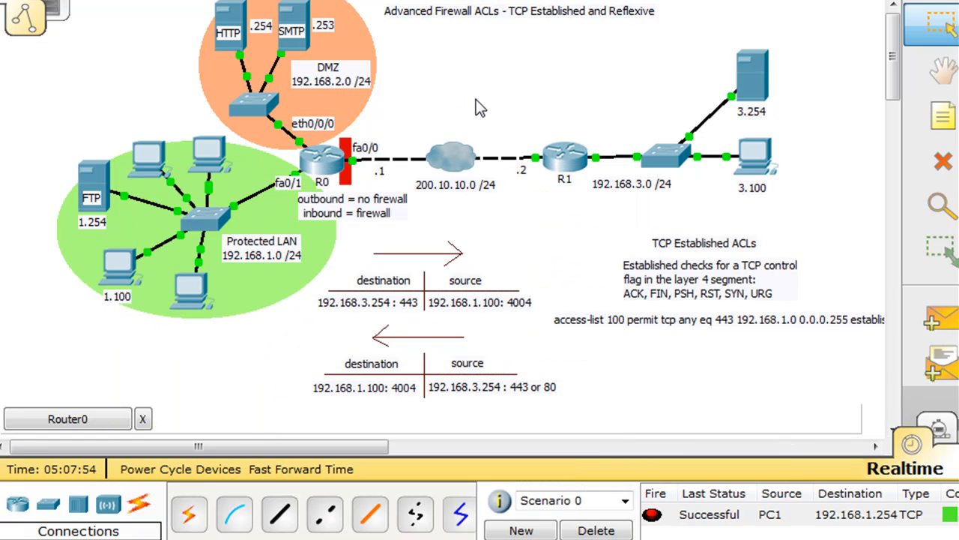
mouse_move(150, 186)
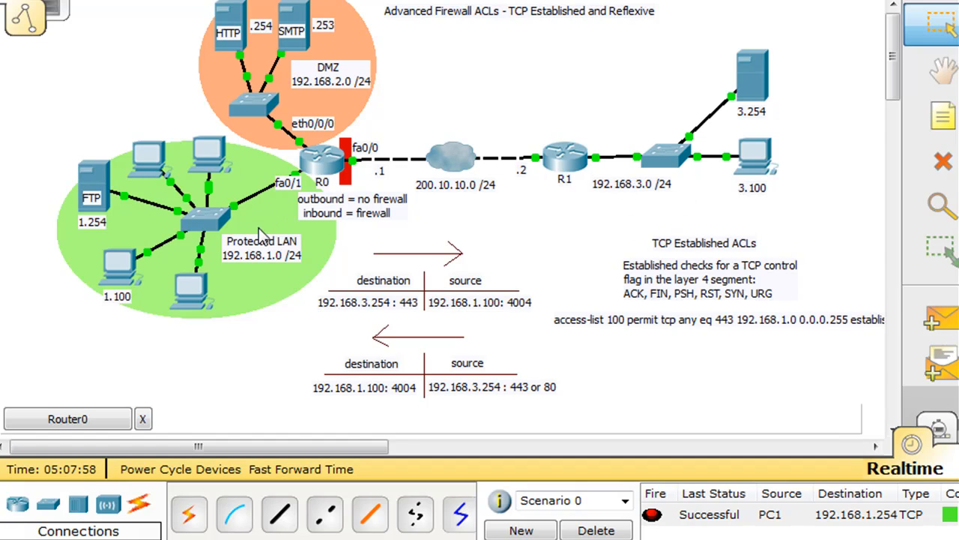
mouse_move(666, 122)
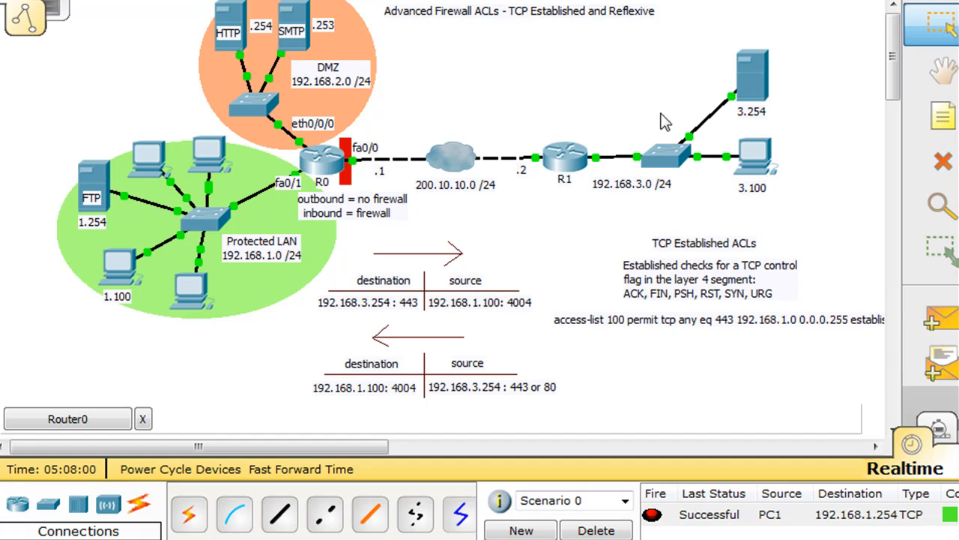
mouse_move(763, 203)
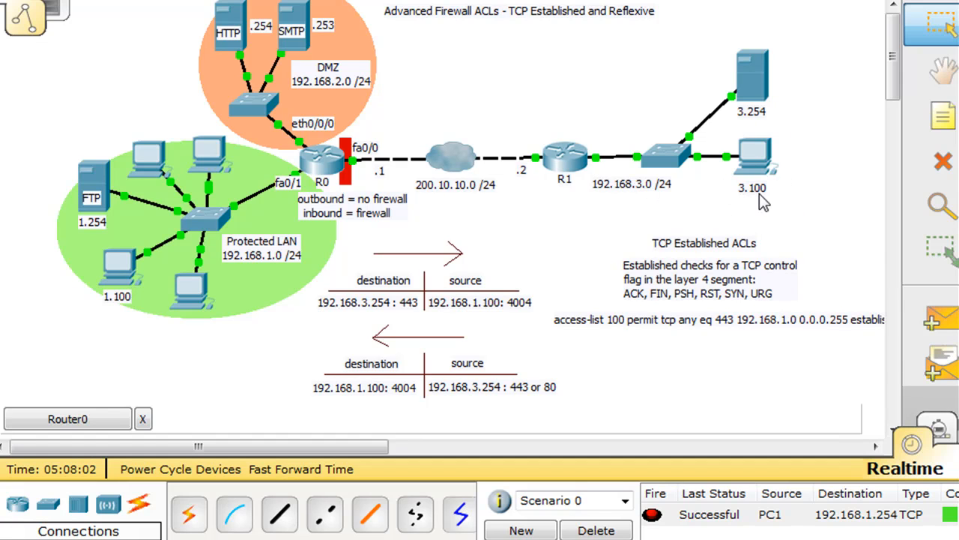
mouse_move(72, 198)
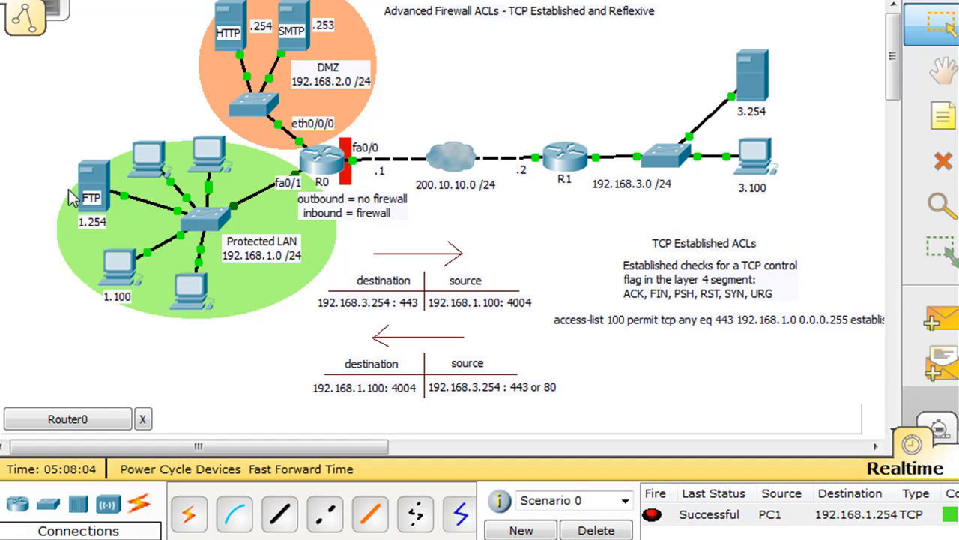
mouse_move(252, 203)
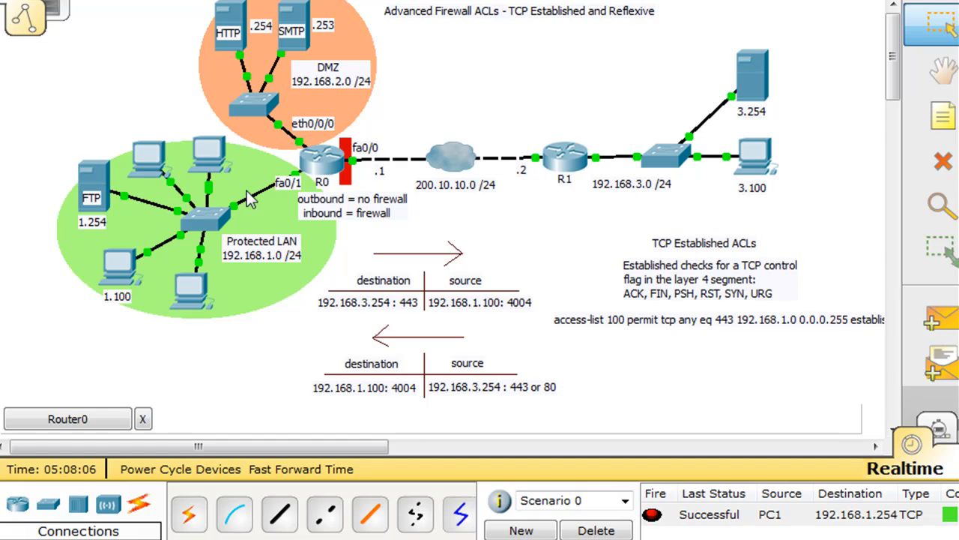
mouse_move(717, 232)
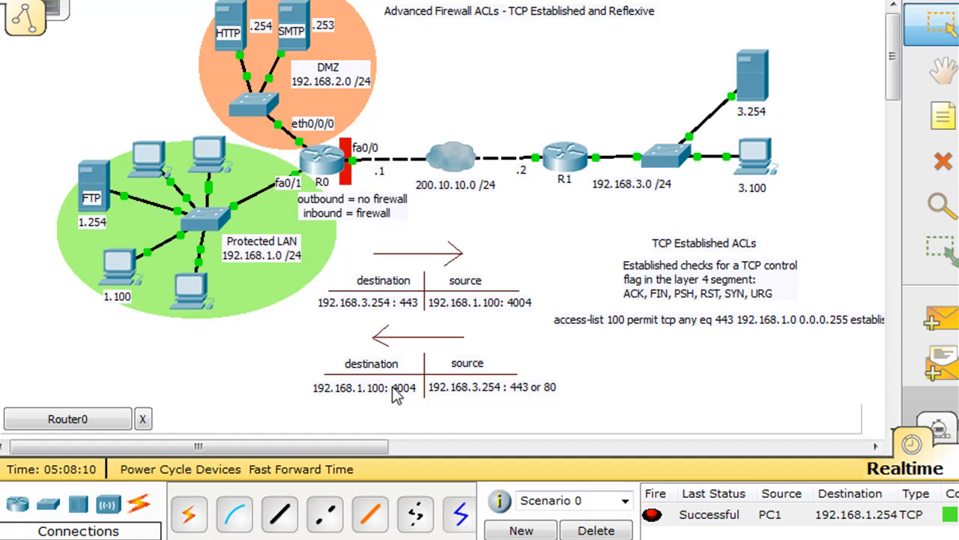
Edit the reply notes to destination 192.168.1.254 : 21 and source 192.168.3.100 : 443.
click(366, 386)
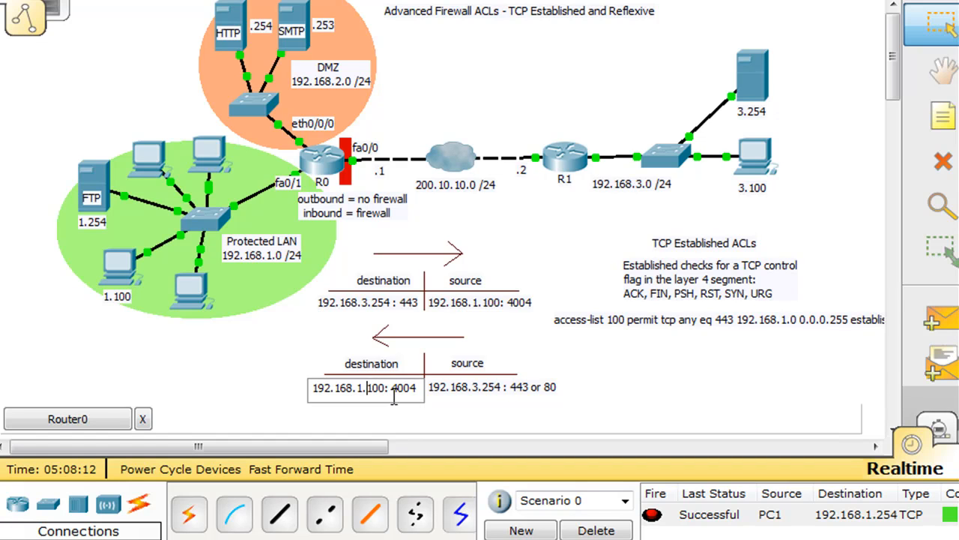
key(Backspace)
text(254)
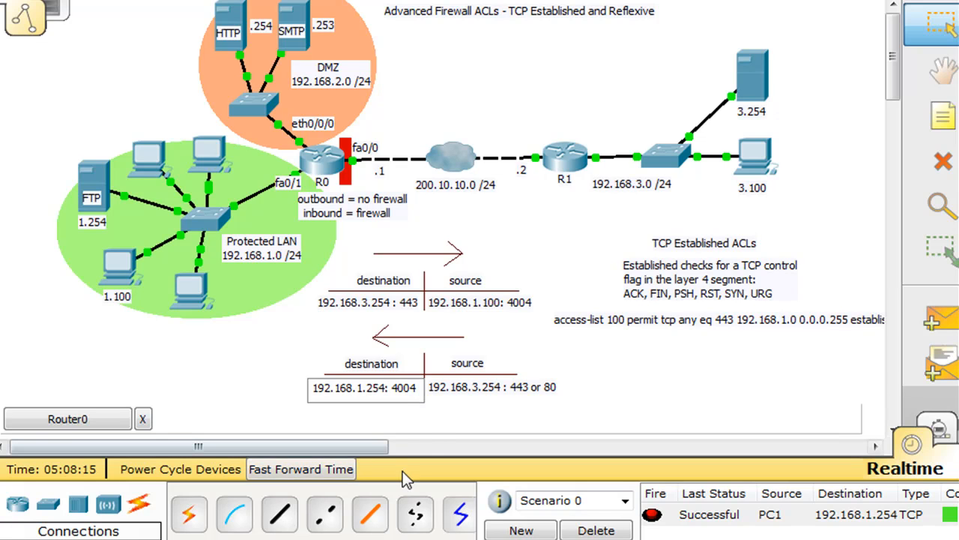
double_click(402, 387)
text(21)
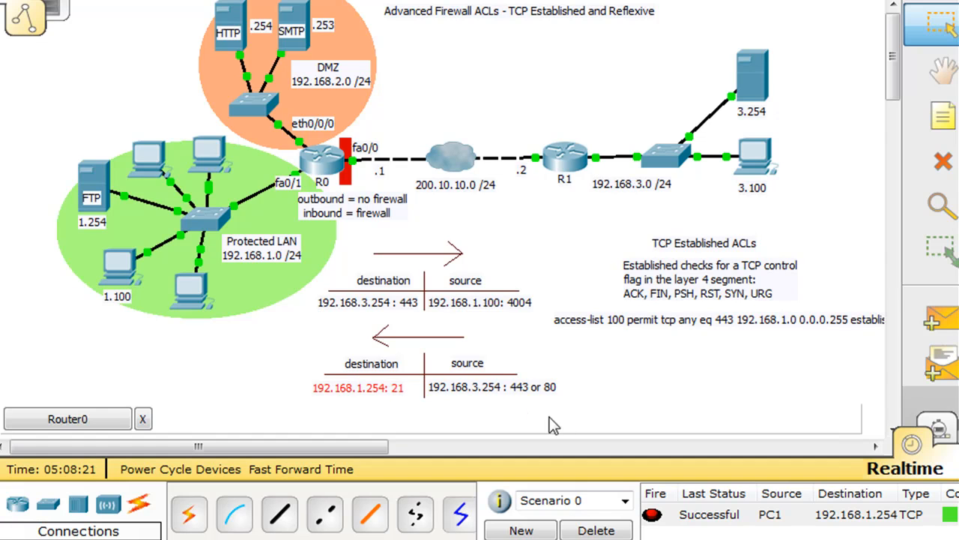
double_click(489, 387)
text(100)
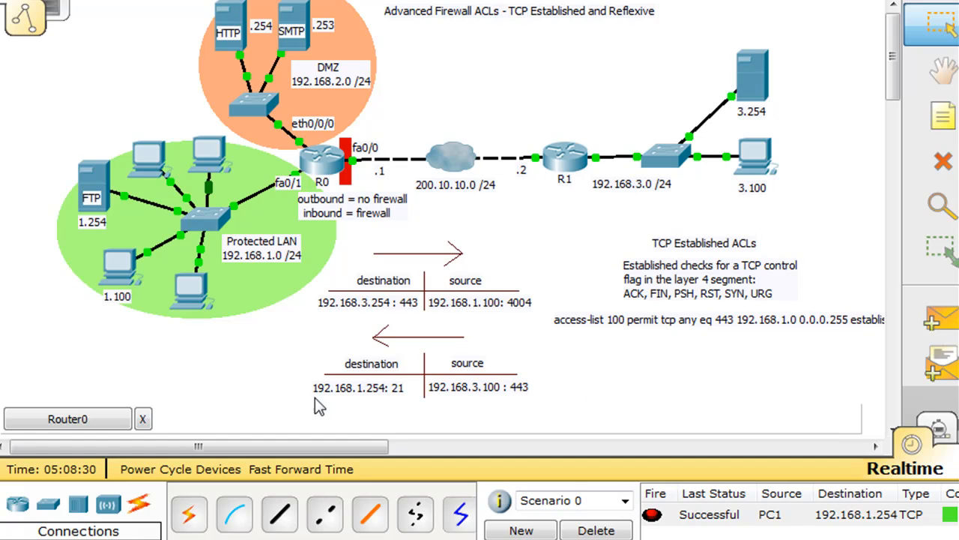
mouse_move(777, 194)
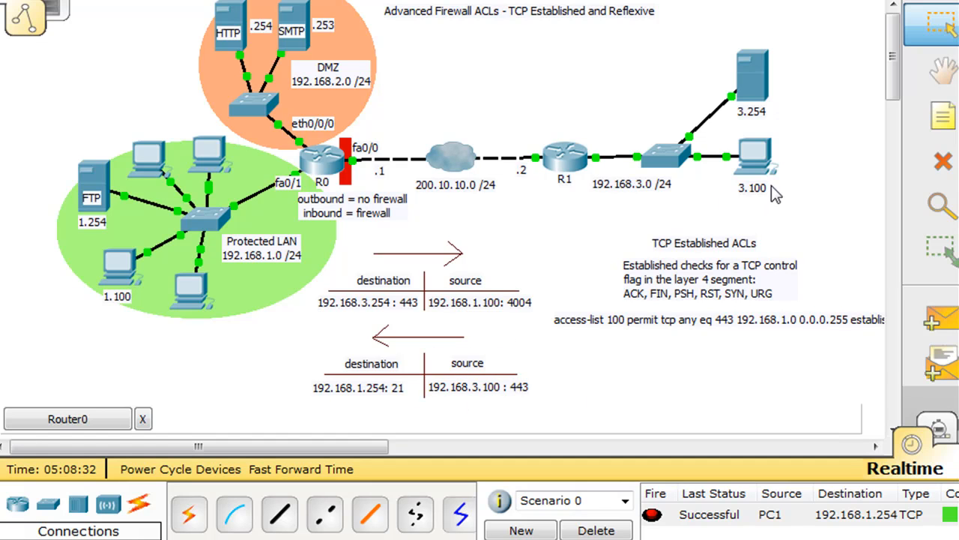
mouse_move(273, 348)
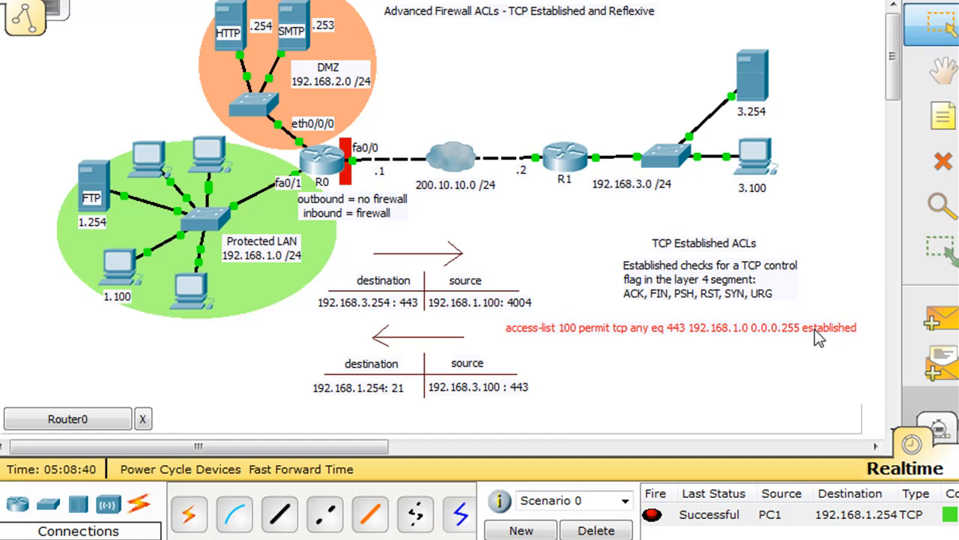
mouse_move(698, 198)
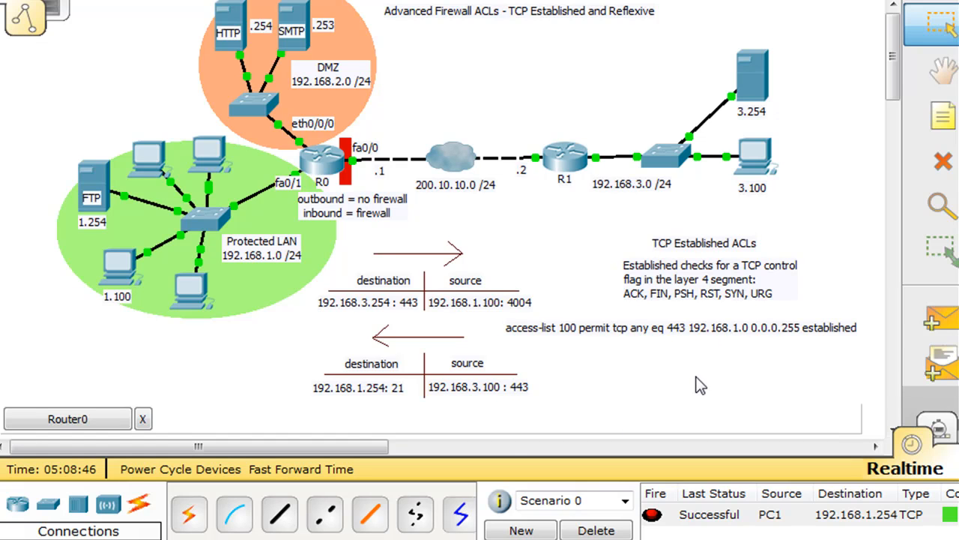
mouse_move(168, 165)
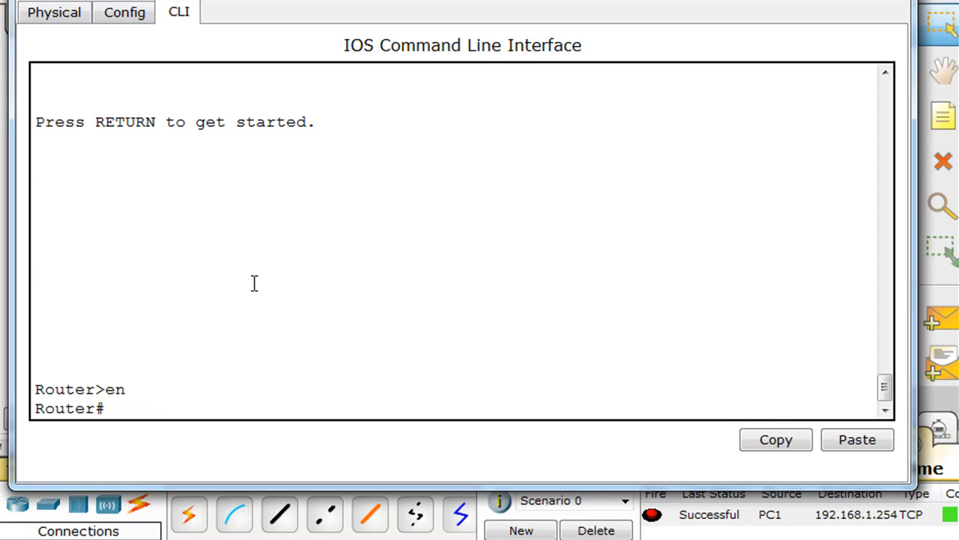
Show Router0's running configuration and select the four access-list 100 lines.
text(show running-config)
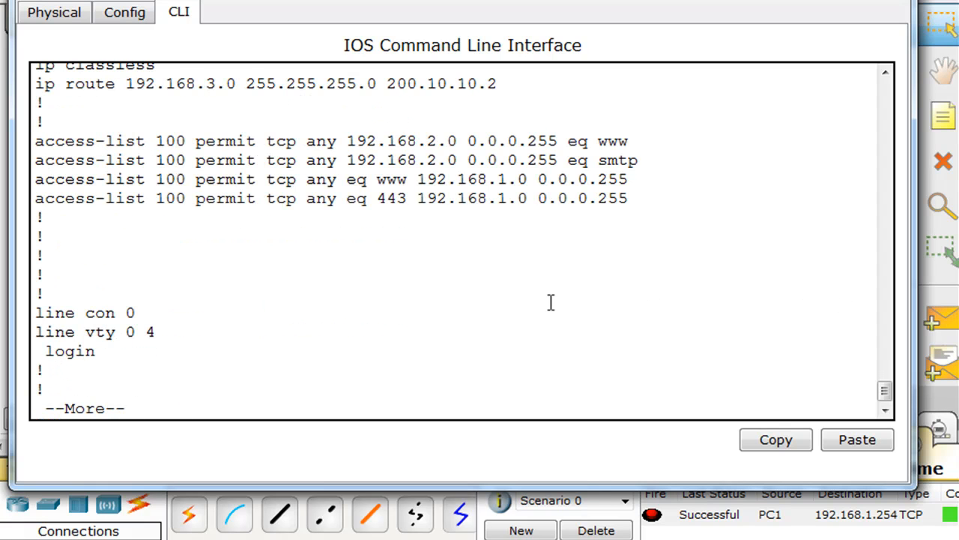
drag(35, 141, 367, 180)
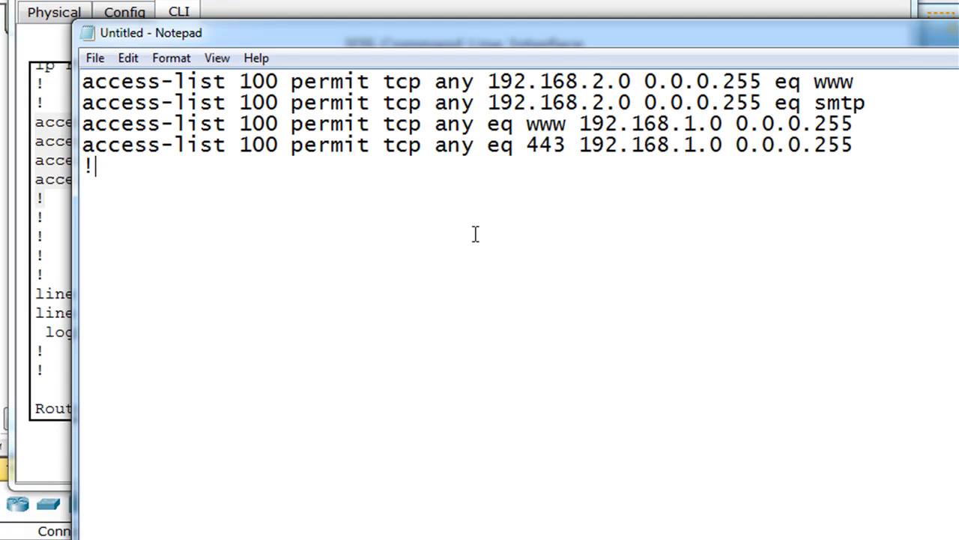
mouse_move(277, 162)
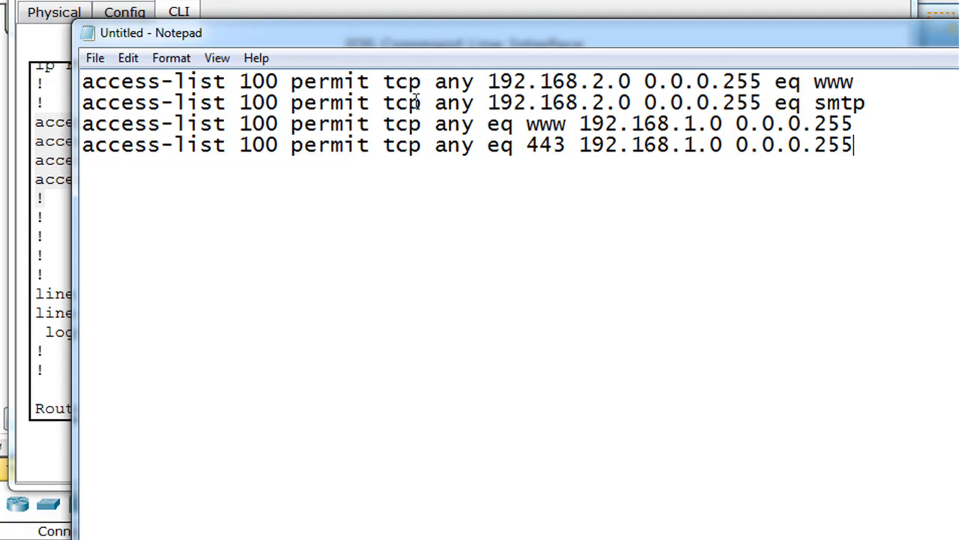
mouse_move(702, 143)
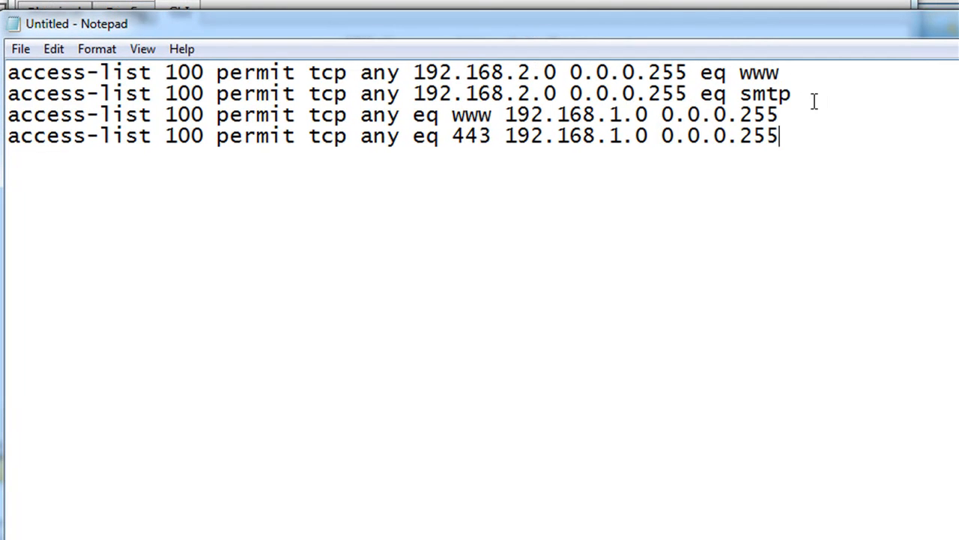
Append 'established' to the www and 443 access-list 100 lines in Notepad.
text(es)
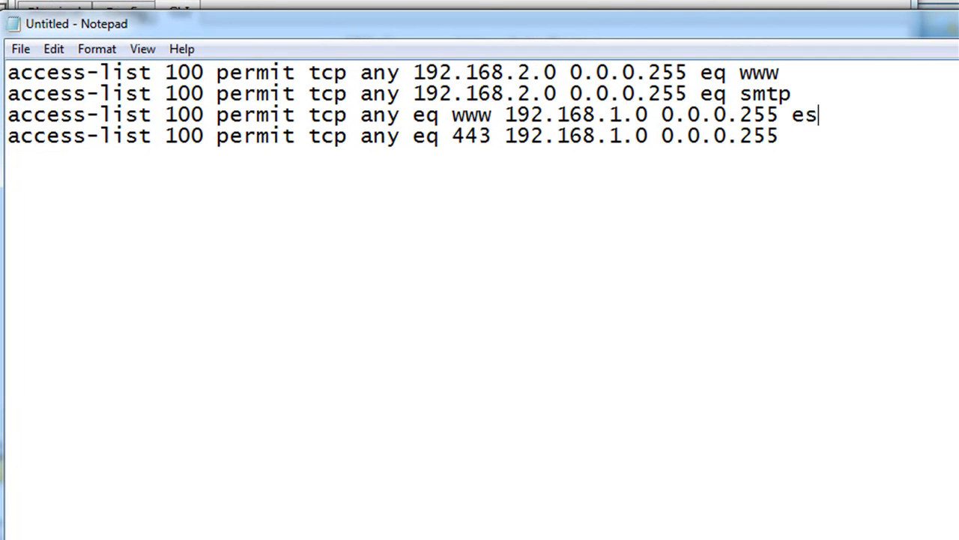
text(tablished)
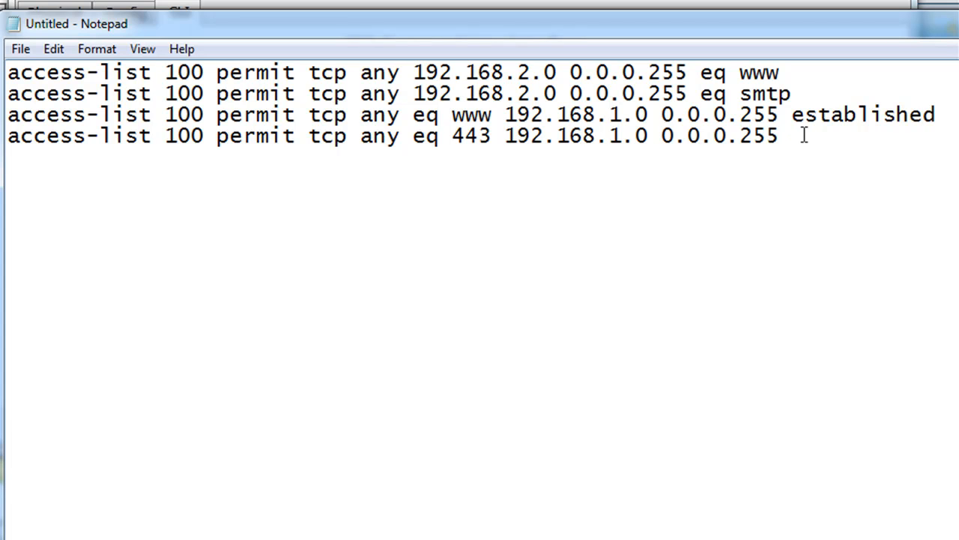
text(establis)
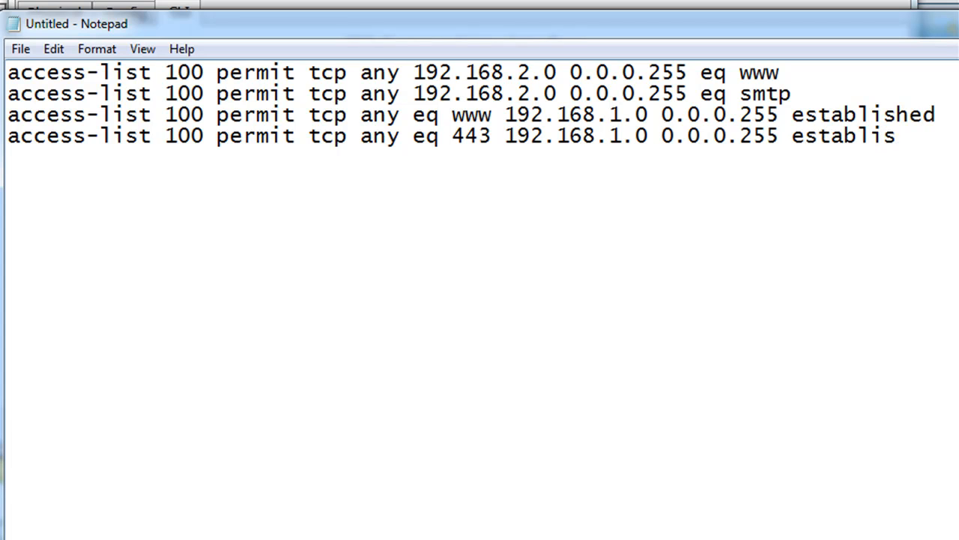
text(hed)
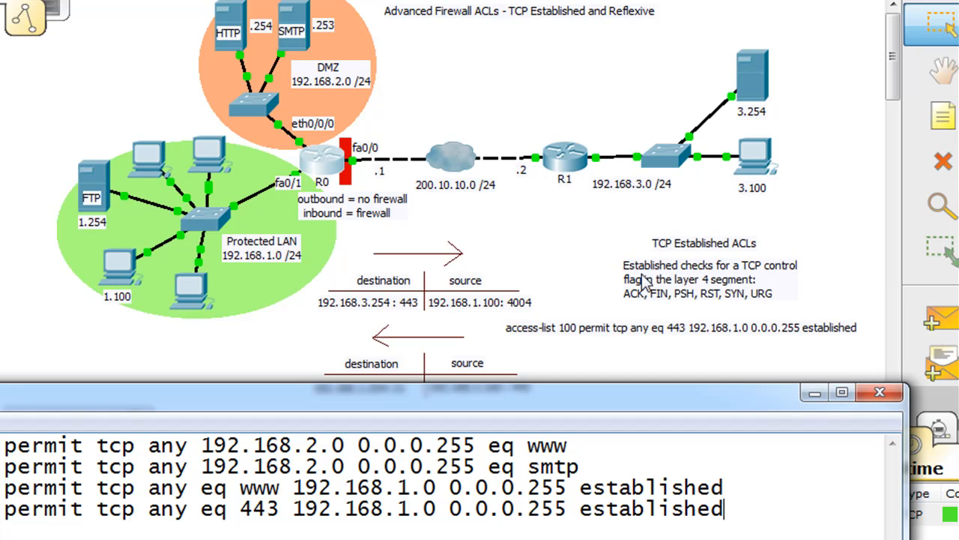
mouse_move(707, 272)
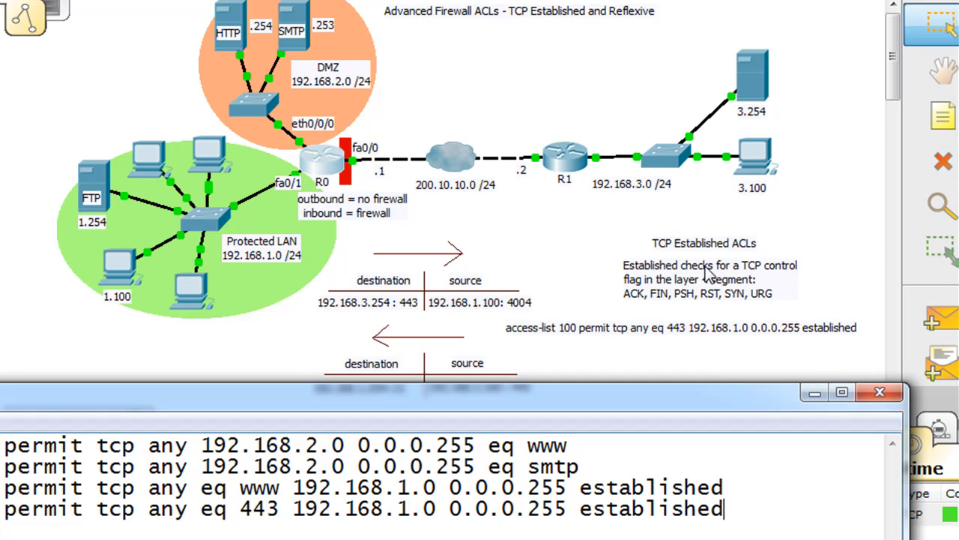
mouse_move(667, 297)
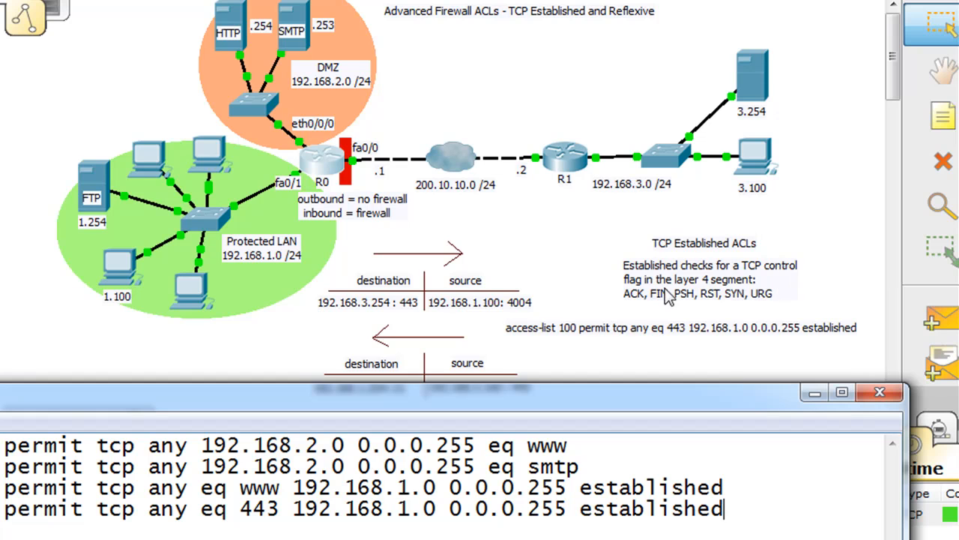
mouse_move(704, 290)
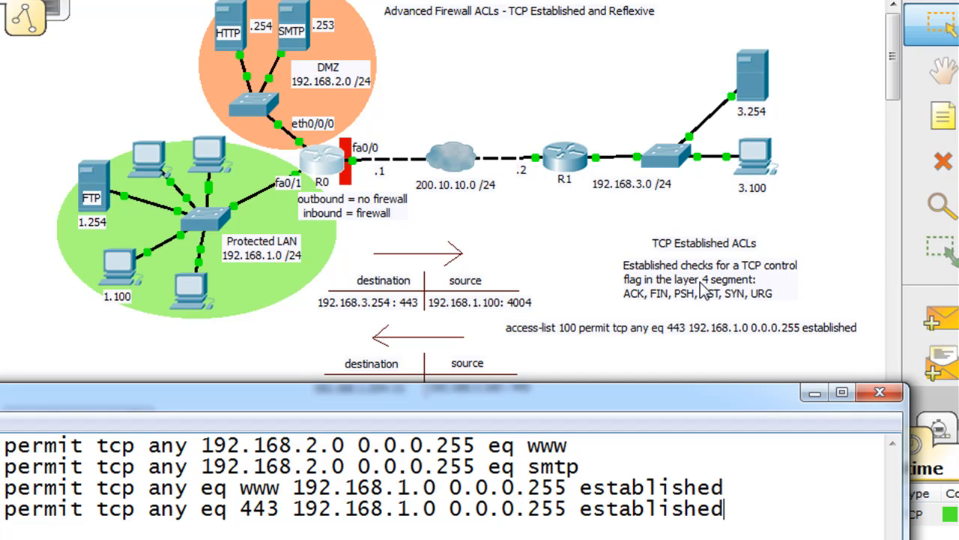
mouse_move(768, 288)
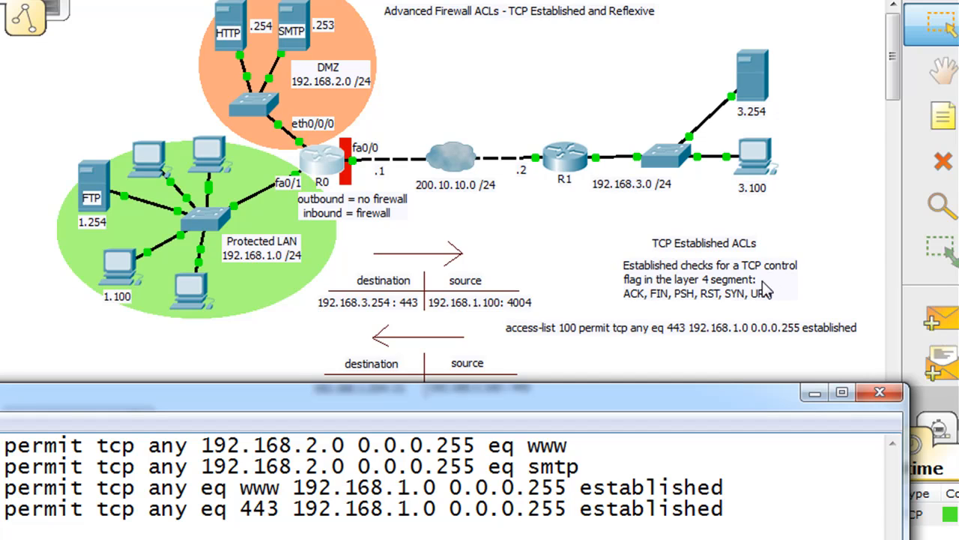
mouse_move(727, 302)
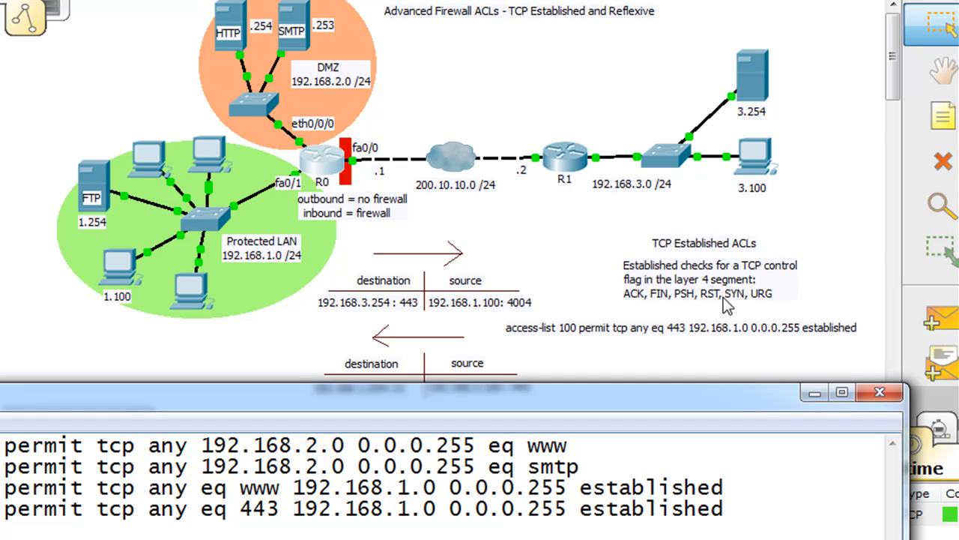
mouse_move(714, 306)
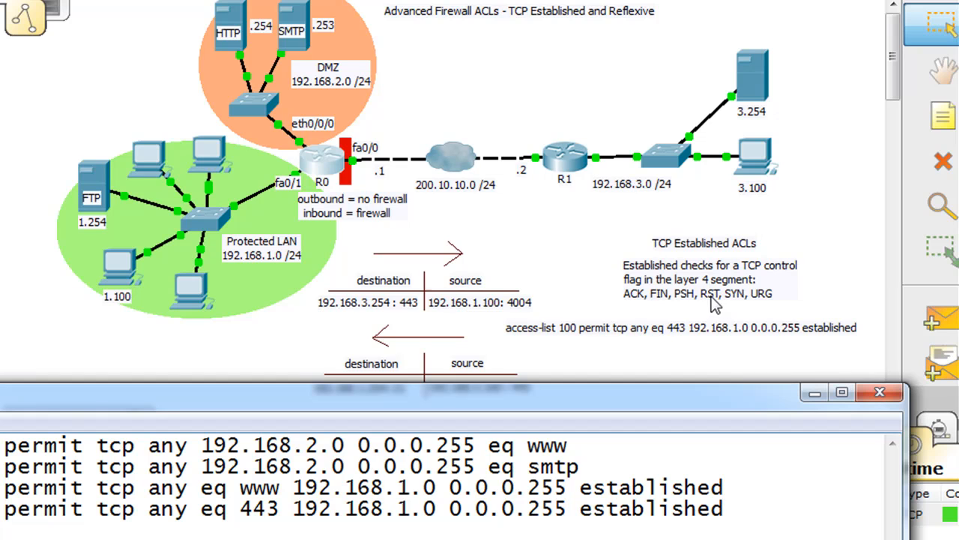
mouse_move(740, 303)
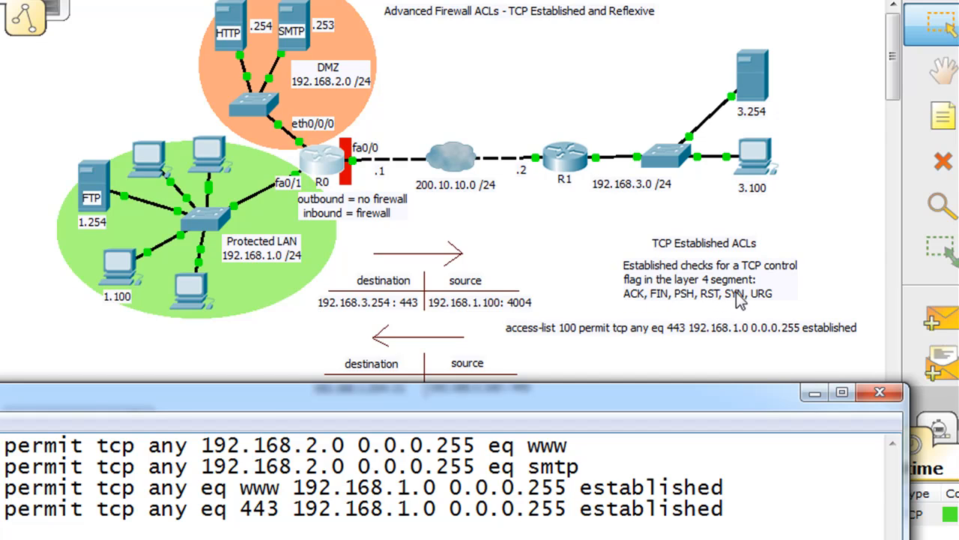
click(880, 393)
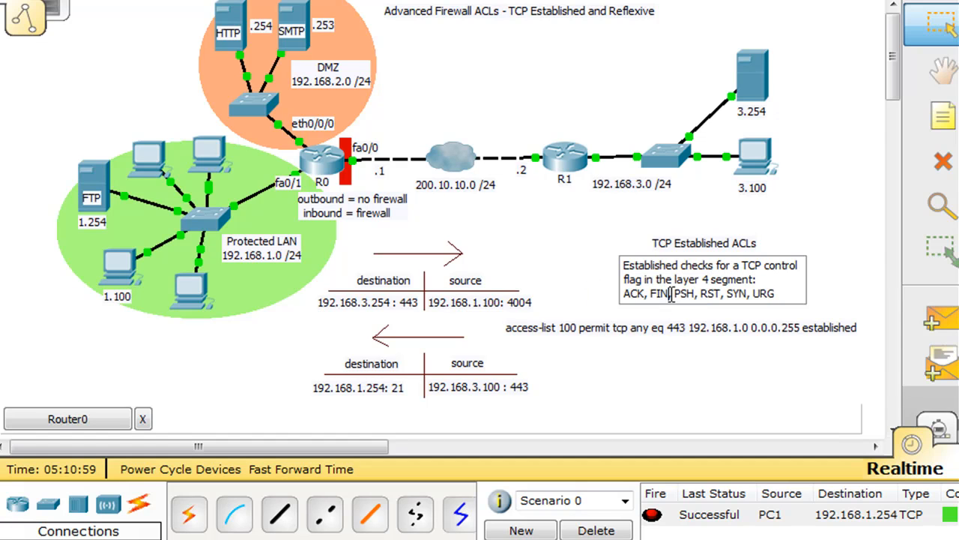
mouse_move(608, 282)
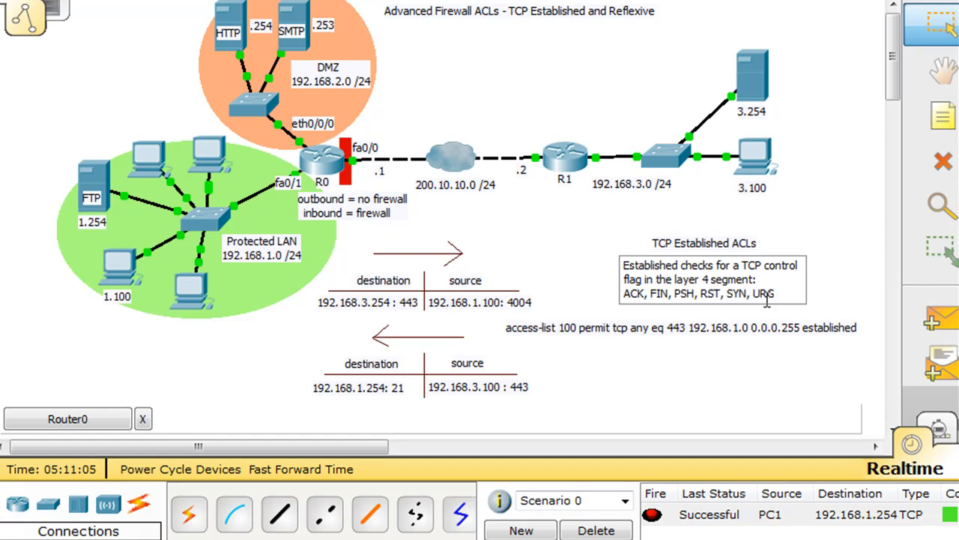
double_click(697, 293)
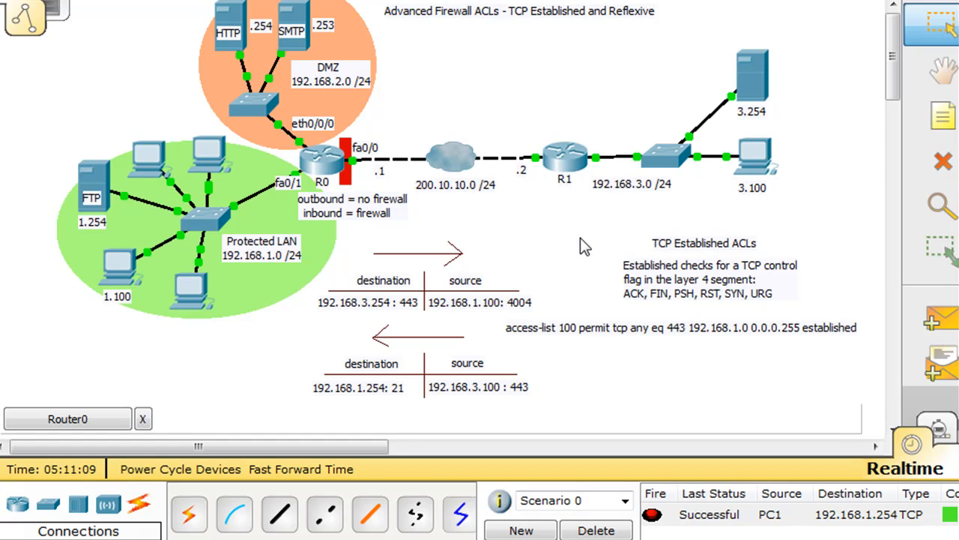
mouse_move(562, 462)
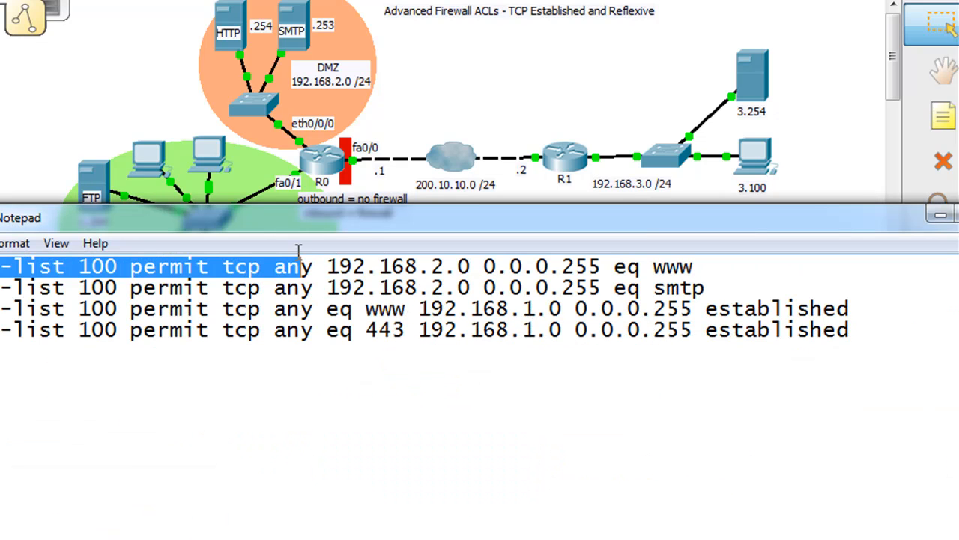
Copy the edited ACL lines, remove access-list 100 on R0 and paste the new entries.
drag(298, 266, 848, 329)
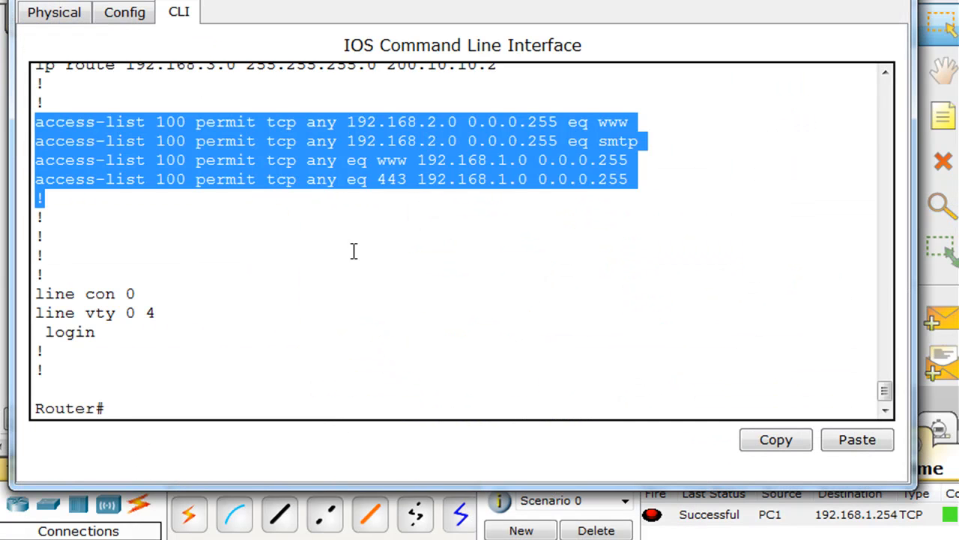
click(142, 432)
text(conf t)
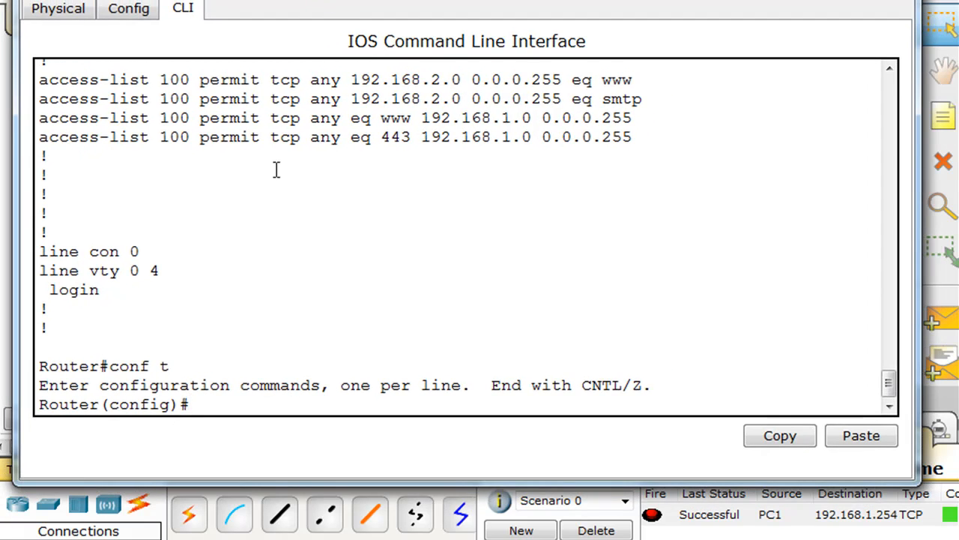
text(no access)
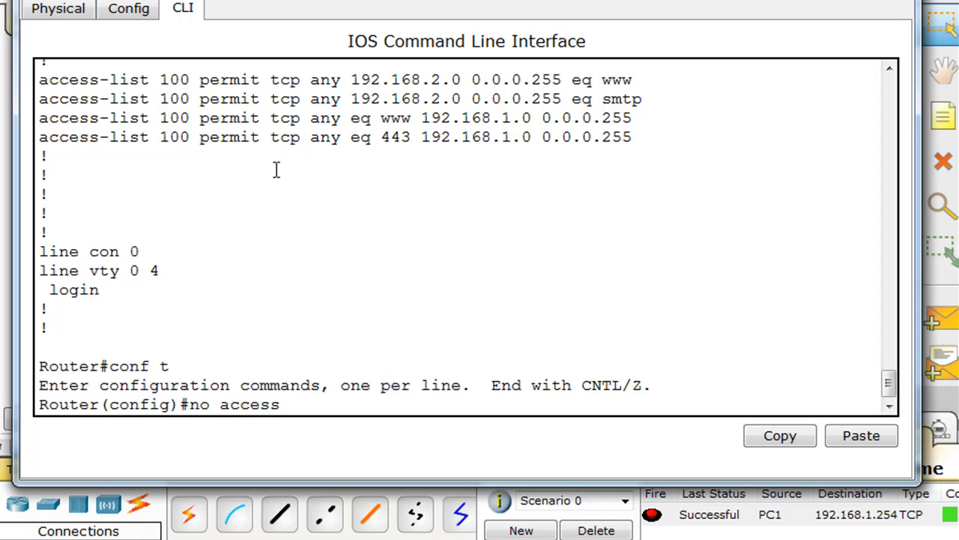
text(-list 100)
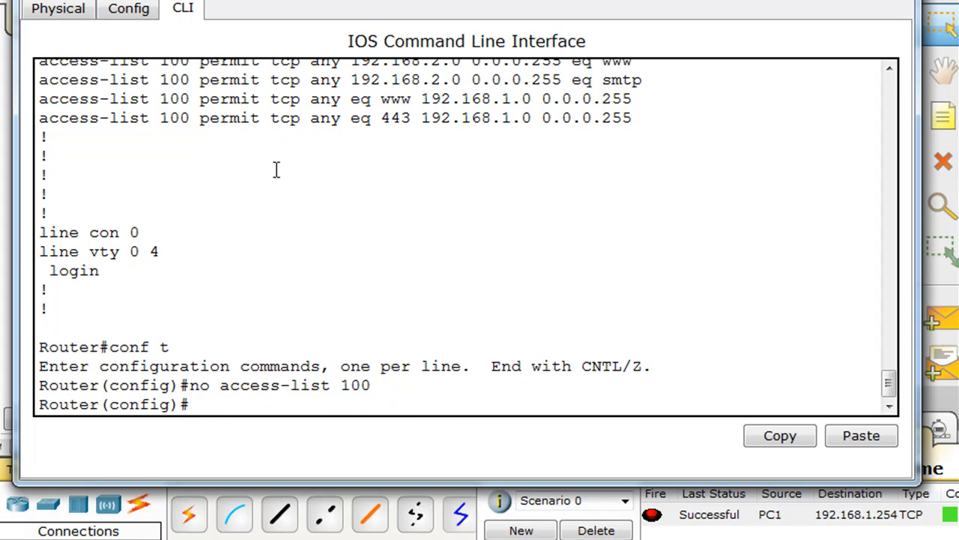
mouse_move(463, 396)
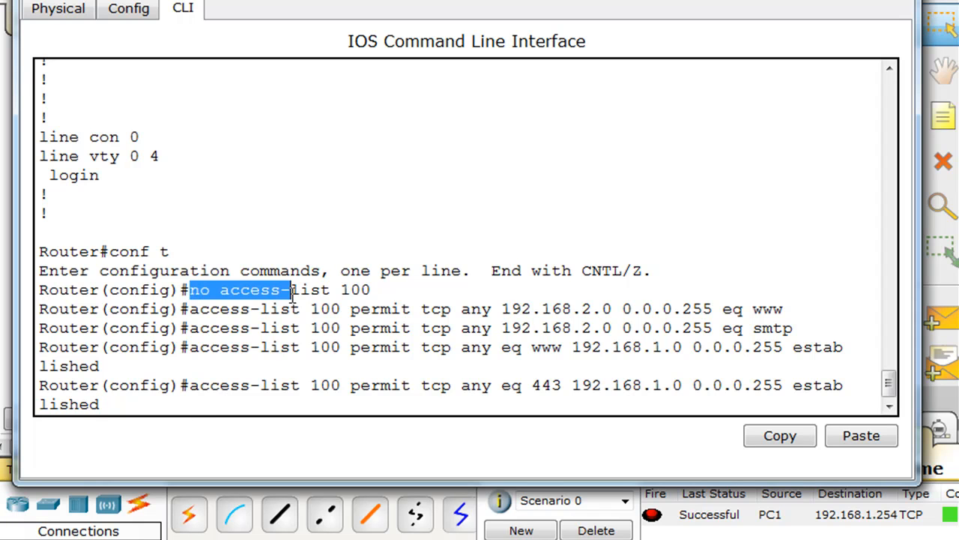
drag(291, 290, 369, 291)
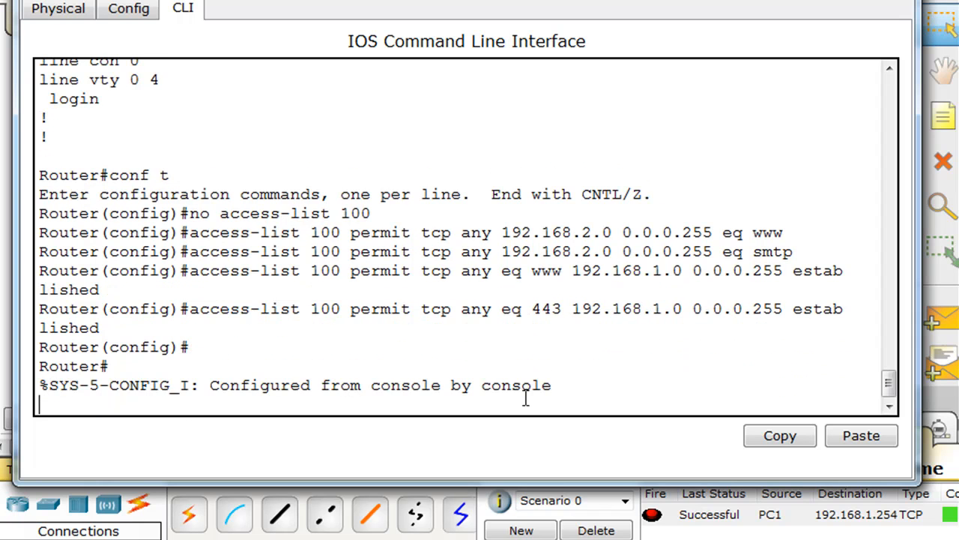
Verify the rebuilt ACL 100 with show run and return to the topology.
text(show)
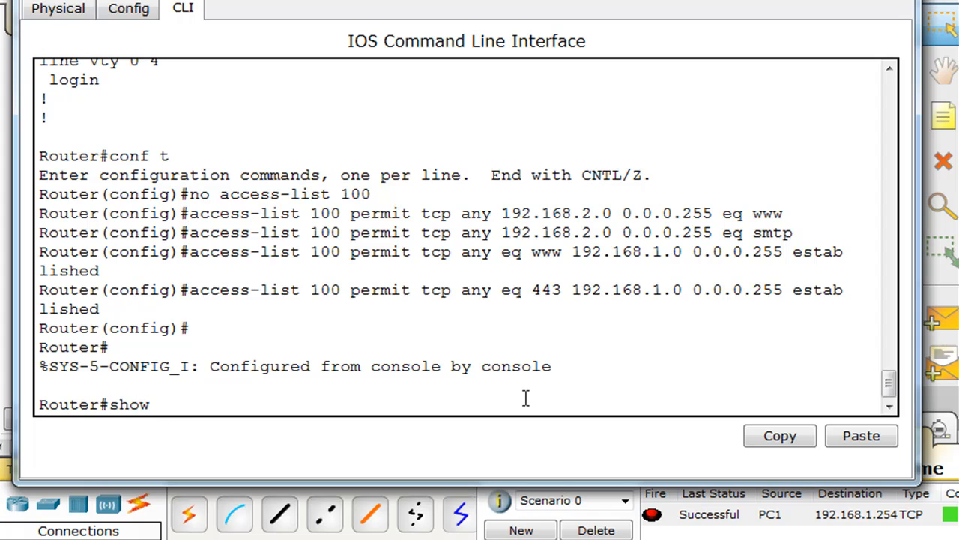
key(Return)
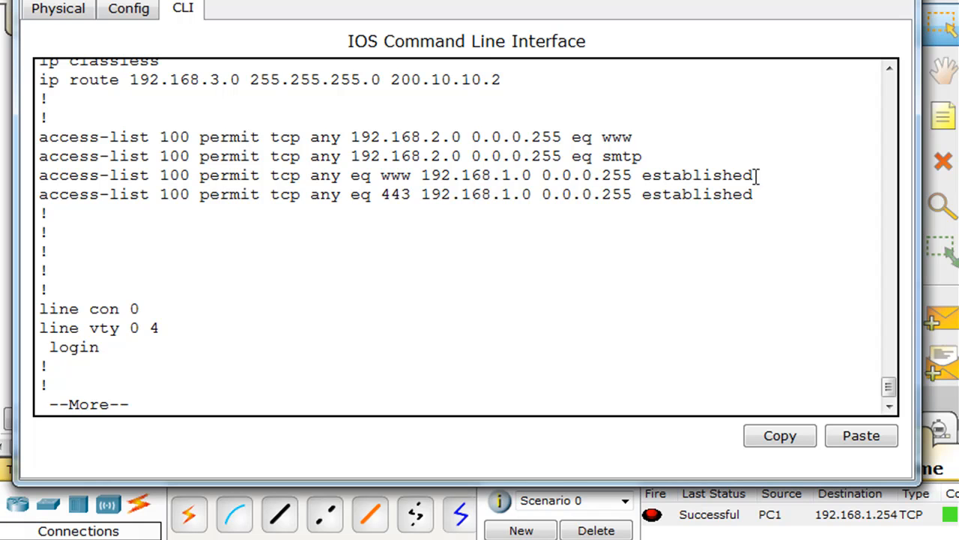
double_click(701, 195)
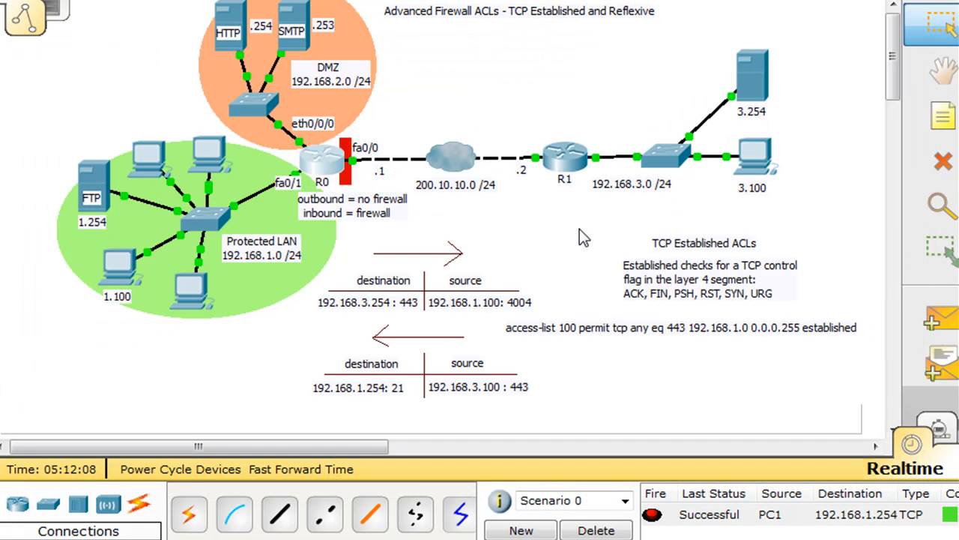
mouse_move(742, 253)
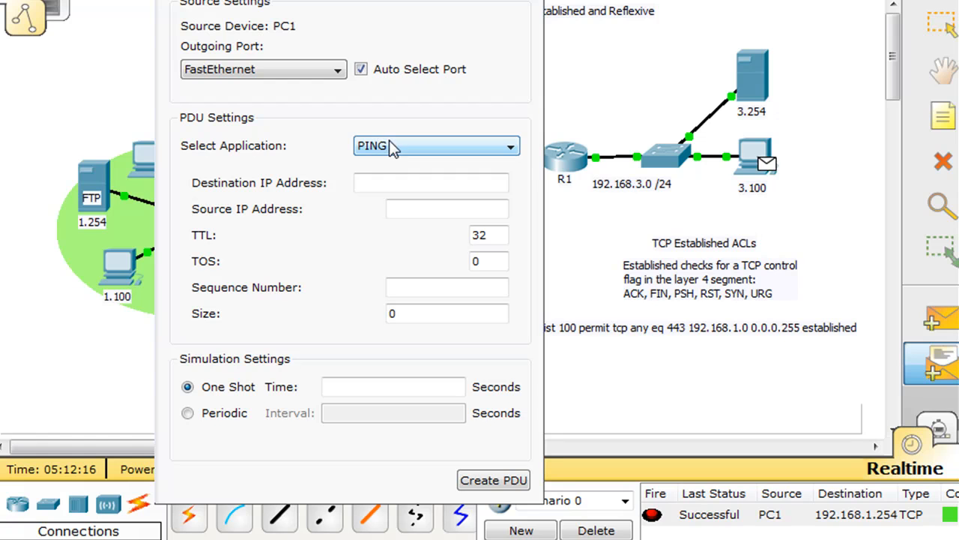
Create a second FTP PDU to 192.168.1.254 spoofing 192.168.3.100:443, size 777, one-shot 4 s.
click(437, 137)
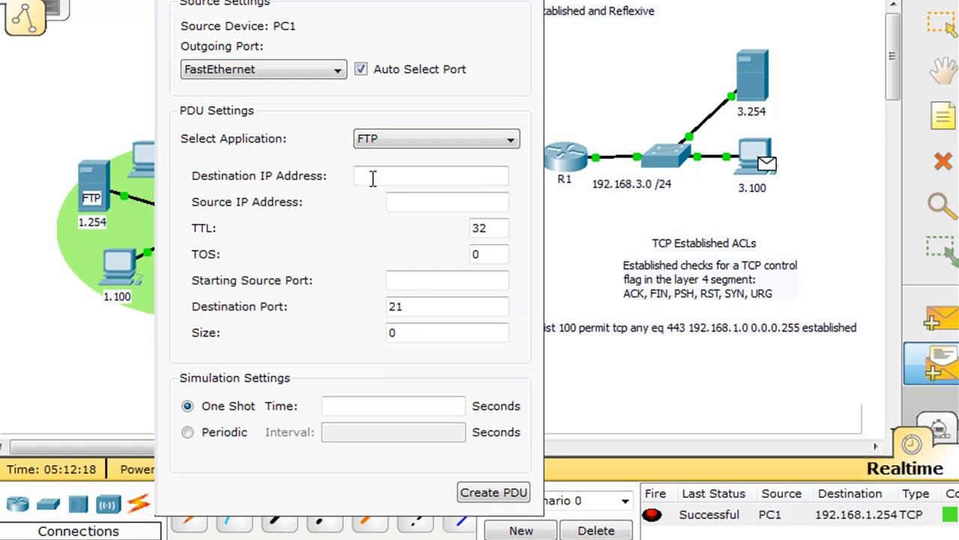
text(192.168.1.25)
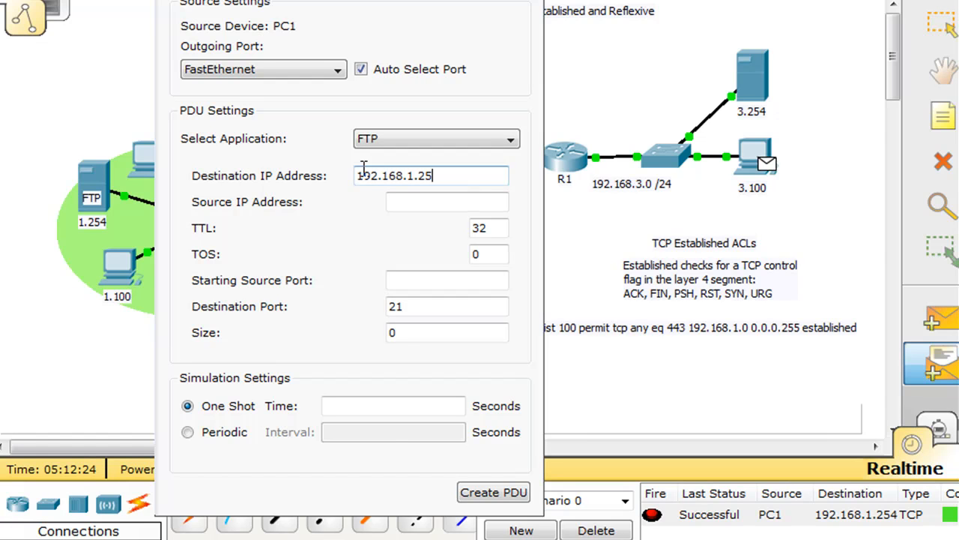
text(4)
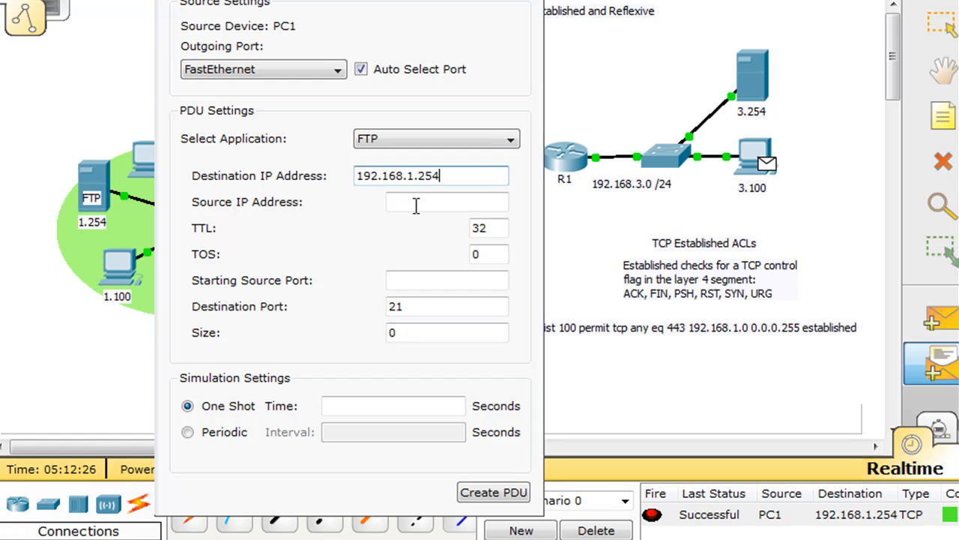
click(447, 201)
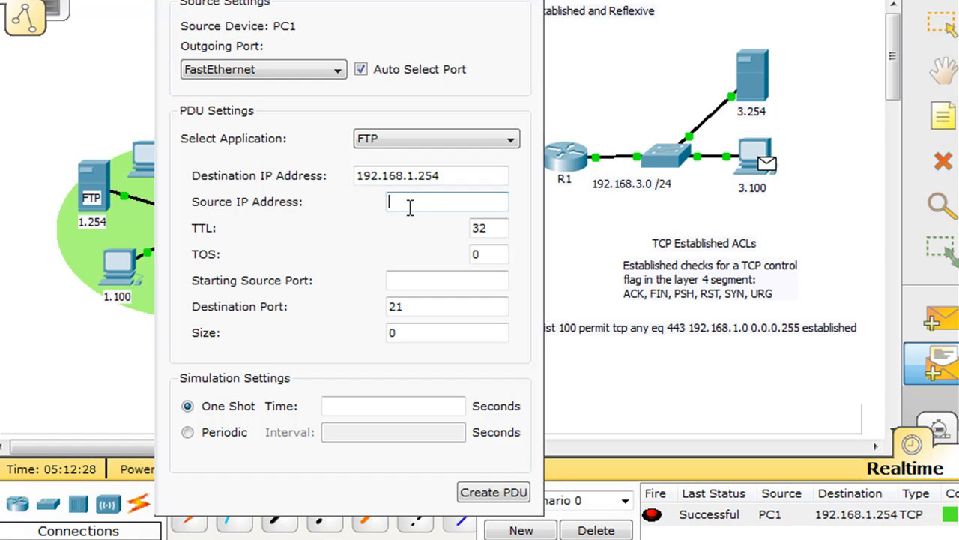
text(192.168.3.100)
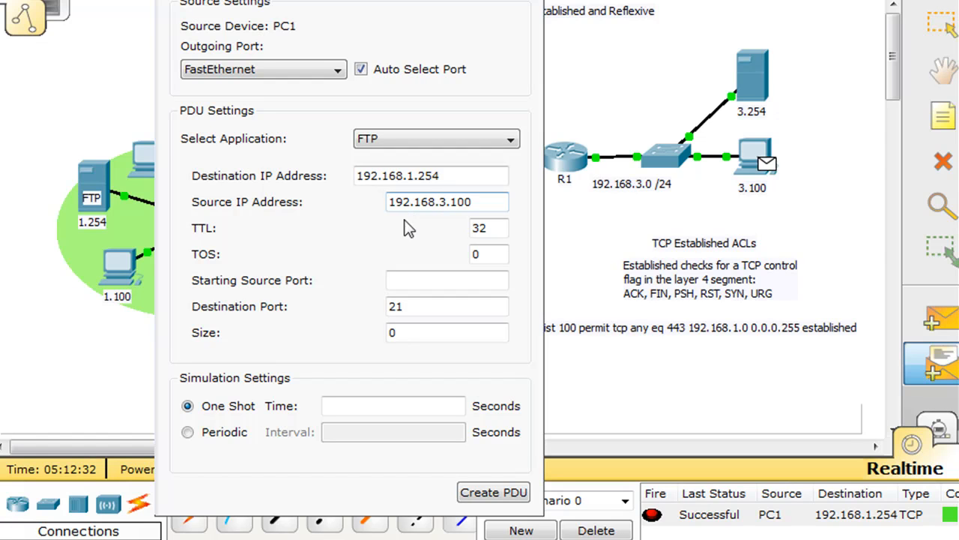
click(447, 280)
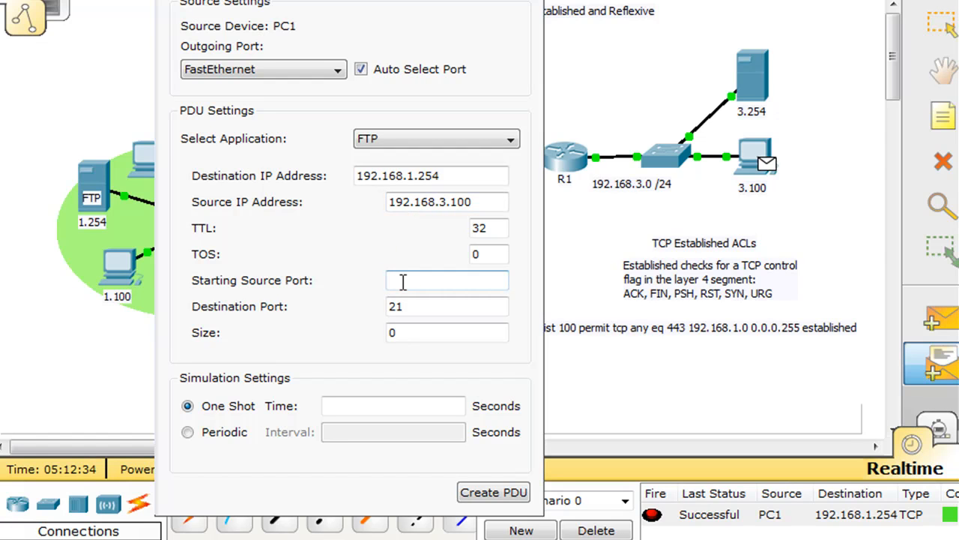
text(443)
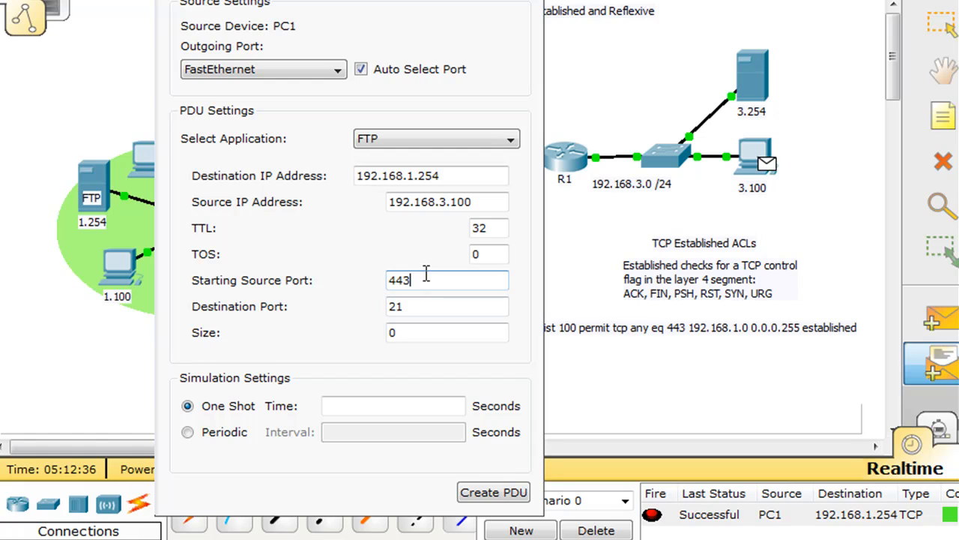
mouse_move(367, 321)
text(777)
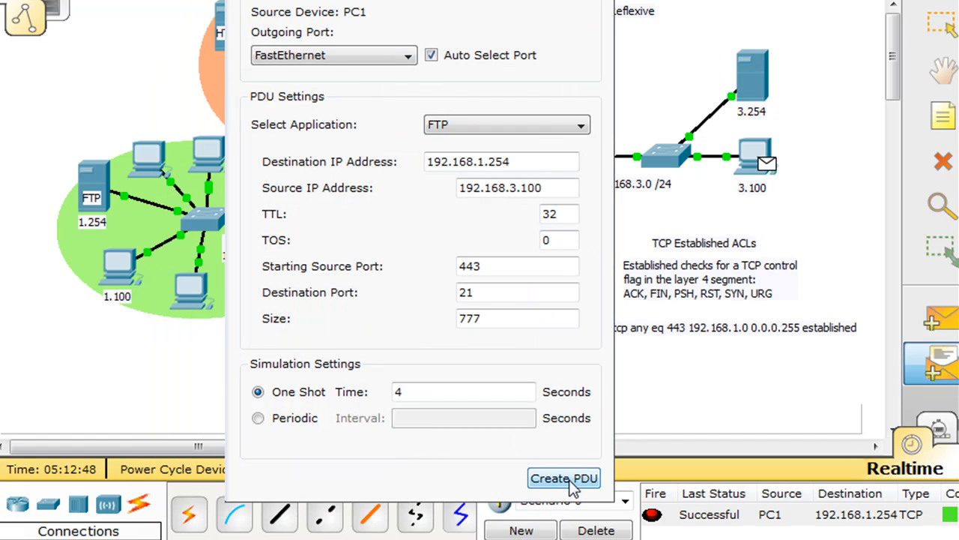
click(564, 478)
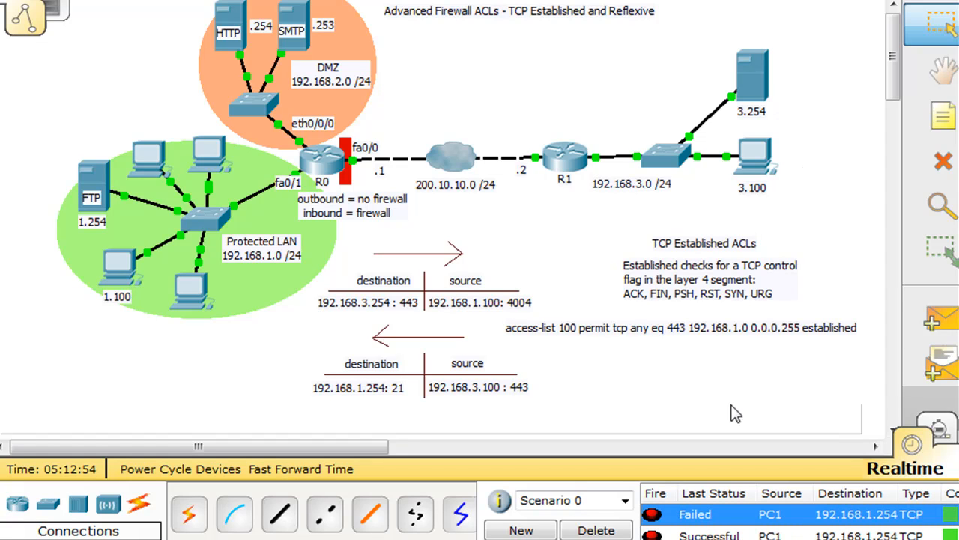
mouse_move(637, 347)
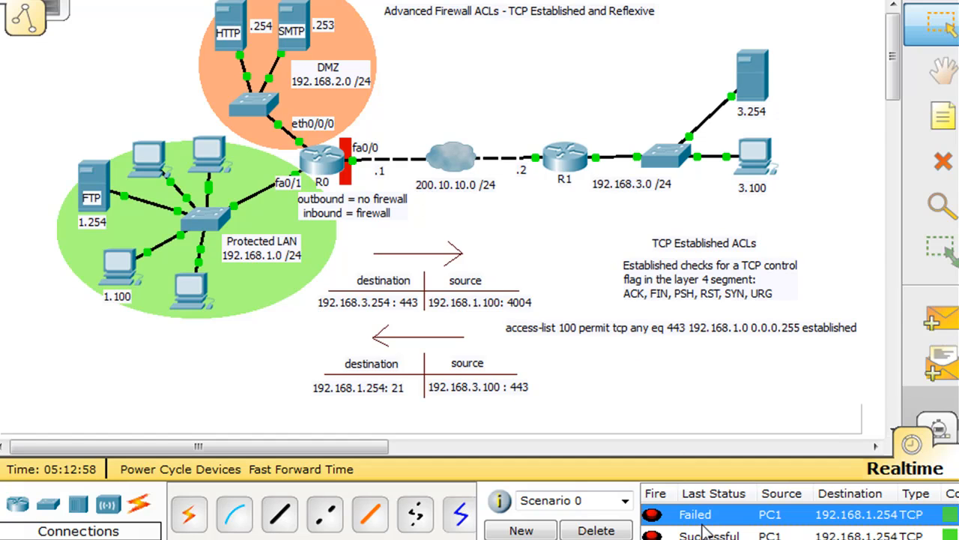
mouse_move(687, 382)
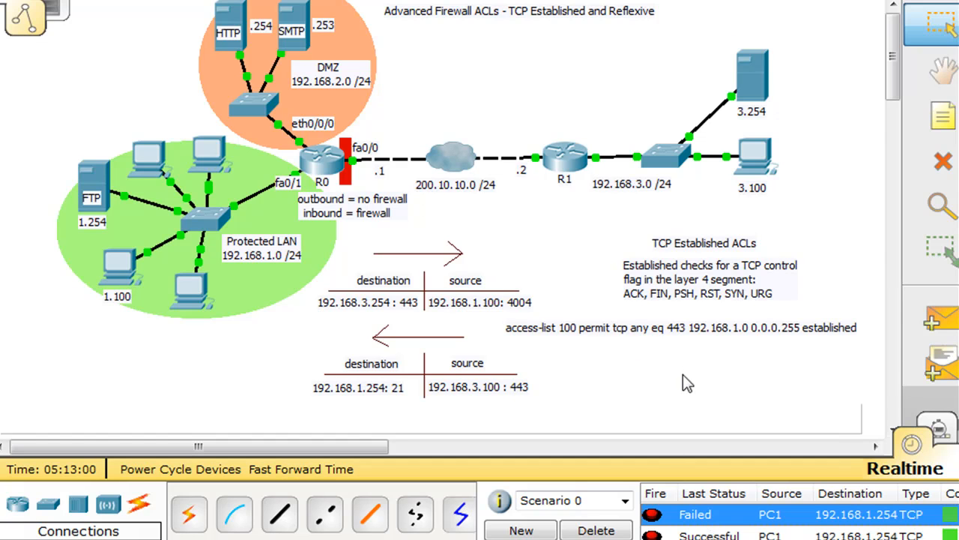
mouse_move(731, 518)
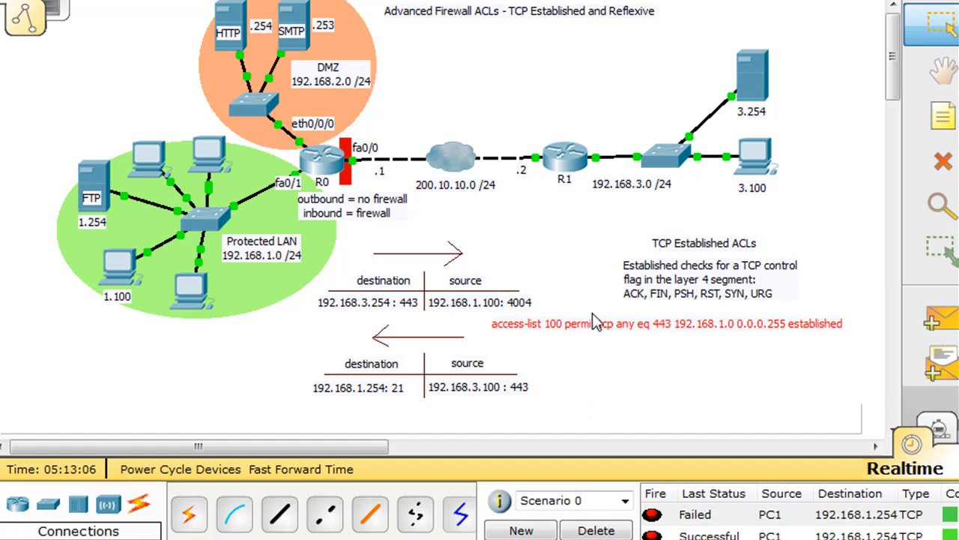
mouse_move(690, 322)
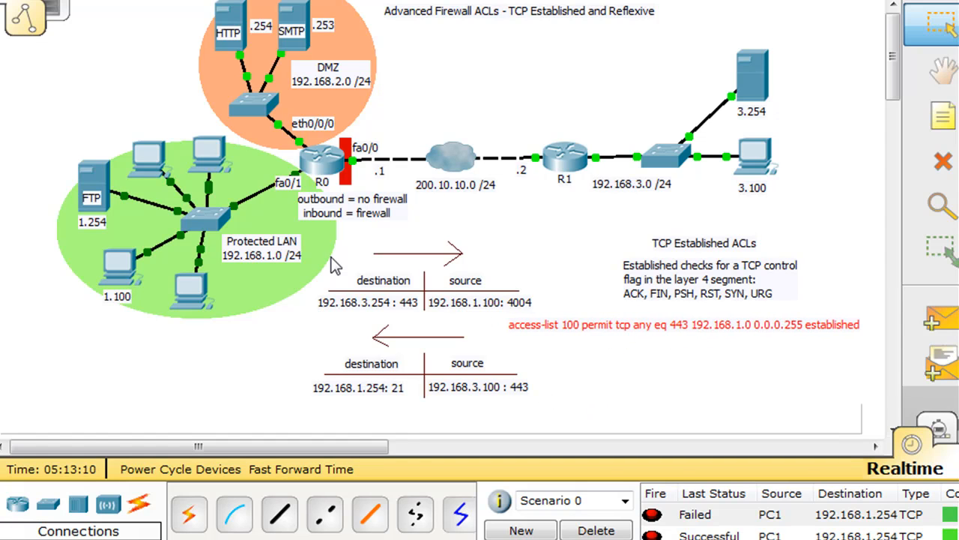
mouse_move(233, 222)
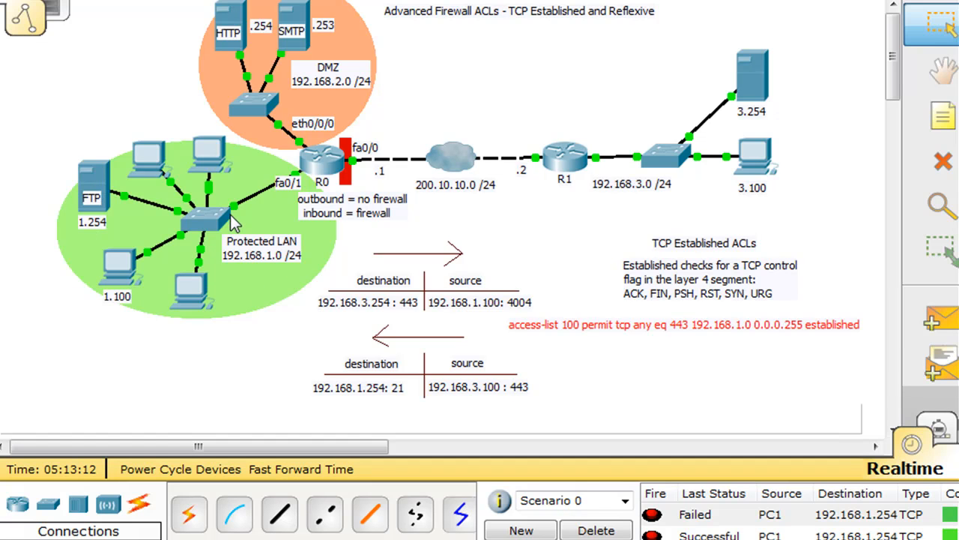
mouse_move(103, 269)
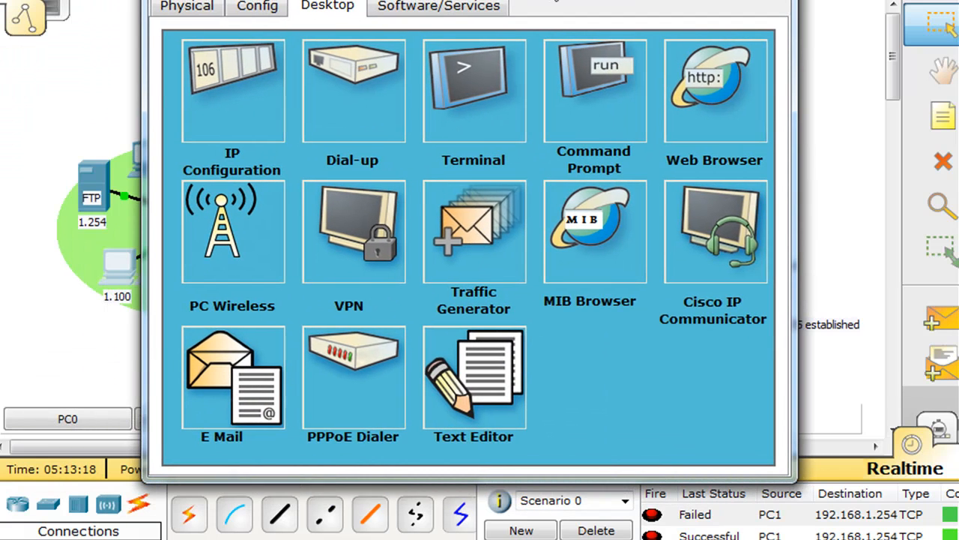
click(713, 90)
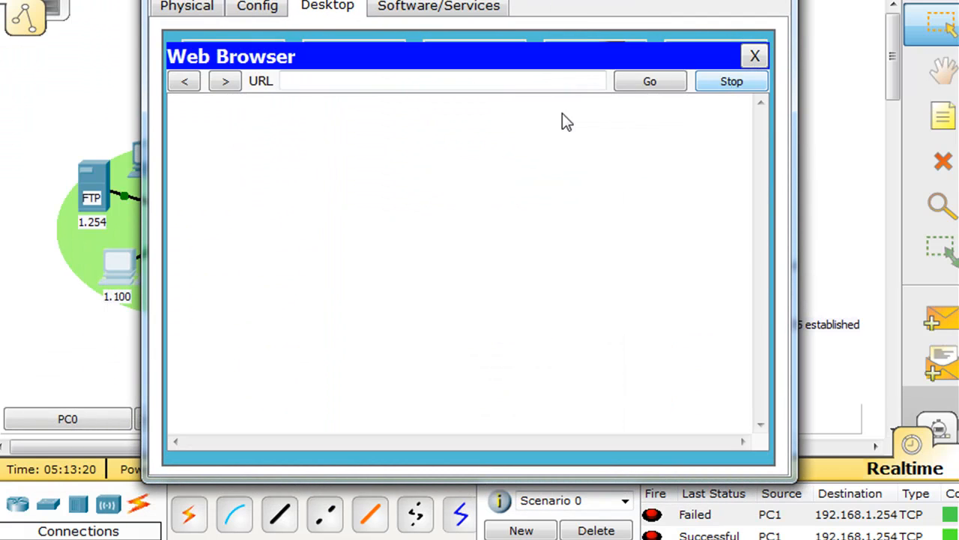
text(ht)
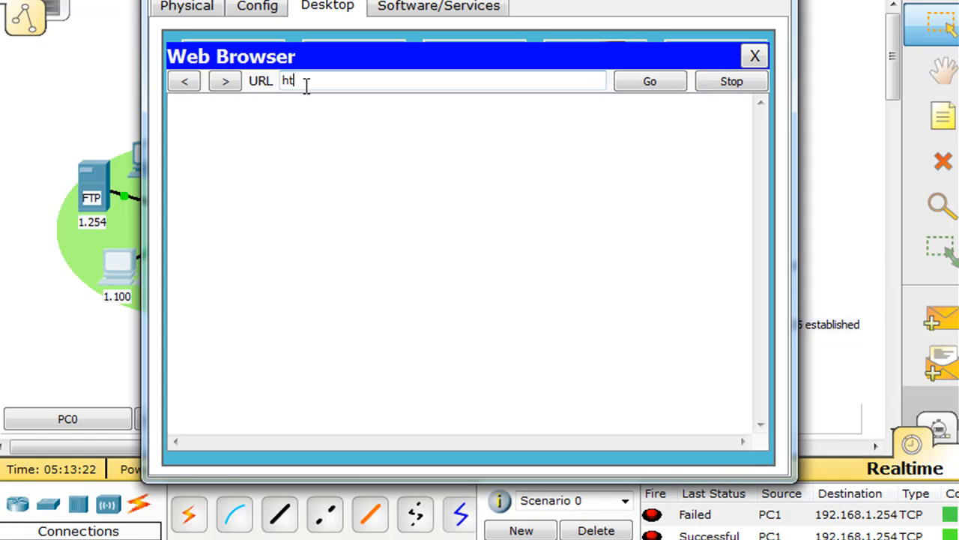
text(tps:)
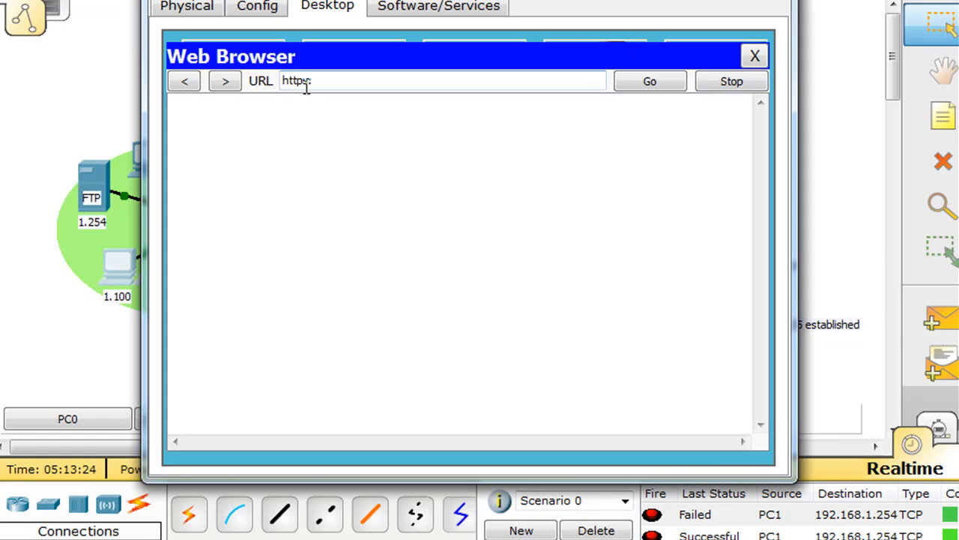
text(://)
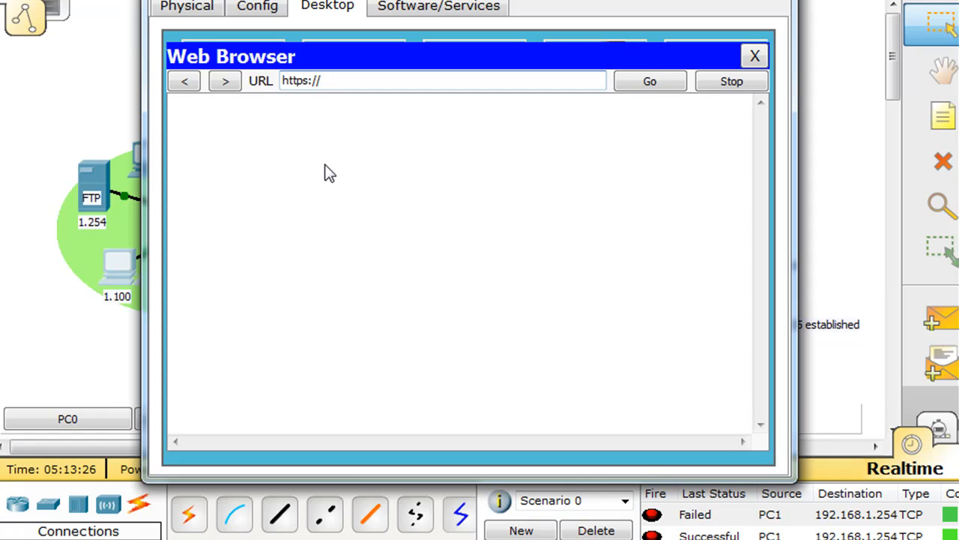
text(192.168)
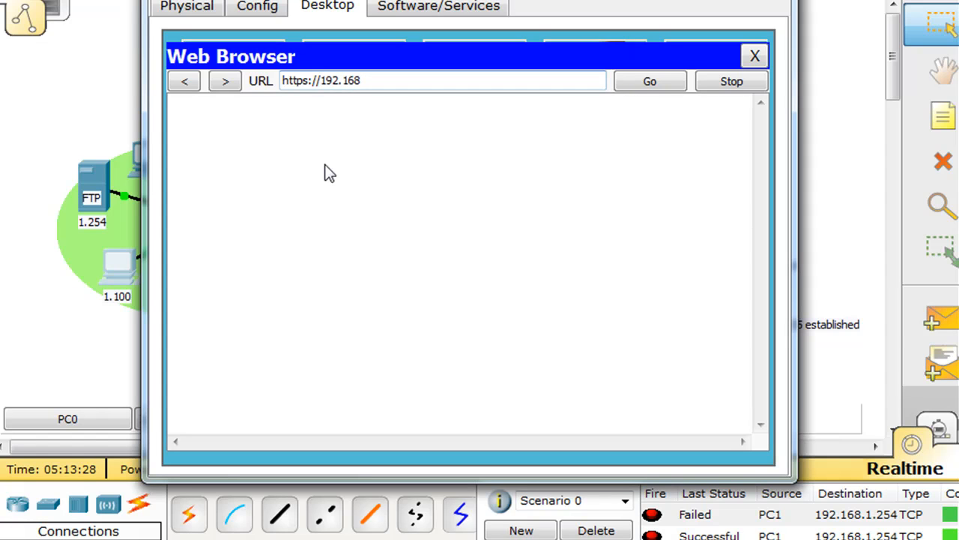
text(.3.254)
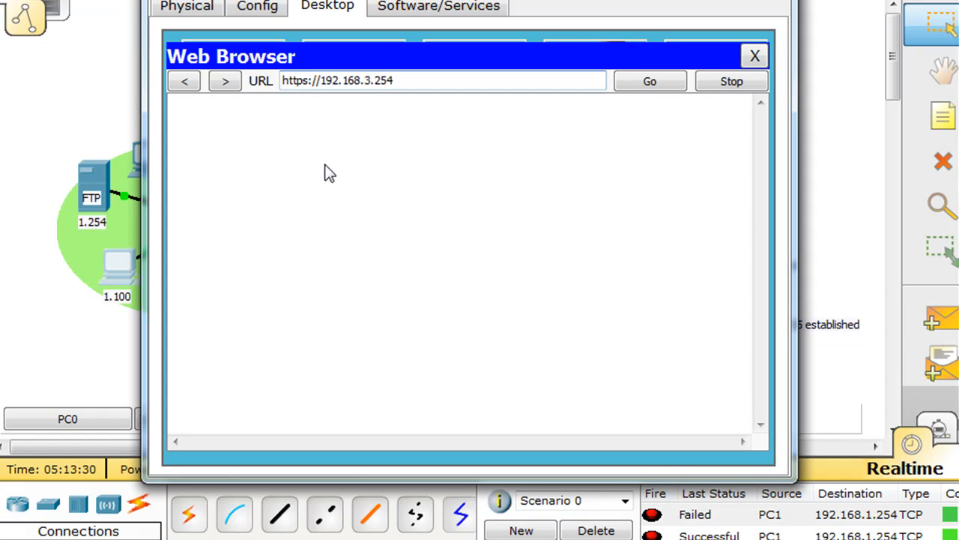
click(648, 81)
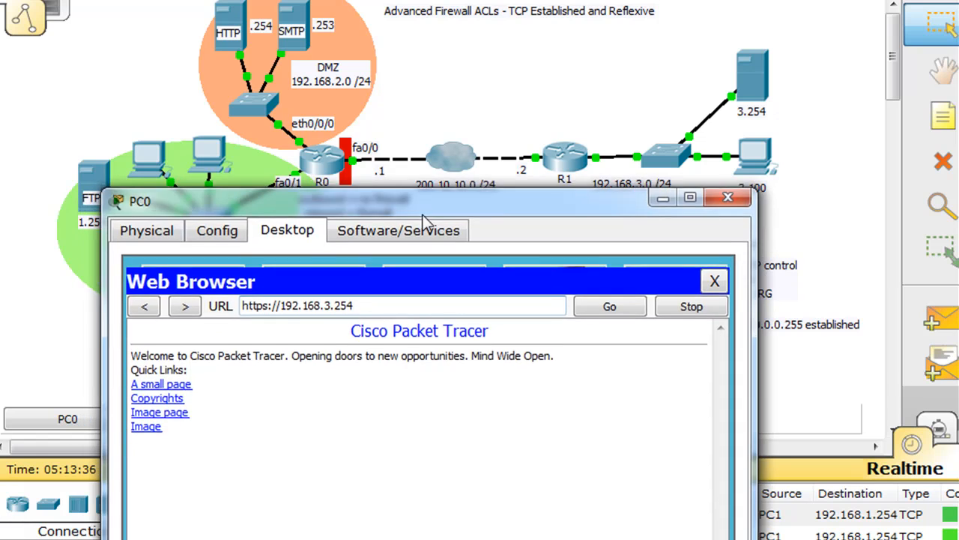
drag(423, 201, 356, 369)
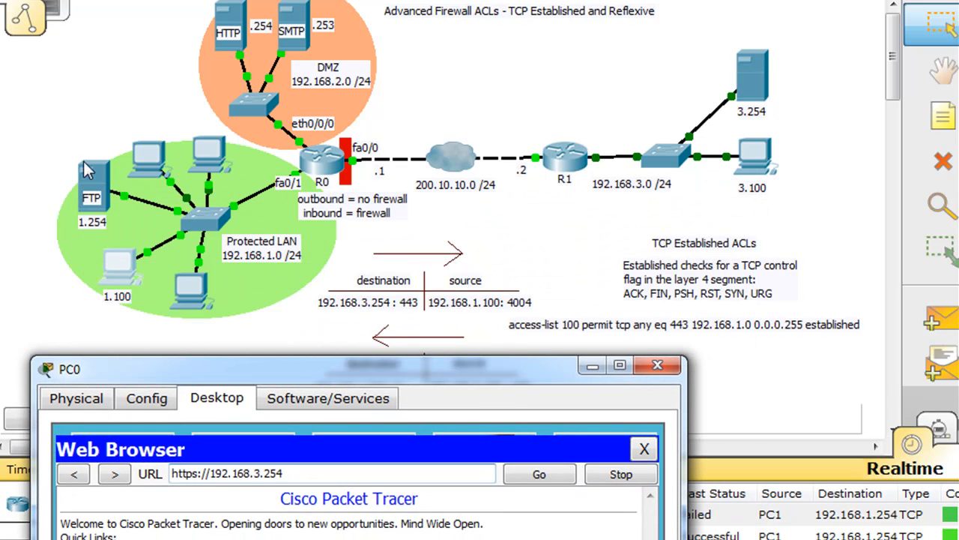
mouse_move(248, 335)
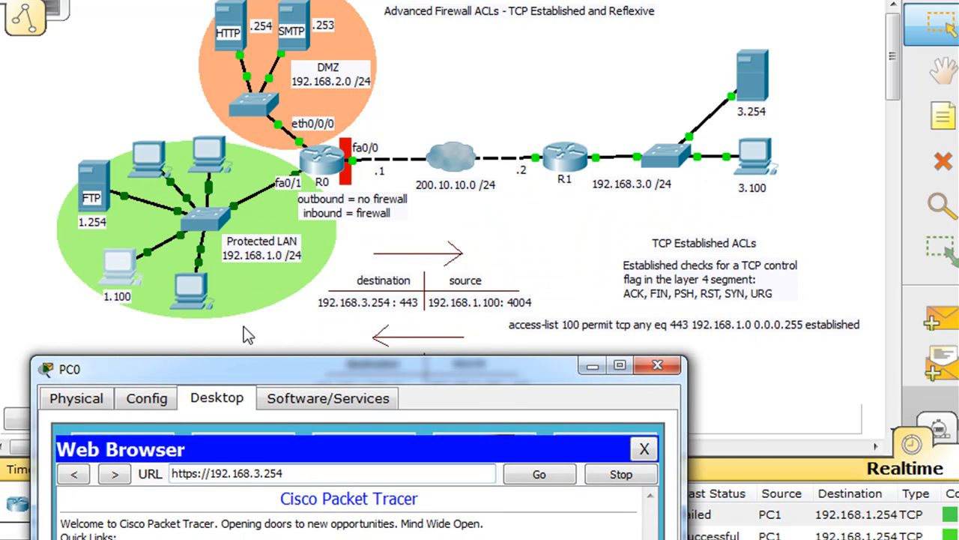
Move PC0's window further aside to reveal the topology and Failed FTP PDU.
drag(372, 368, 330, 327)
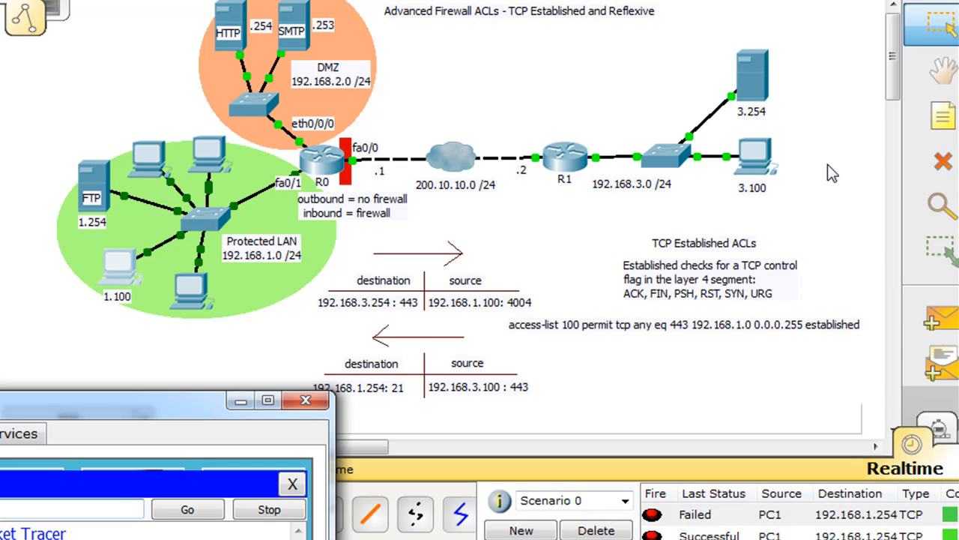
mouse_move(691, 158)
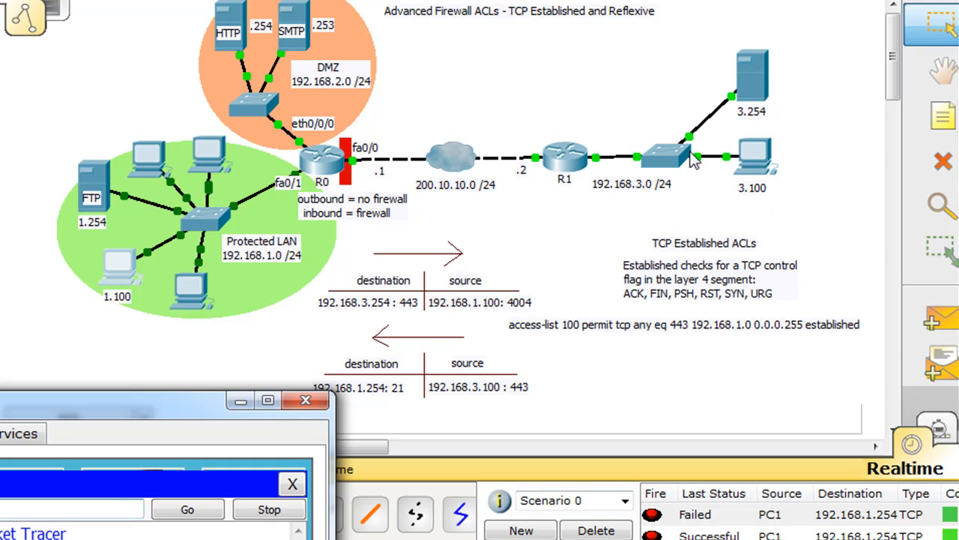
mouse_move(536, 168)
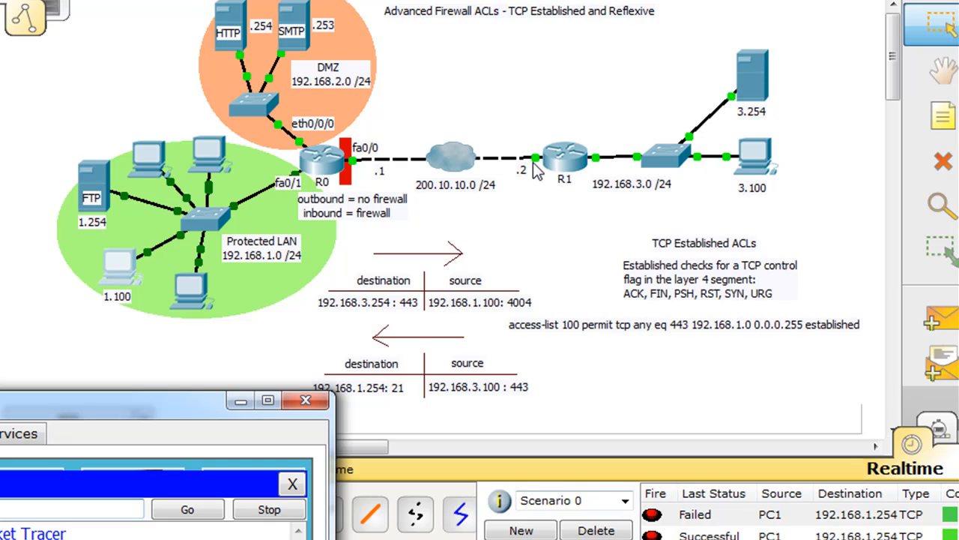
mouse_move(716, 517)
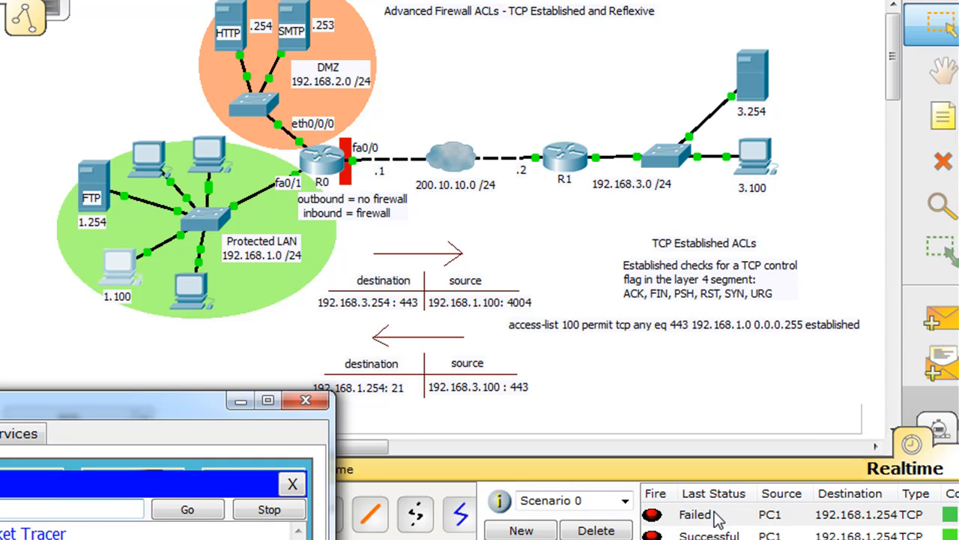